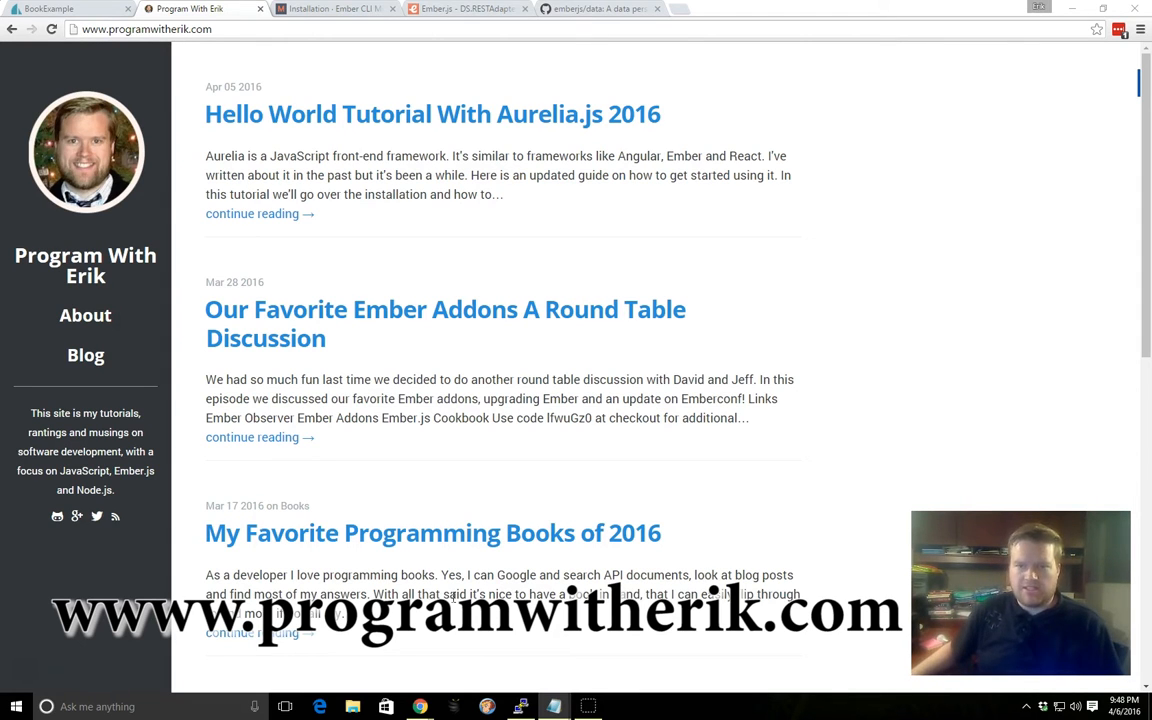
# Step: Switch to the emberjs/data tab and scroll its README to Getting Ember Data
pyautogui.click(610, 13)
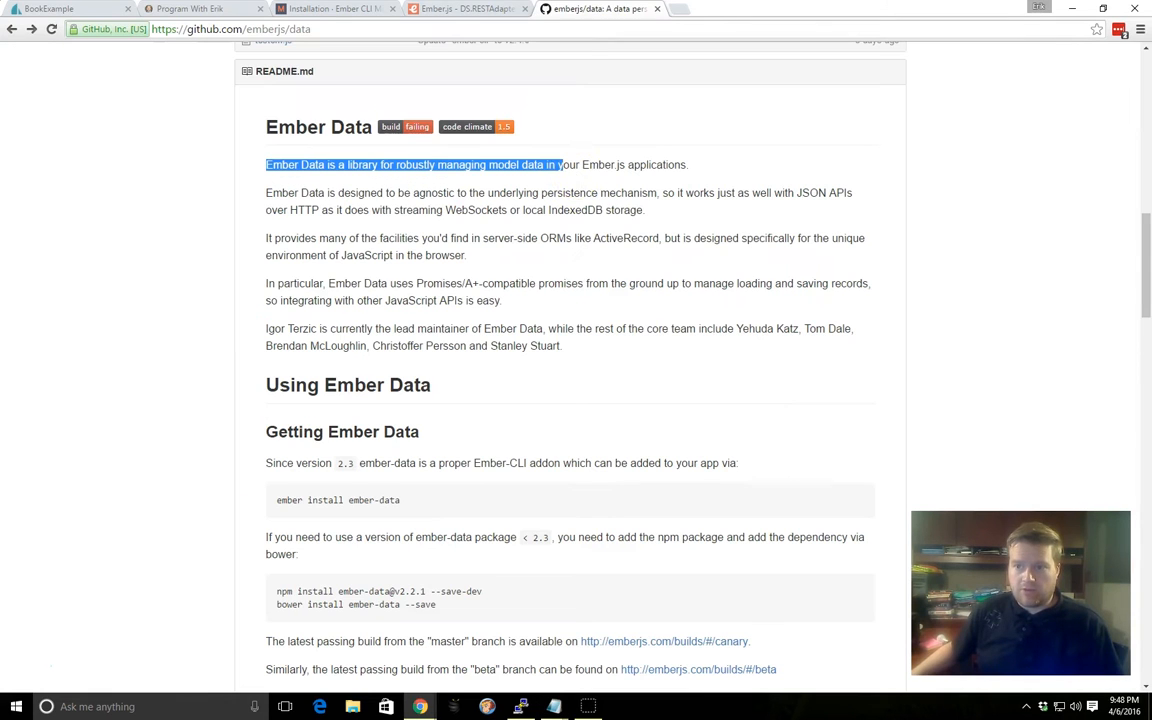
pyautogui.moveTo(507, 252)
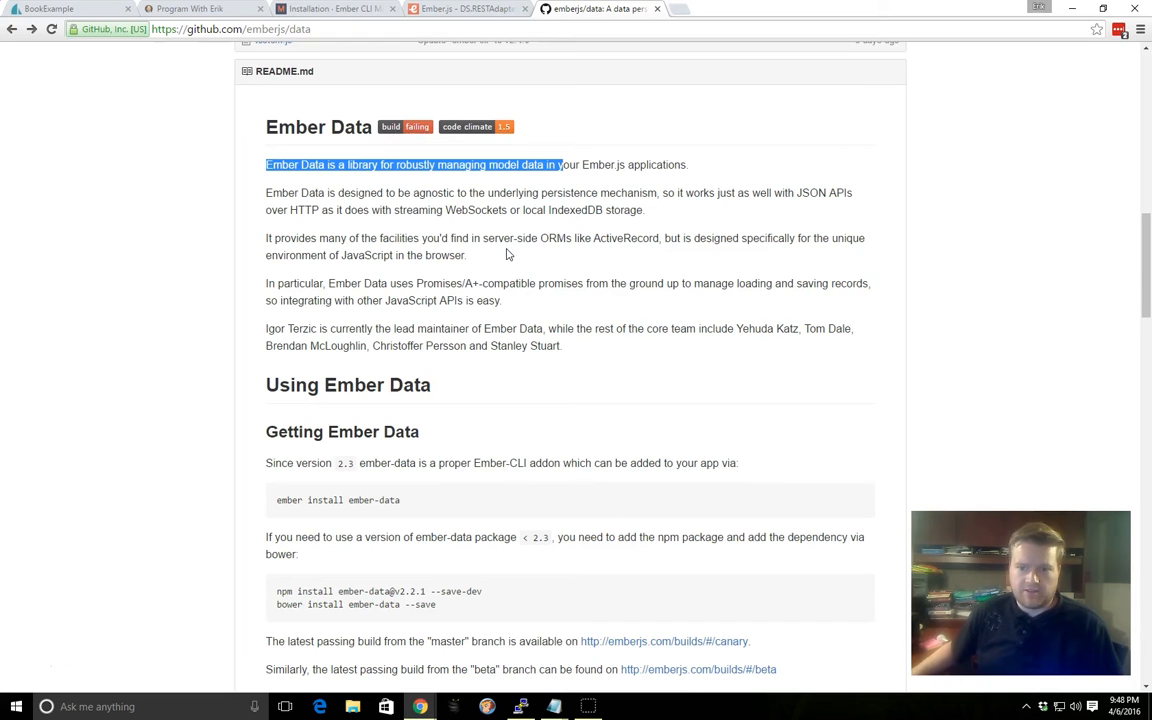
pyautogui.scroll(-3)
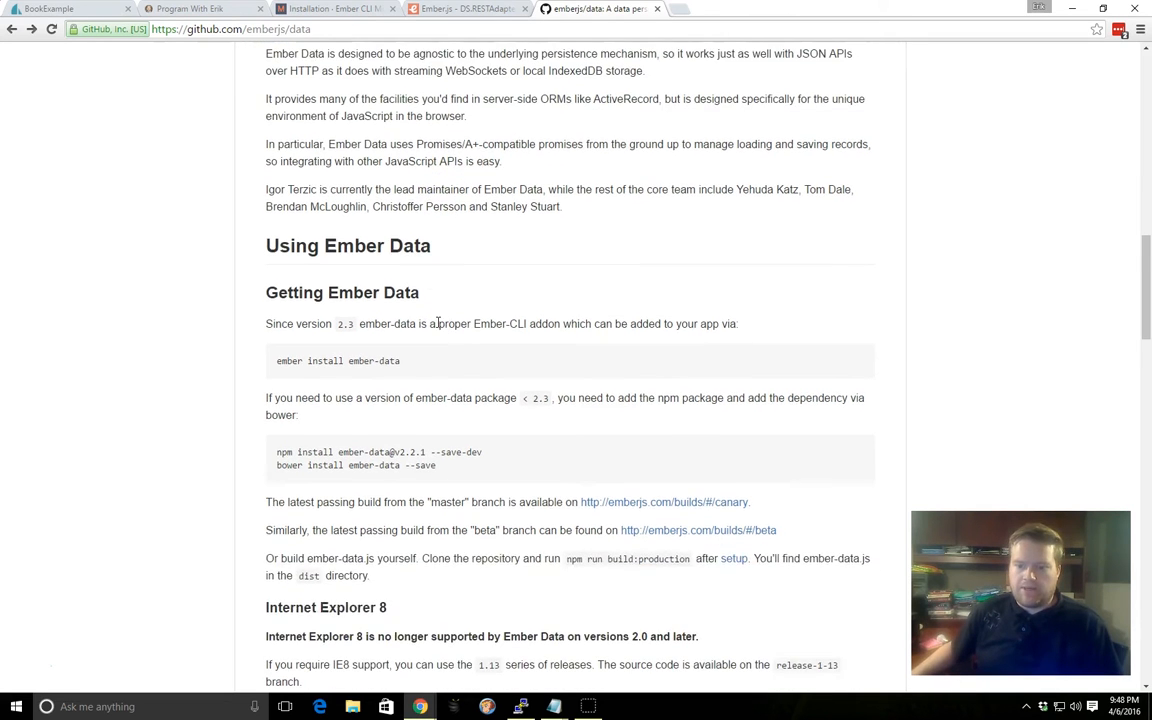
pyautogui.scroll(3)
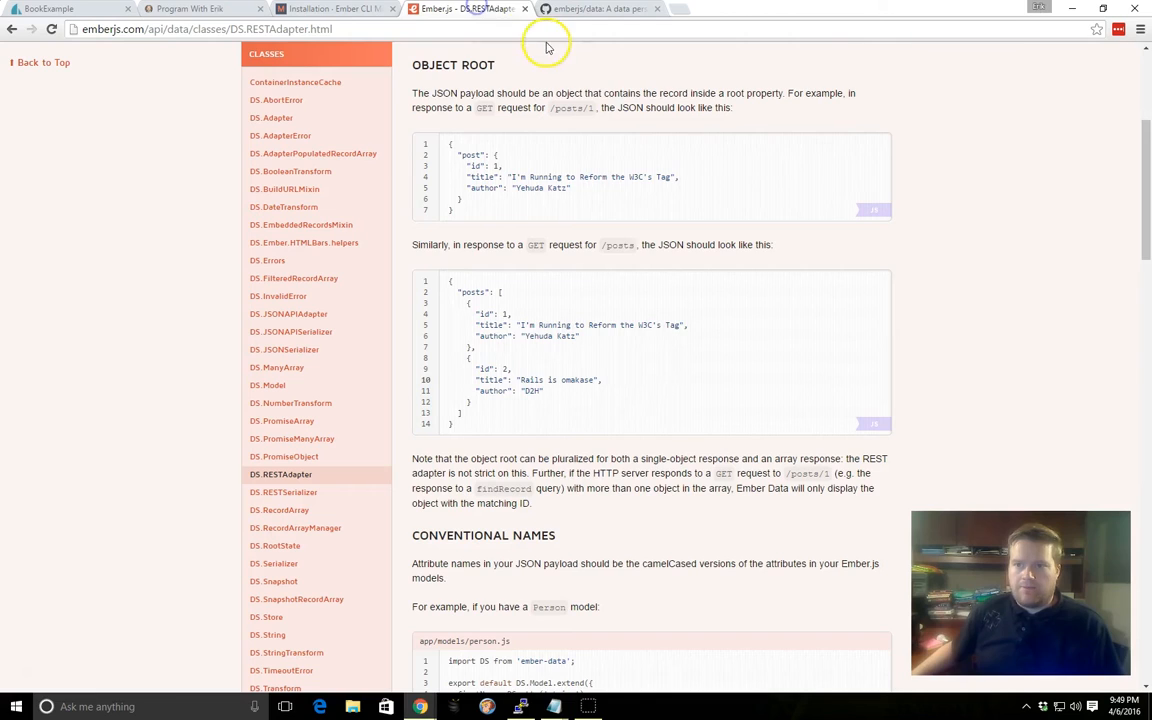
# Step: Open the DS.RESTAdapter docs and highlight the JSON Structure heading
pyautogui.click(595, 10)
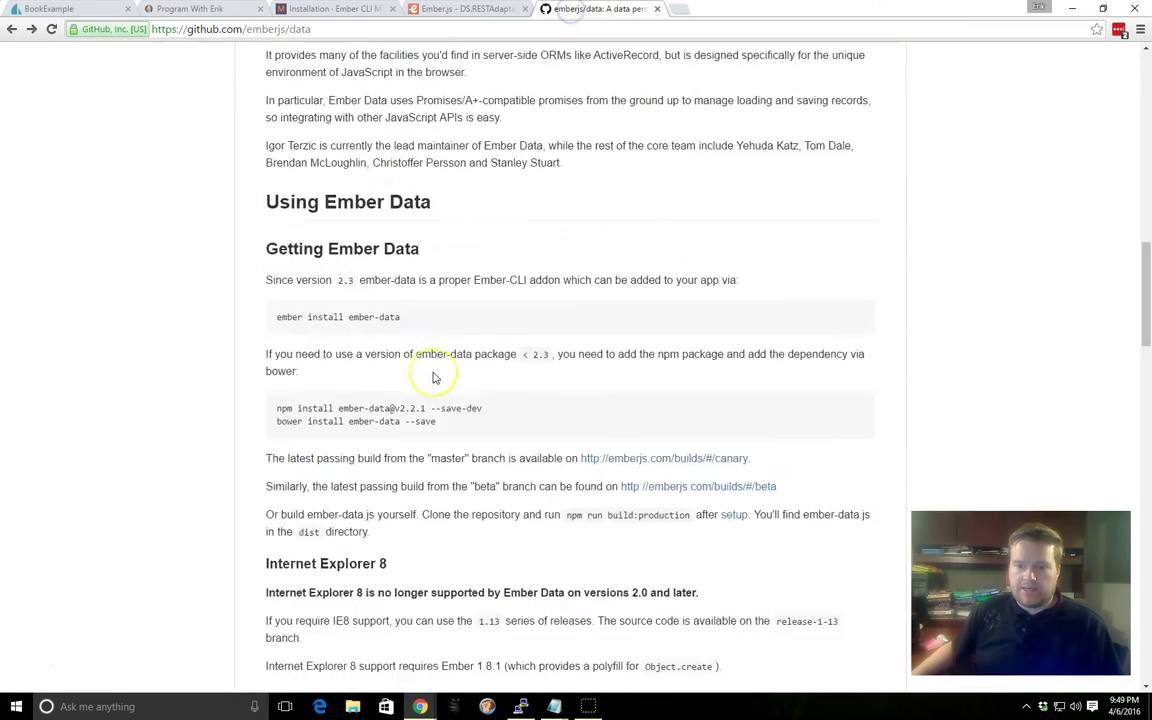
pyautogui.scroll(-3)
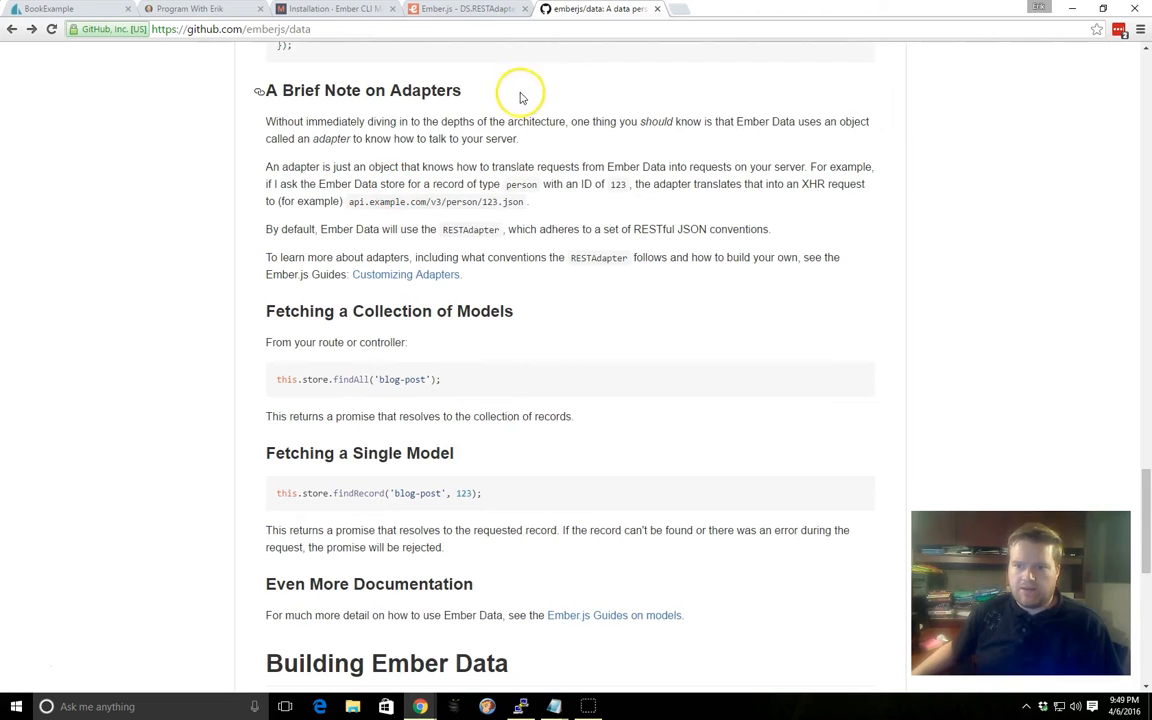
pyautogui.click(453, 15)
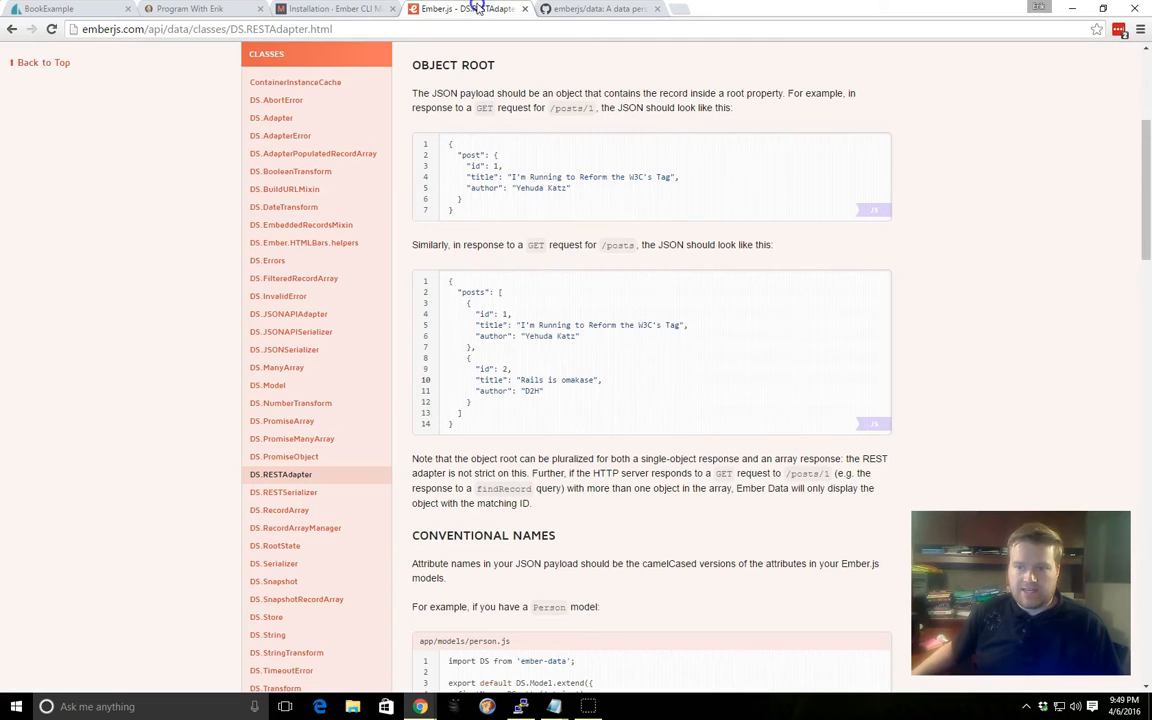
pyautogui.scroll(3)
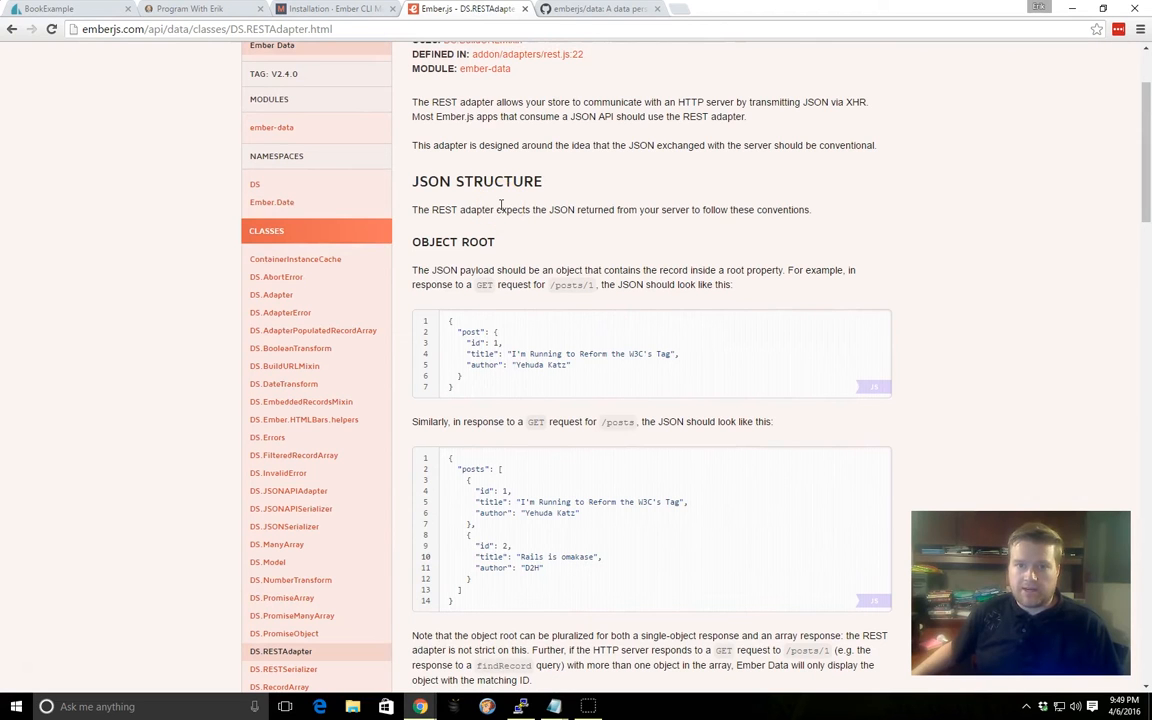
pyautogui.doubleClick(475, 181)
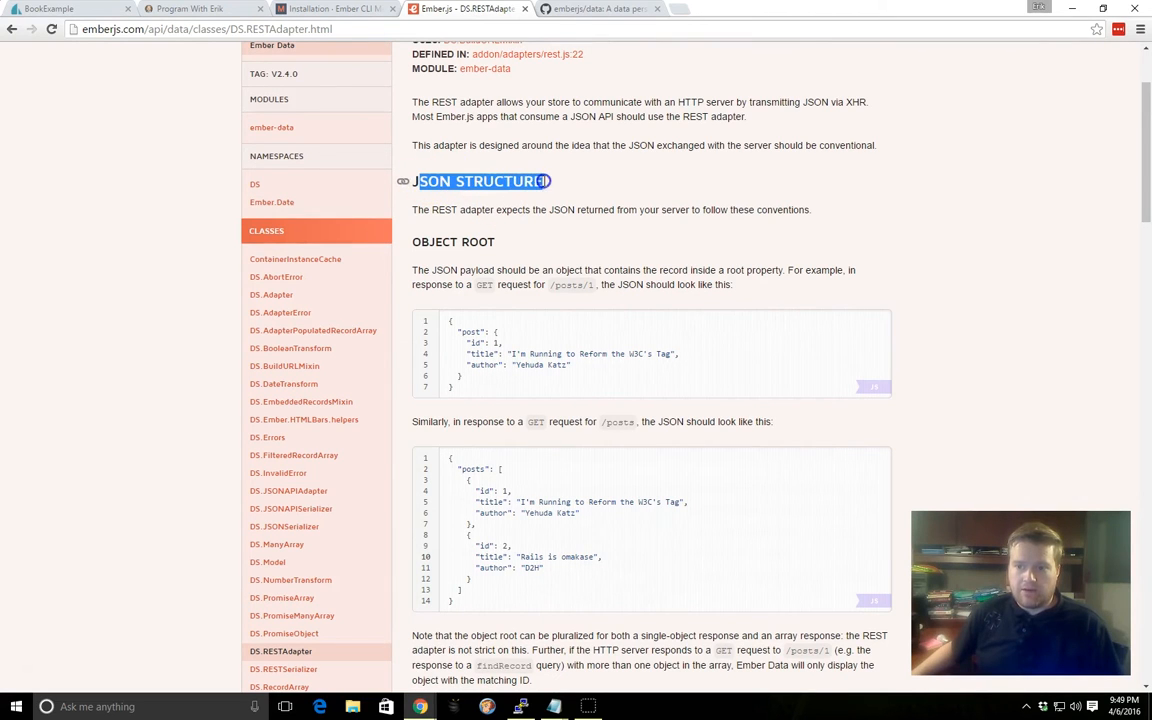
# Step: Select the single post and posts root example payloads while explaining them
pyautogui.scroll(-3)
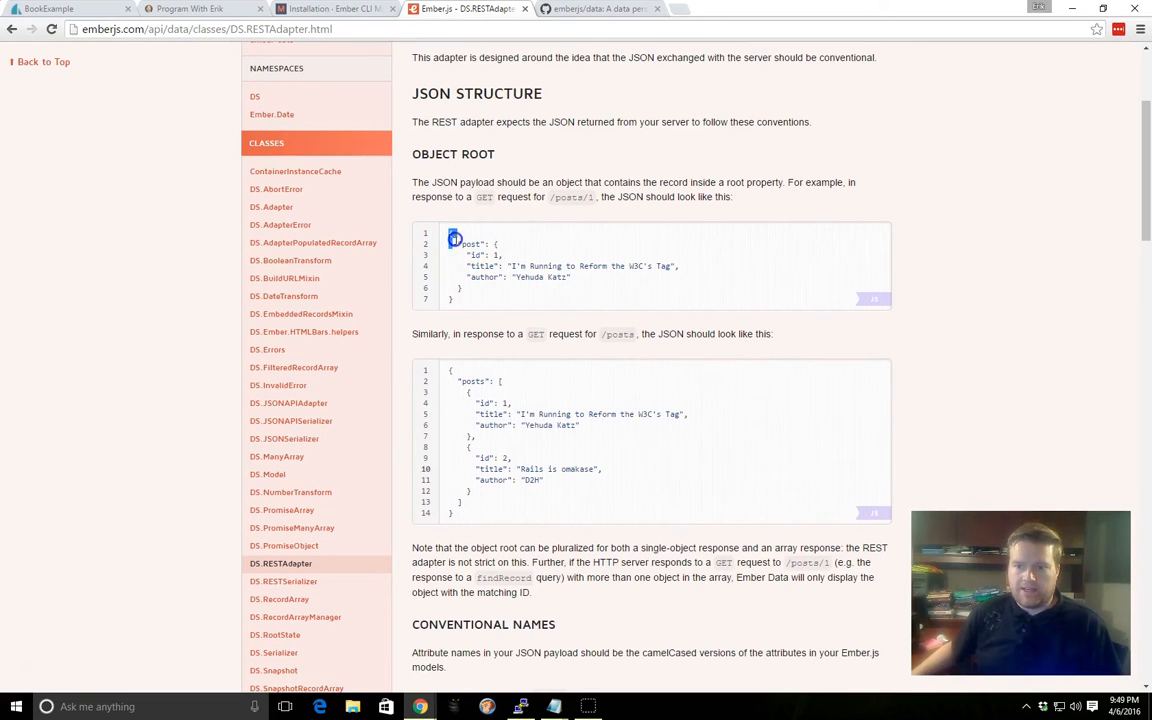
pyautogui.moveTo(455, 240); pyautogui.dragTo(460, 299)
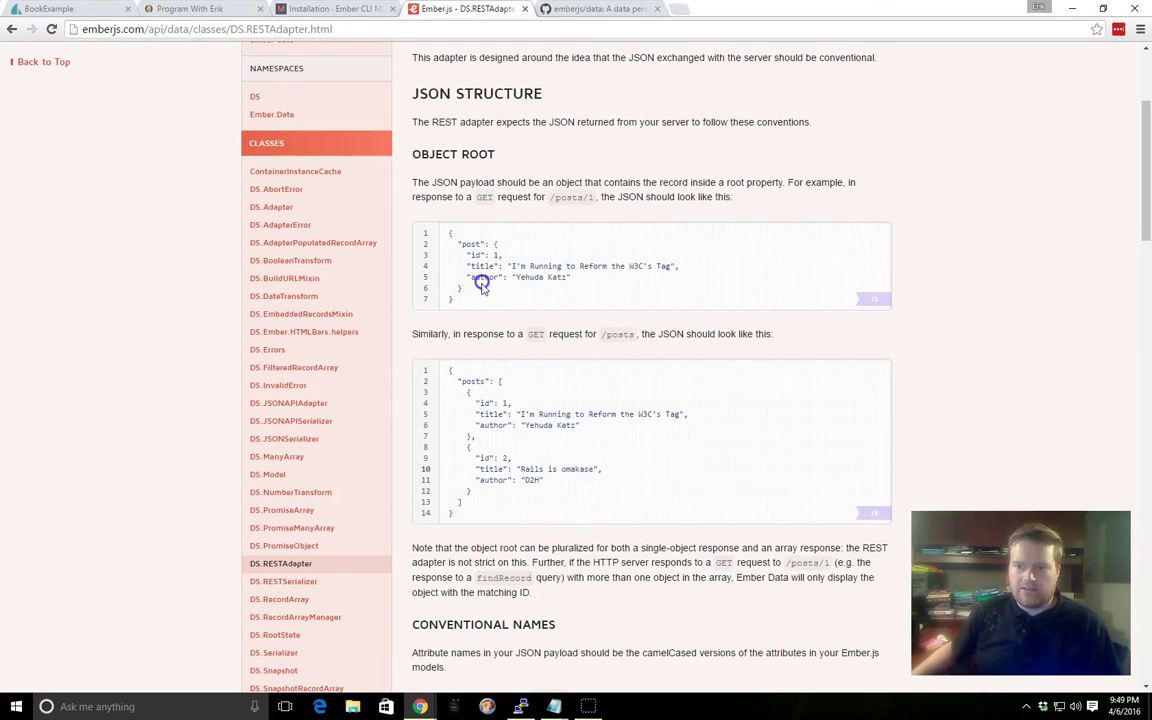
pyautogui.scroll(-3)
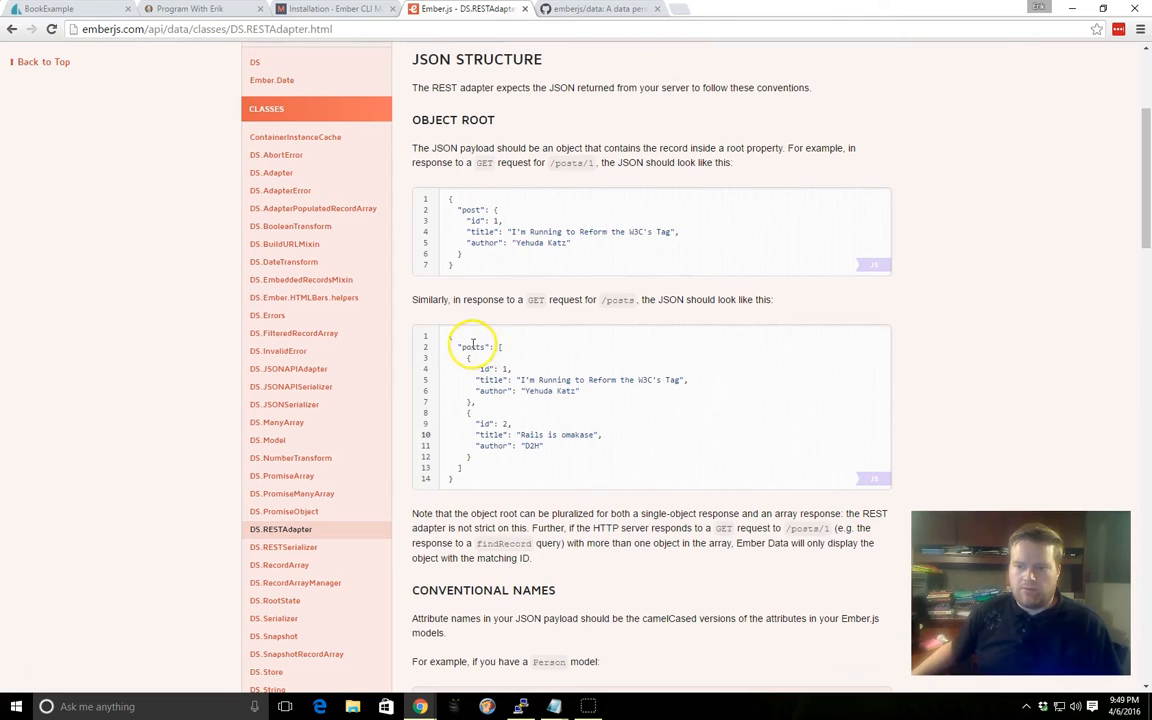
pyautogui.doubleClick(470, 346)
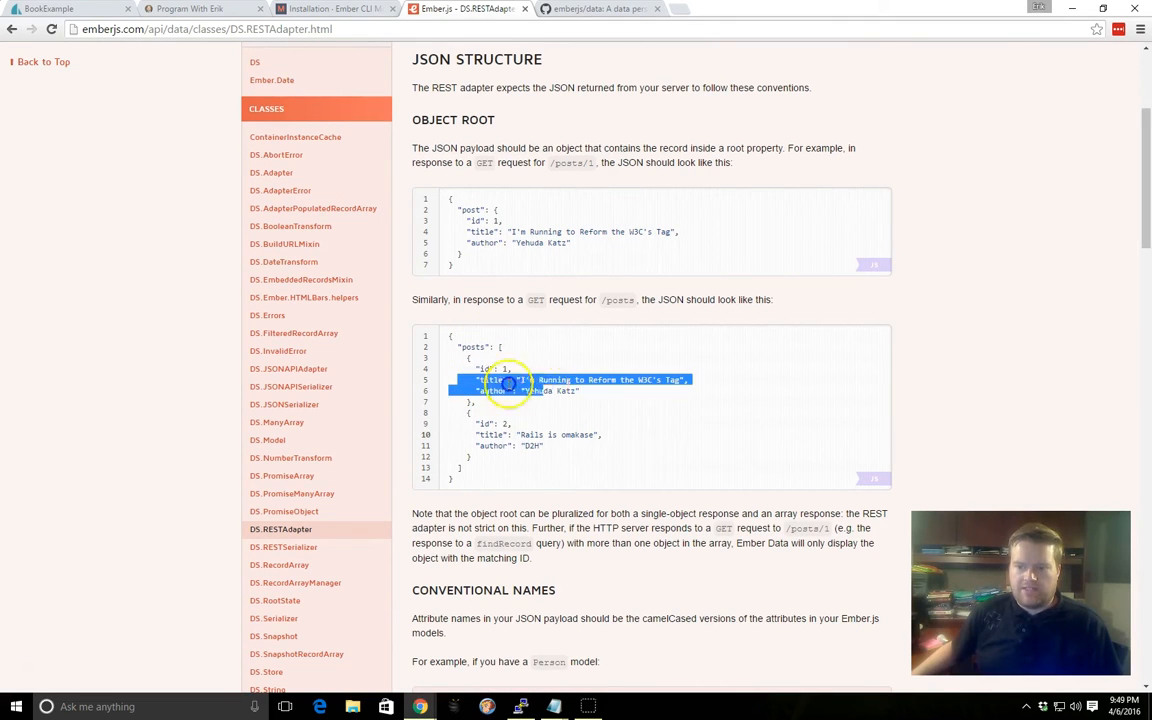
pyautogui.click(487, 392)
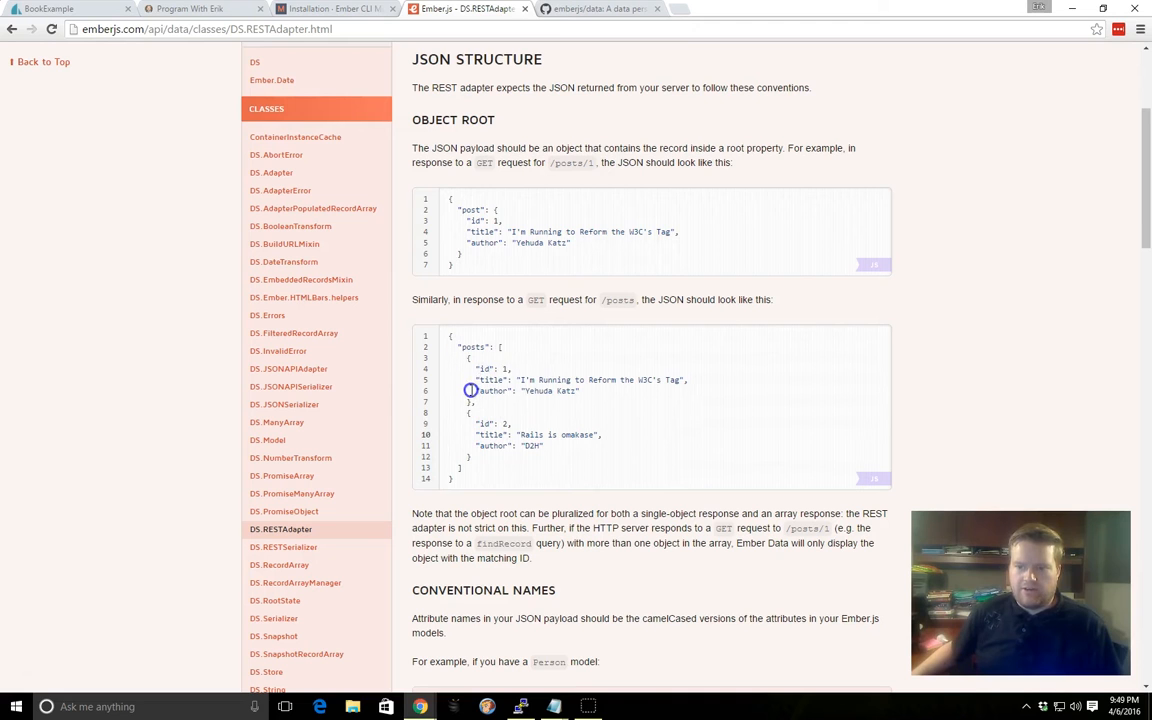
pyautogui.scroll(-3)
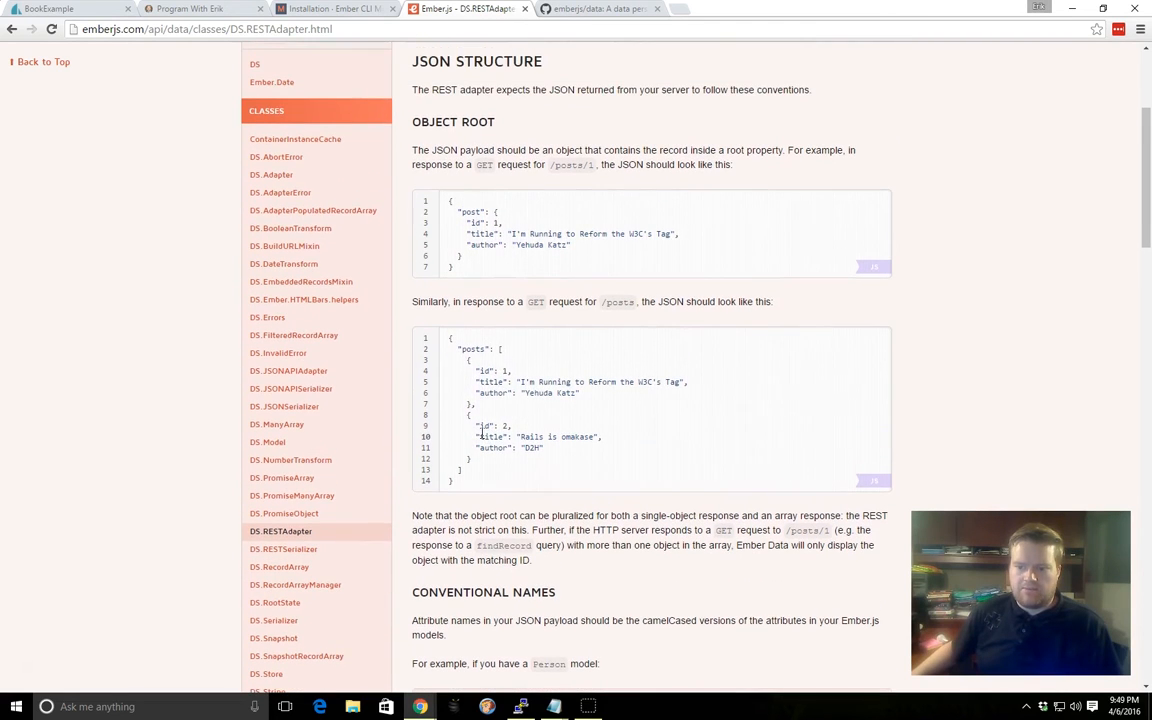
pyautogui.moveTo(518, 329)
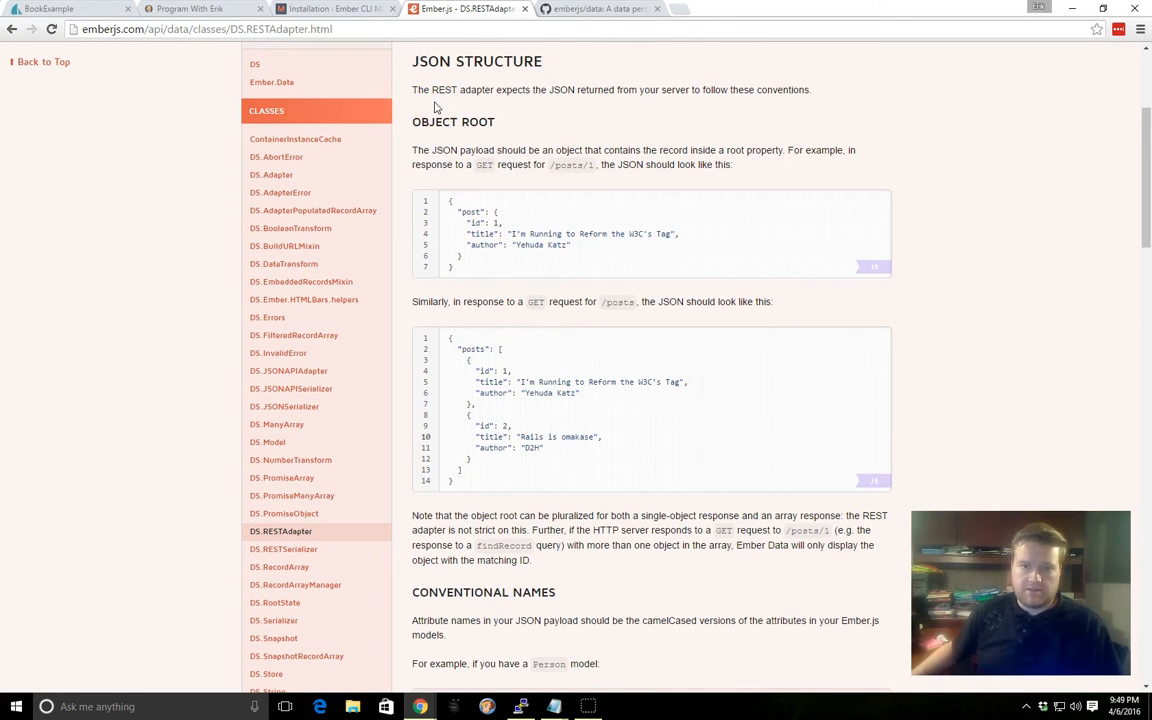
# Step: Bring up the Ember CLI Mirage Installation page showing ember install ember-cli-mirage
pyautogui.click(320, 10)
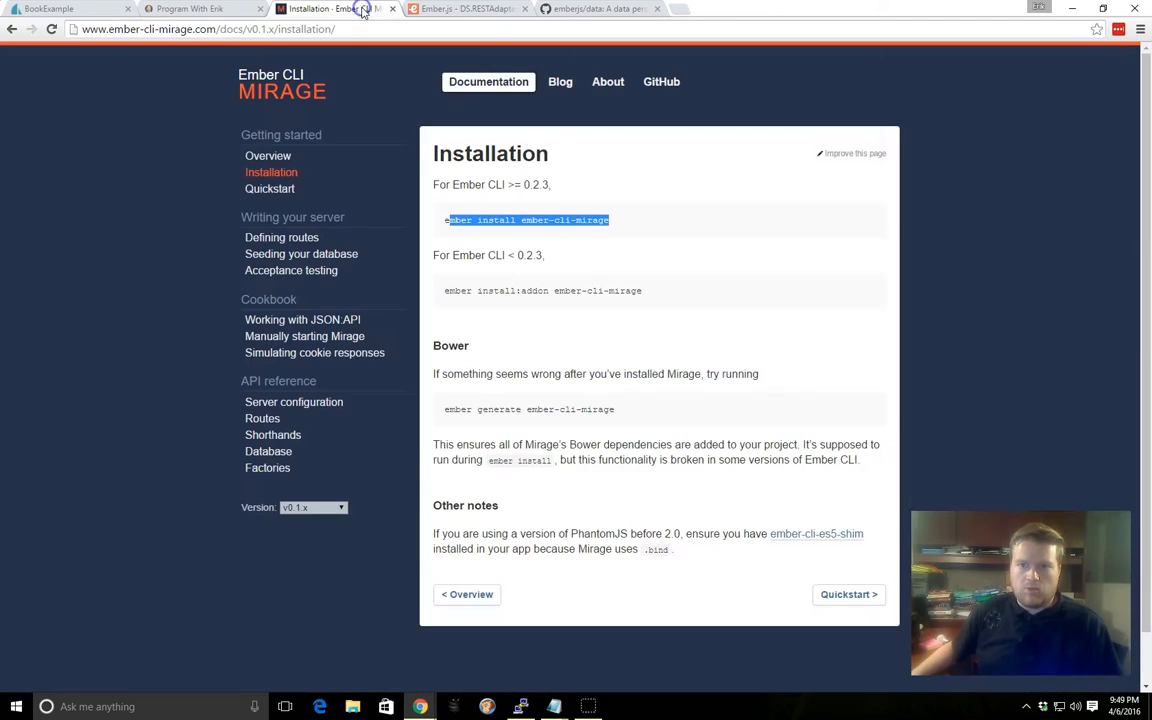
pyautogui.moveTo(291, 103)
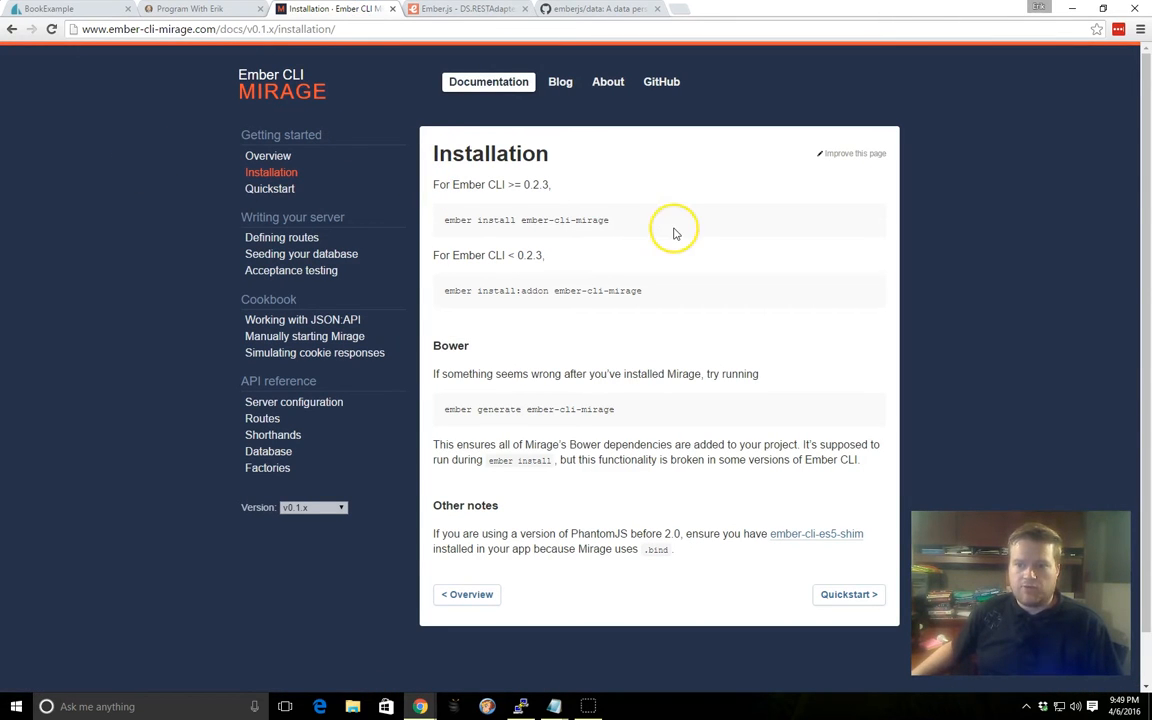
pyautogui.moveTo(655, 231)
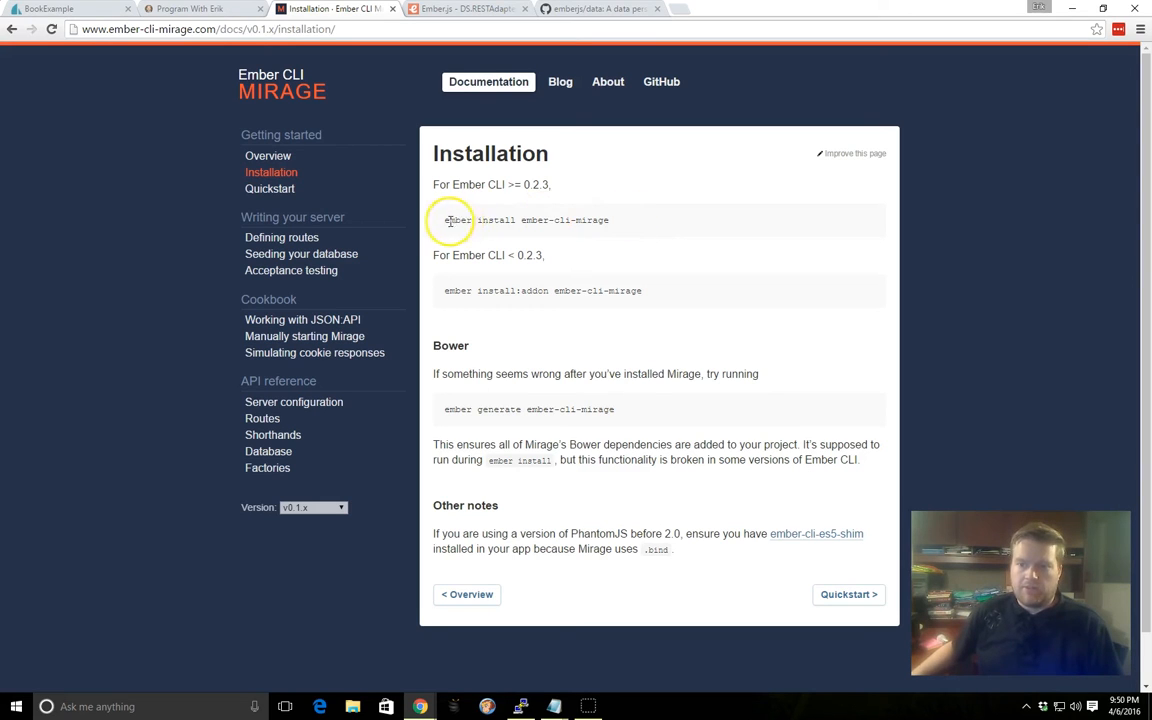
pyautogui.moveTo(565, 600)
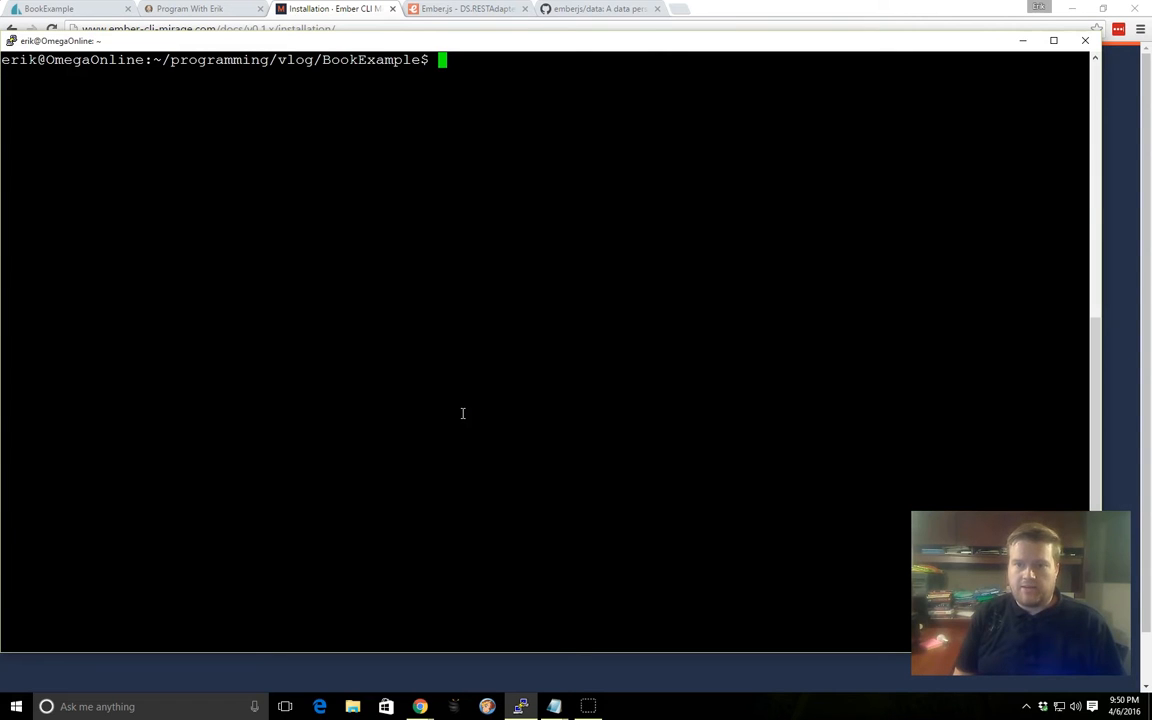
# Step: Enter ember install ember-cli-mirage, abort it with Ctrl+C, and refocus the terminal
pyautogui.write('ember')
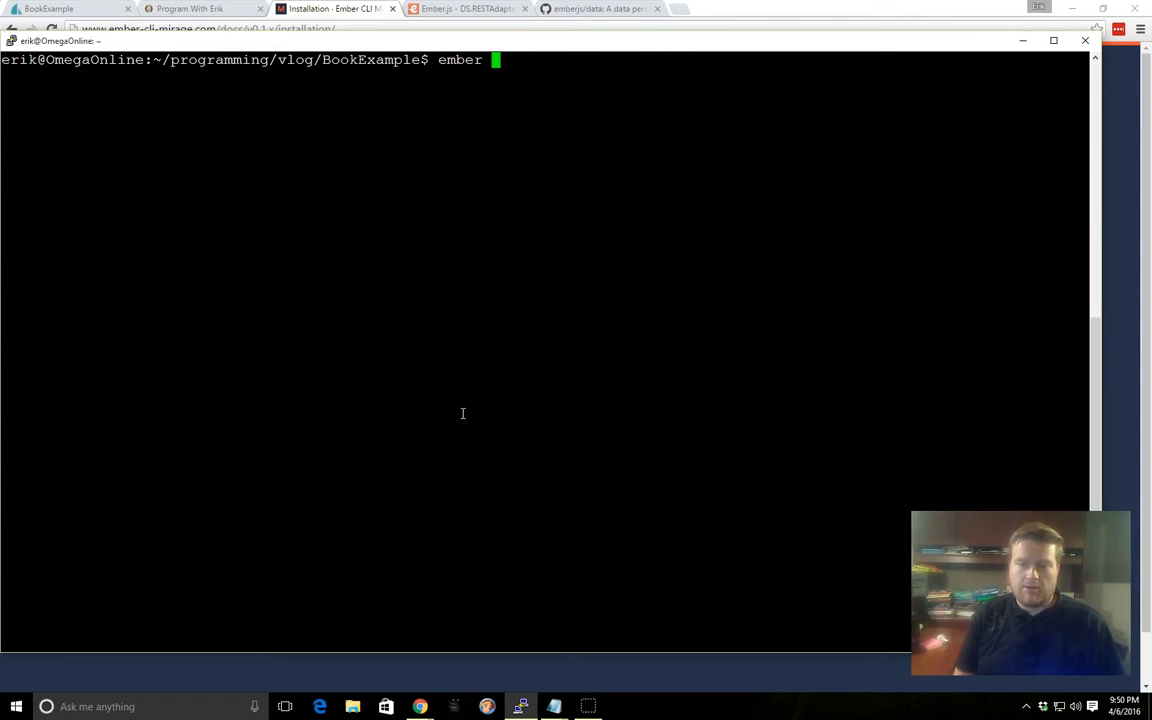
pyautogui.write('install ember-cli')
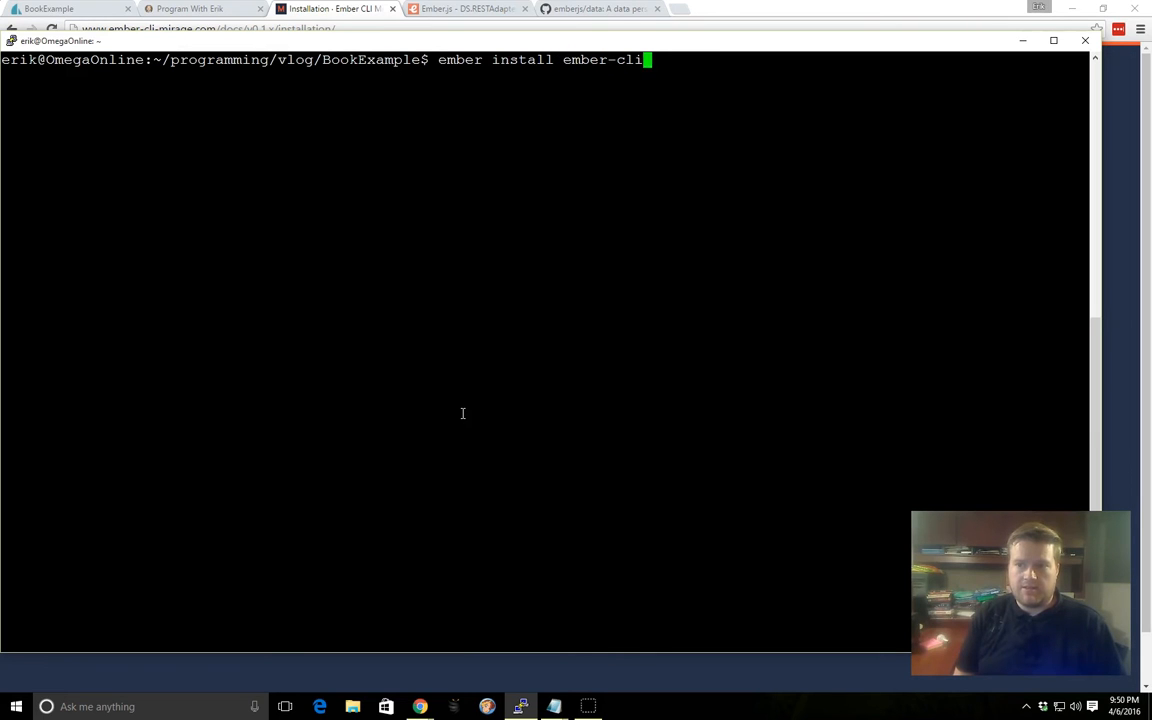
pyautogui.press('ctrl+c')
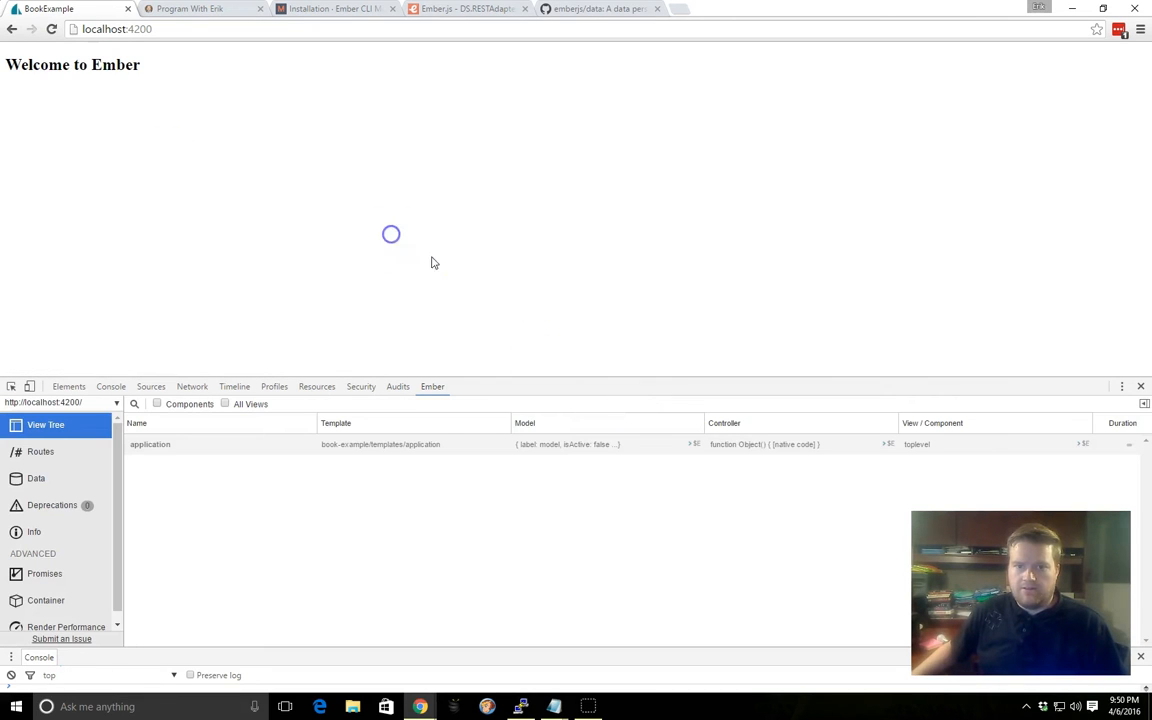
pyautogui.click(522, 706)
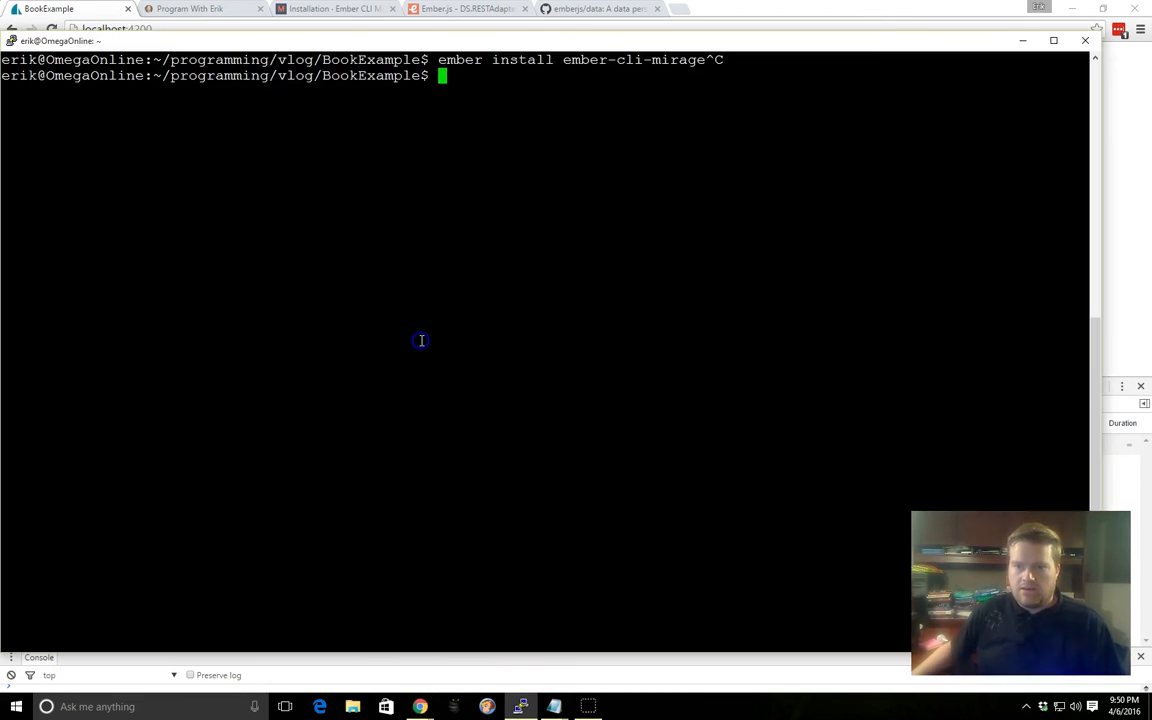
pyautogui.write('vi')
pyautogui.write(':q')
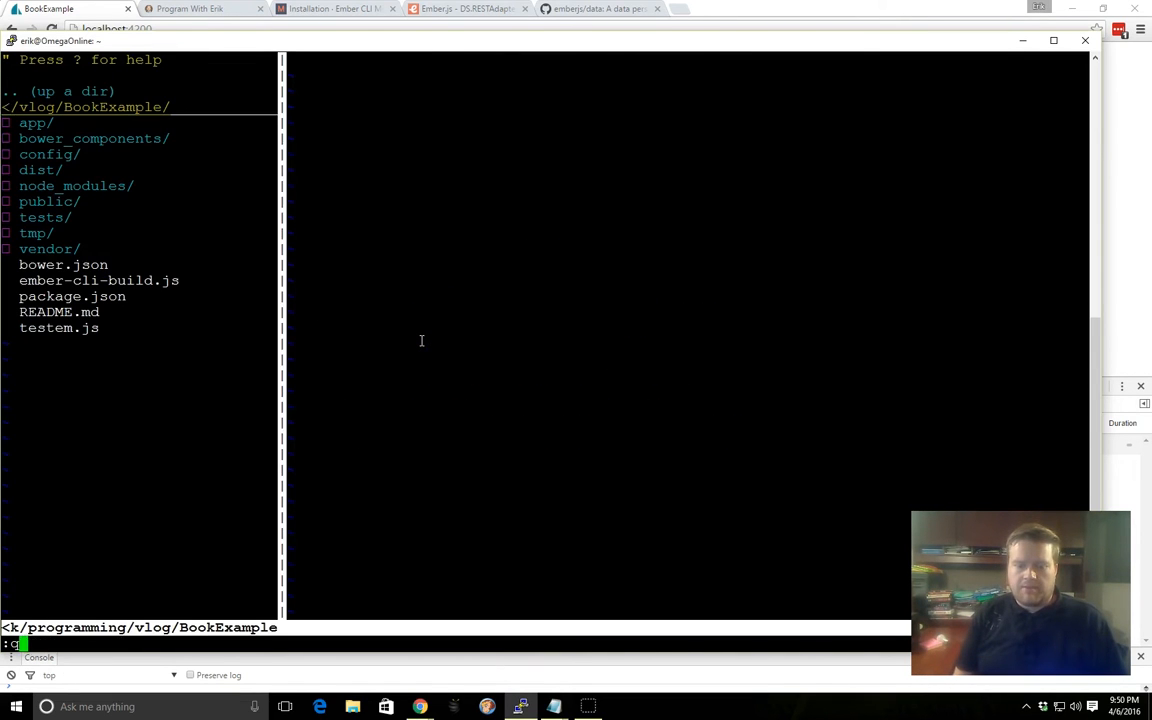
# Step: Run 'ember g route application', answering 'n' to keep the existing application.hbs
pyautogui.press('Return')
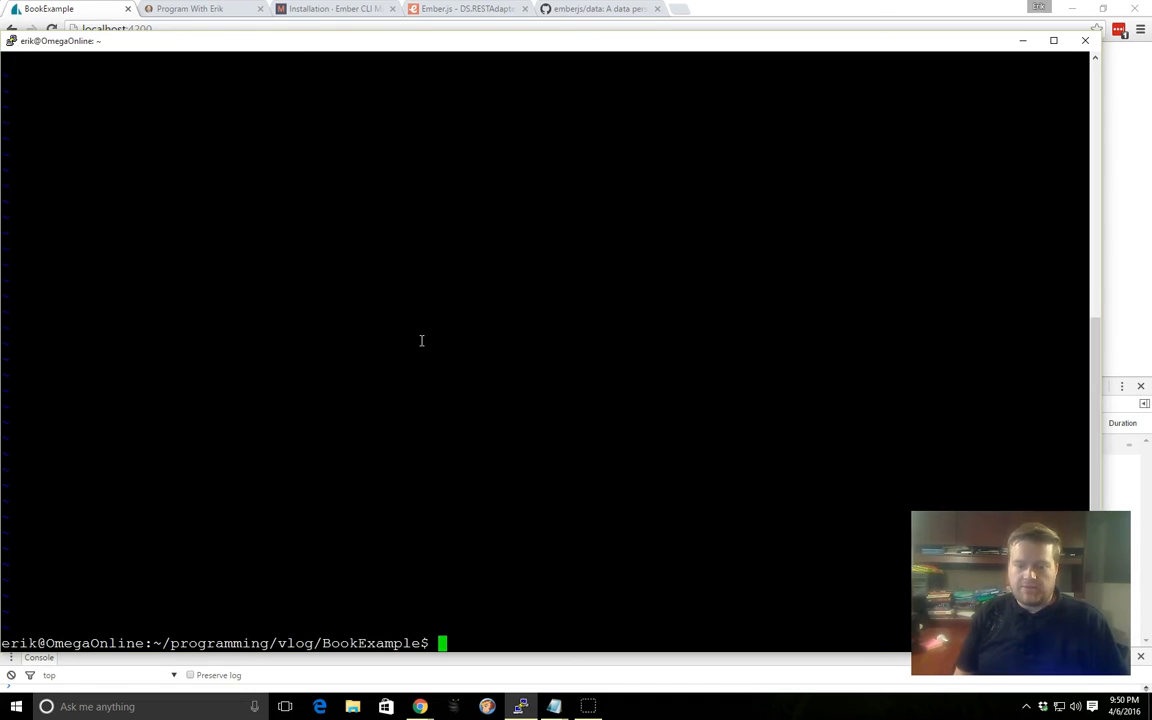
pyautogui.write('ember')
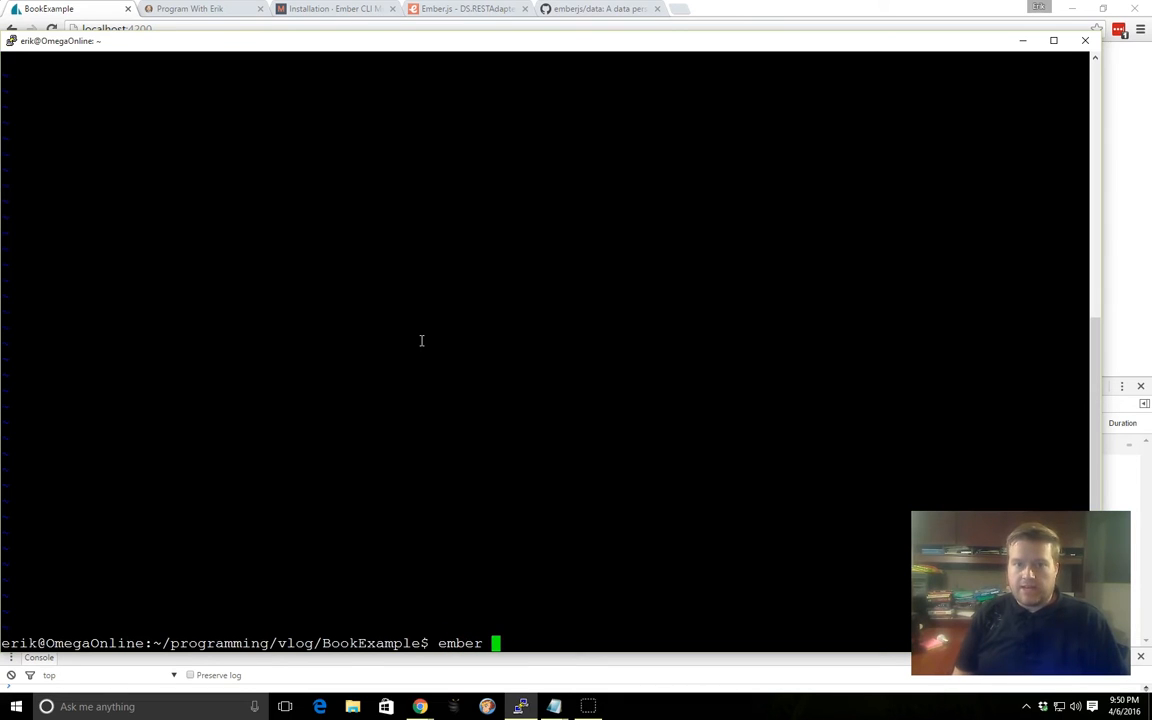
pyautogui.write('g')
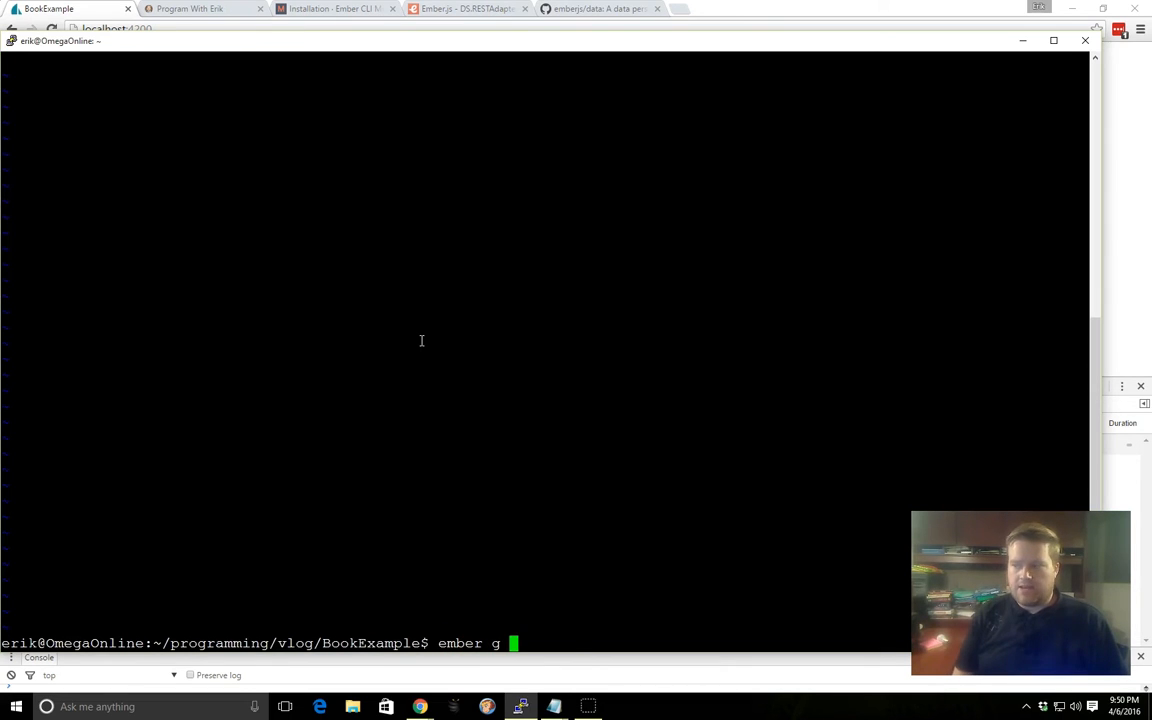
pyautogui.write('route applicatio')
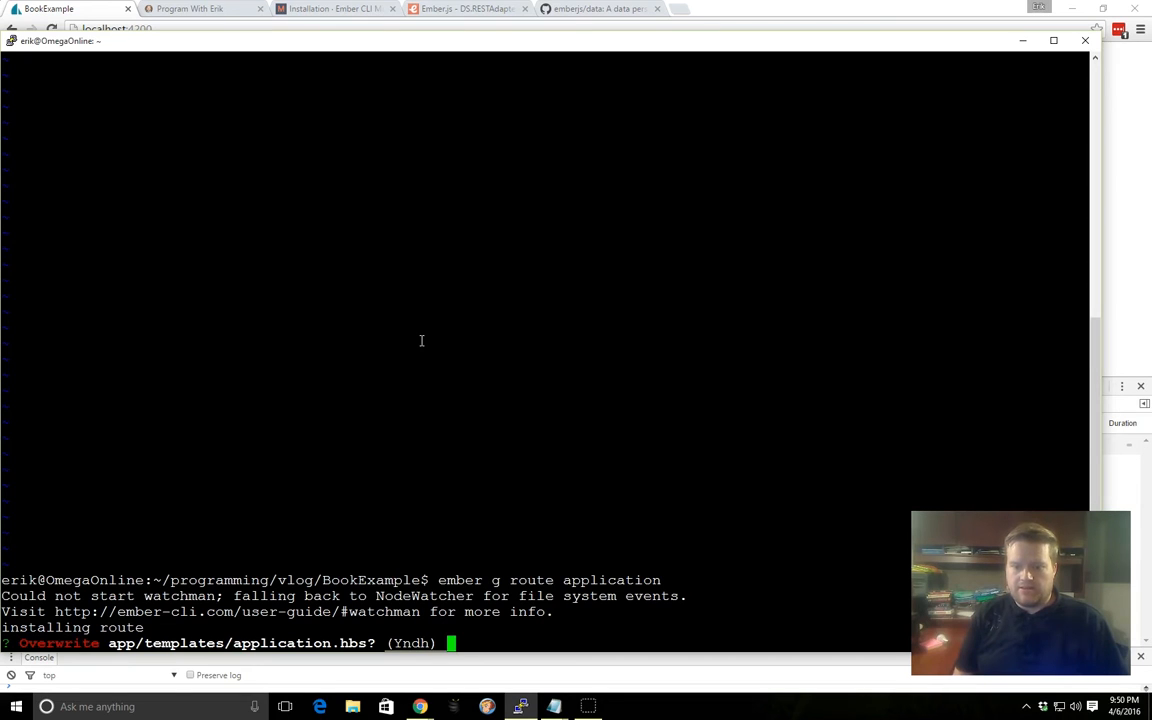
pyautogui.write('n')
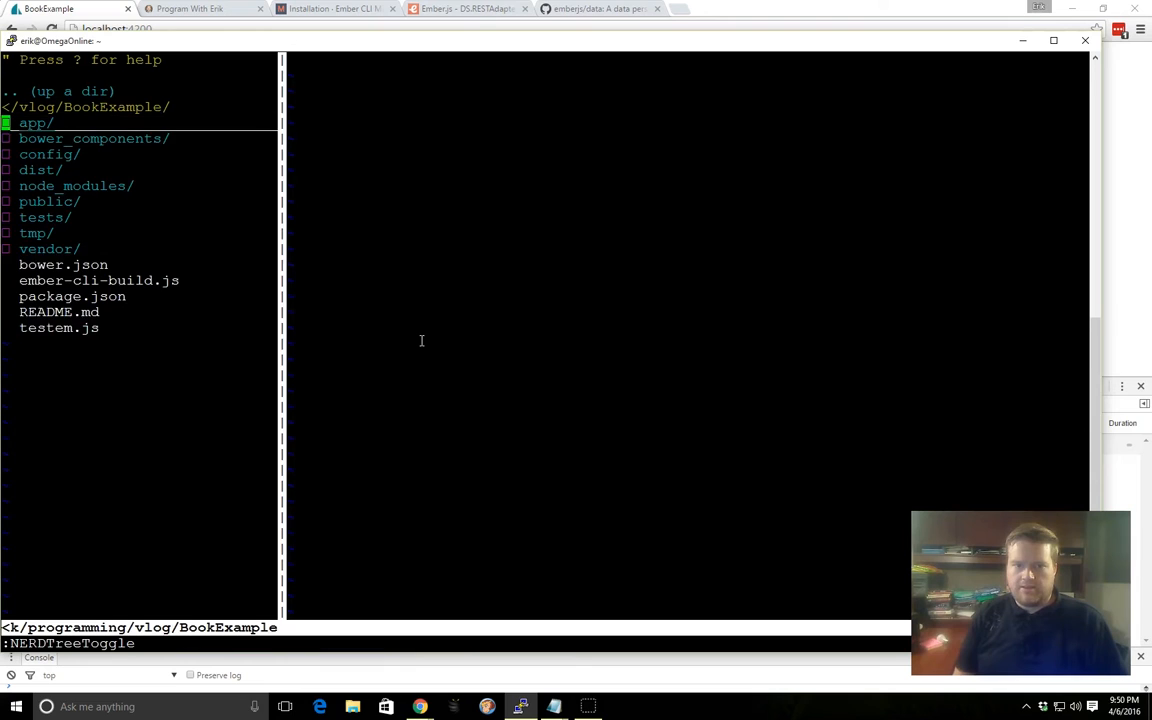
# Step: Open app/routes/application.js and add a model() hook returning [1,2,3,4]
pyautogui.click(35, 122)
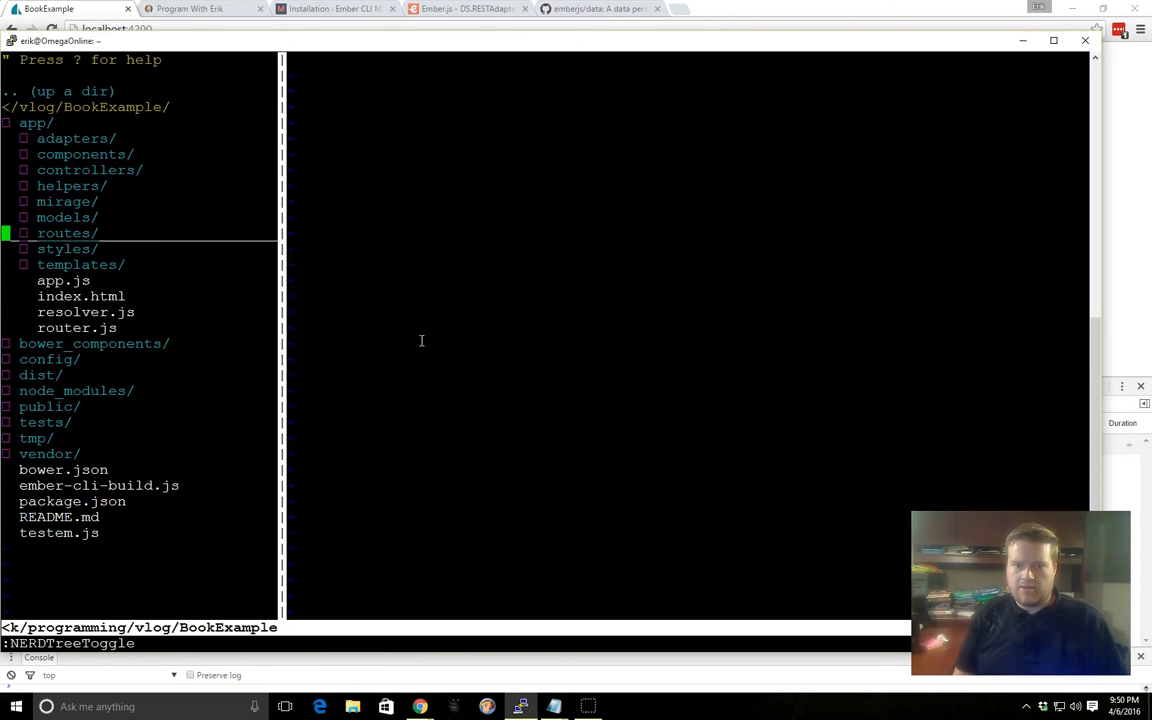
pyautogui.click(66, 232)
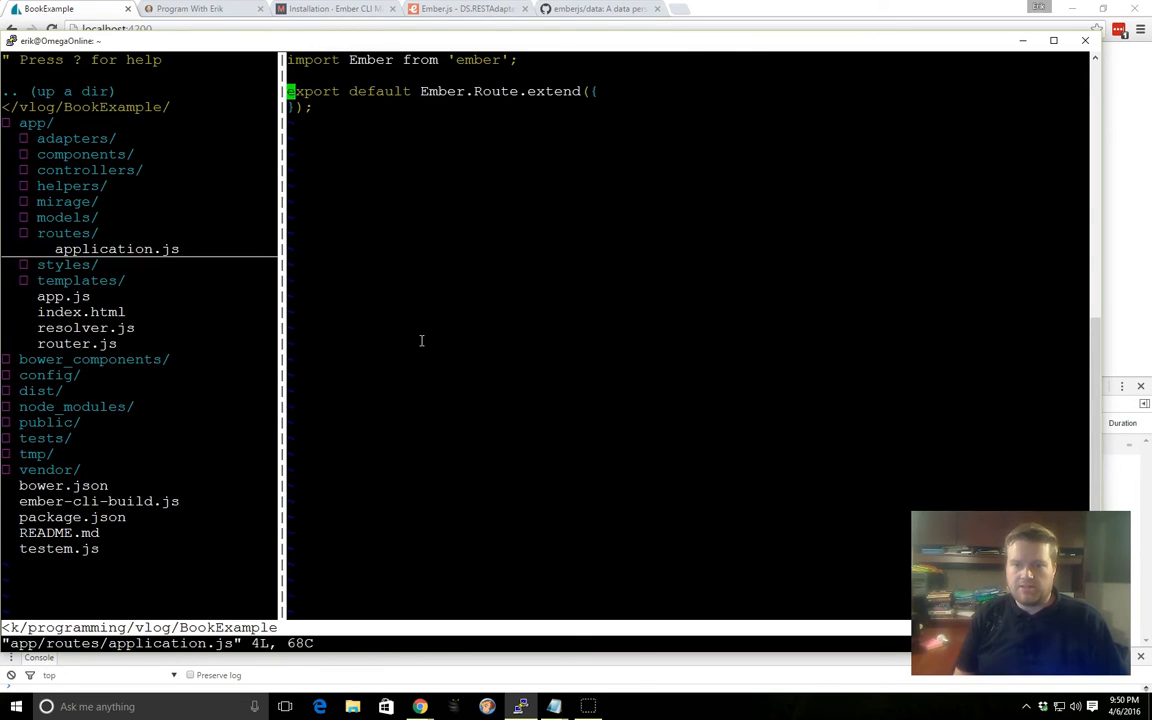
pyautogui.press('i')
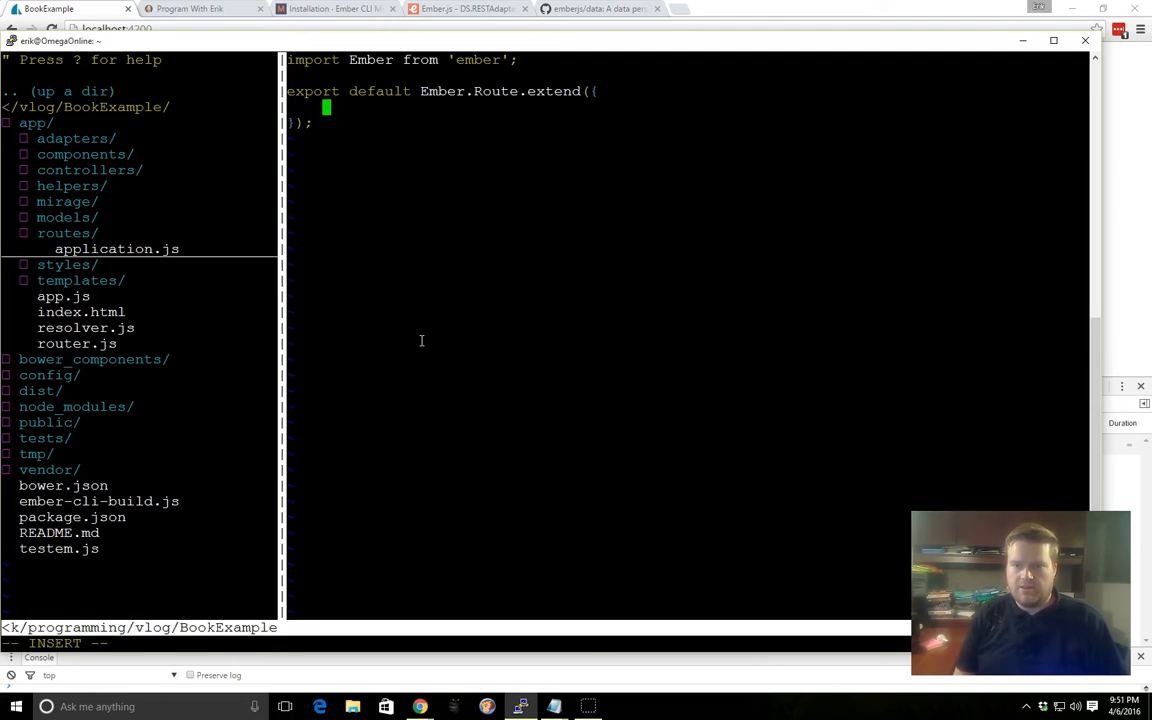
pyautogui.write('model()')
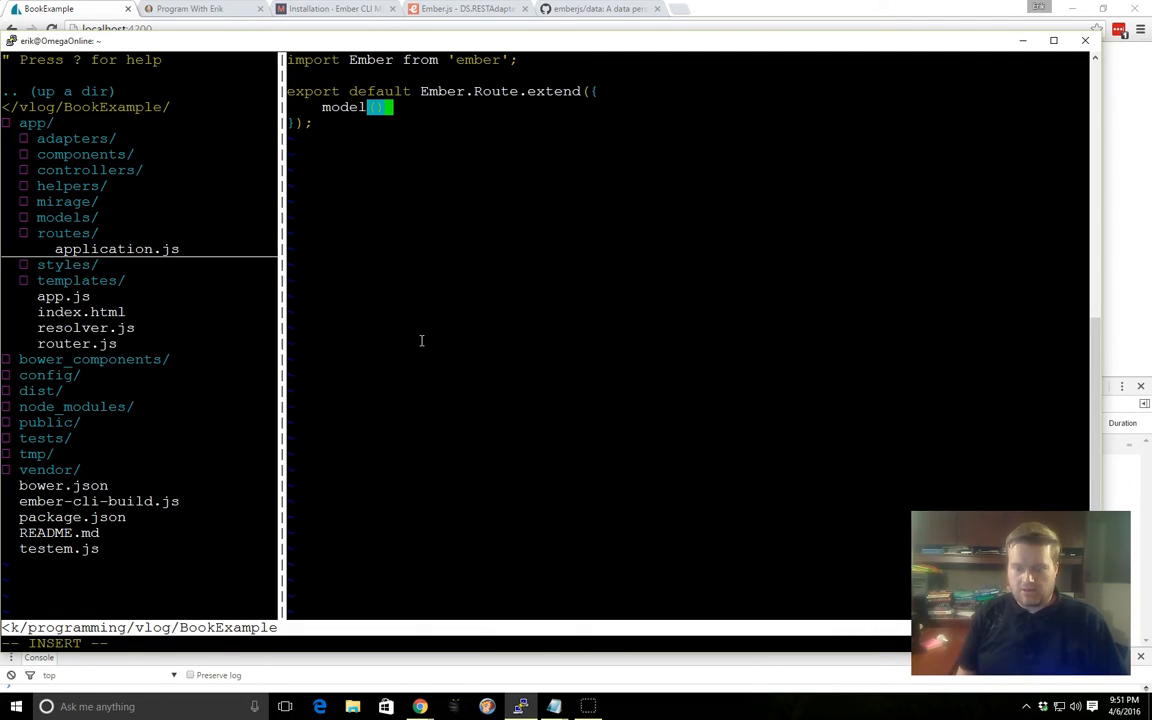
pyautogui.write('{')
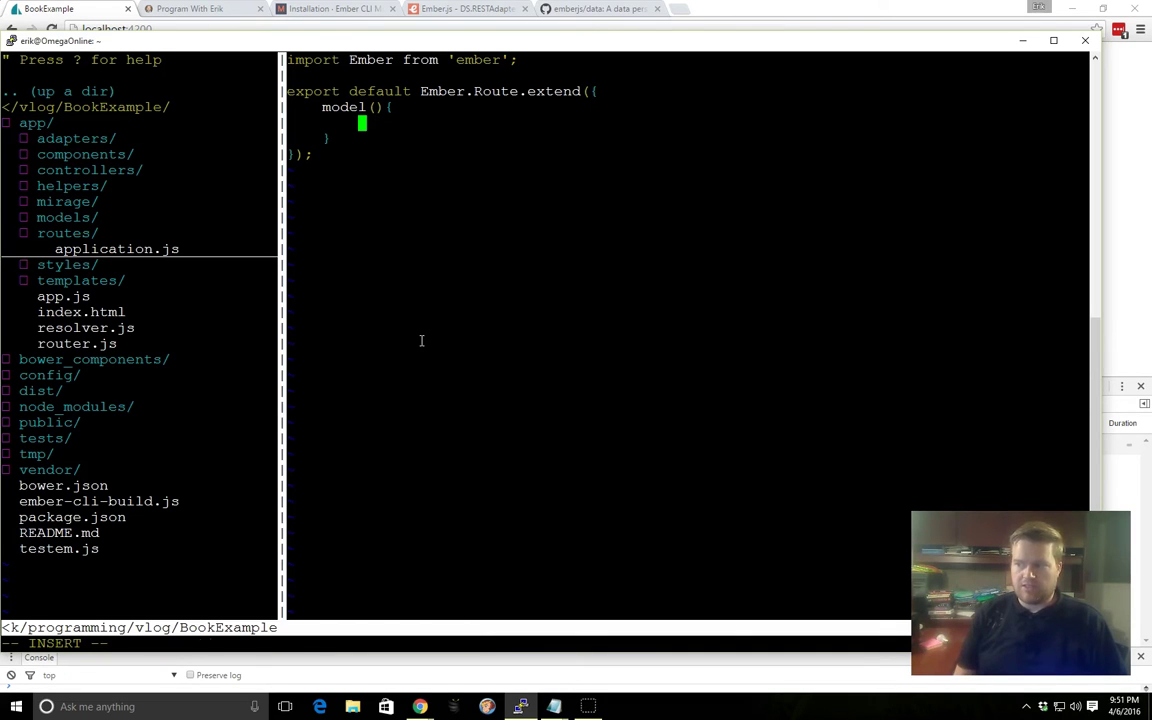
pyautogui.write('return')
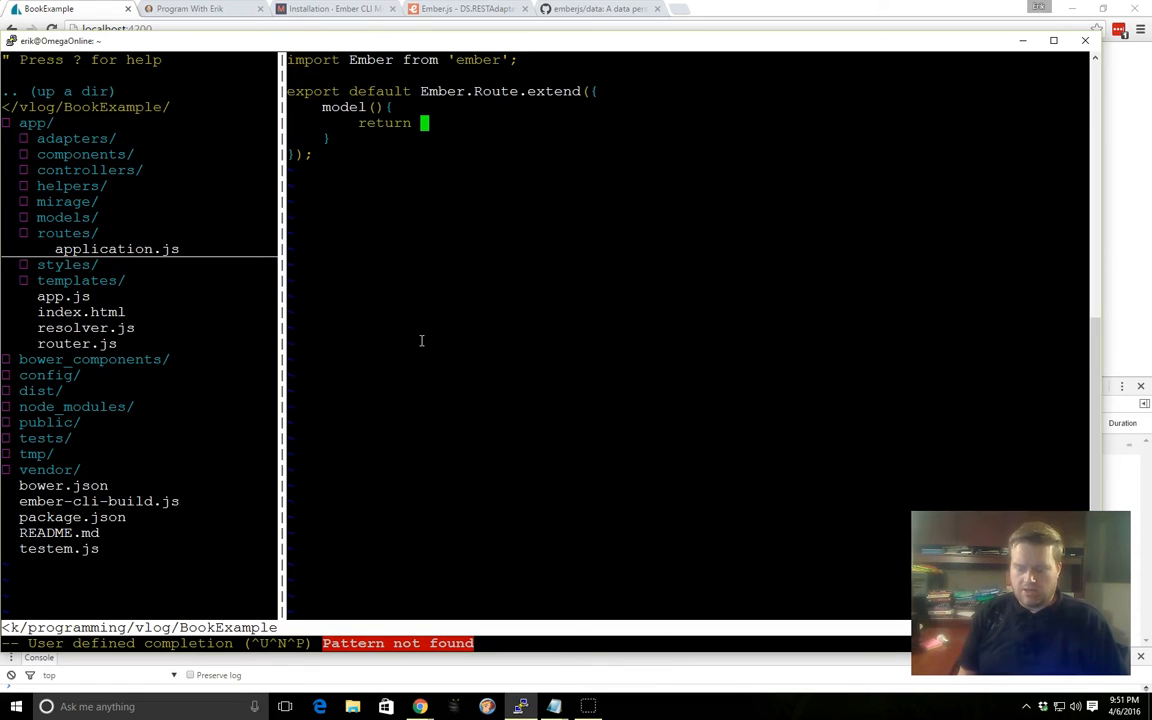
pyautogui.write('[1,2,3,4]')
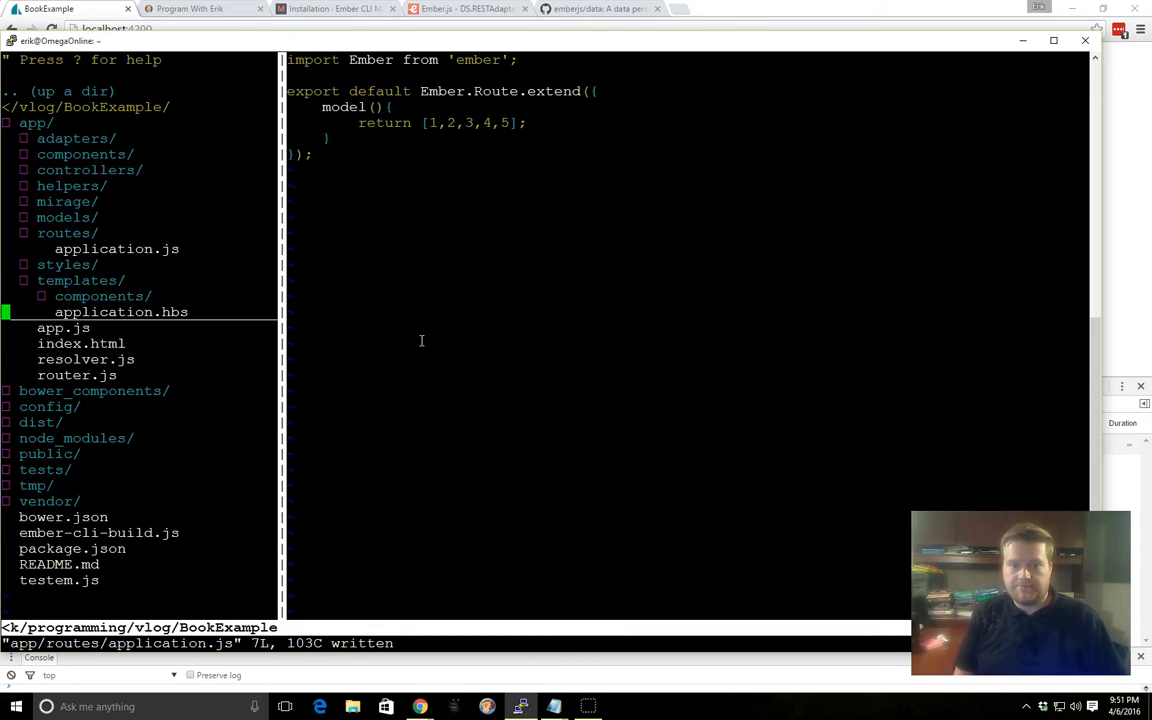
# Step: Add {{#each model as |m|}} {{m}} {{/each}} to templates/application.hbs and save
pyautogui.click(120, 311)
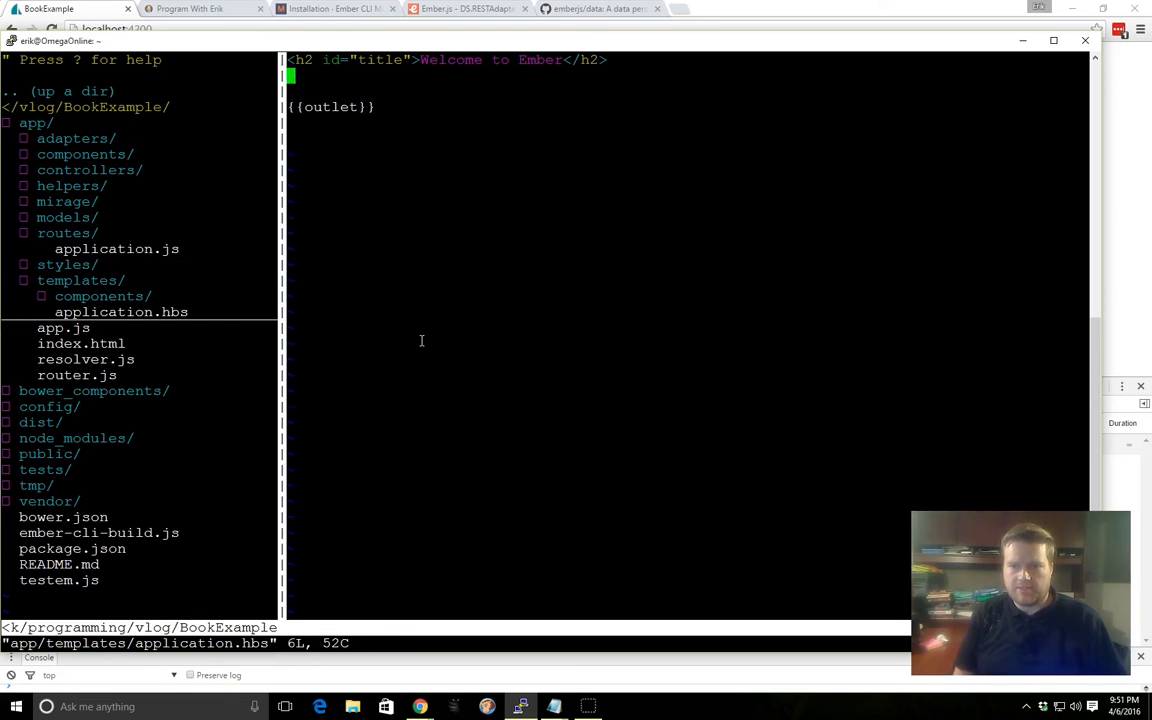
pyautogui.write('{{}}')
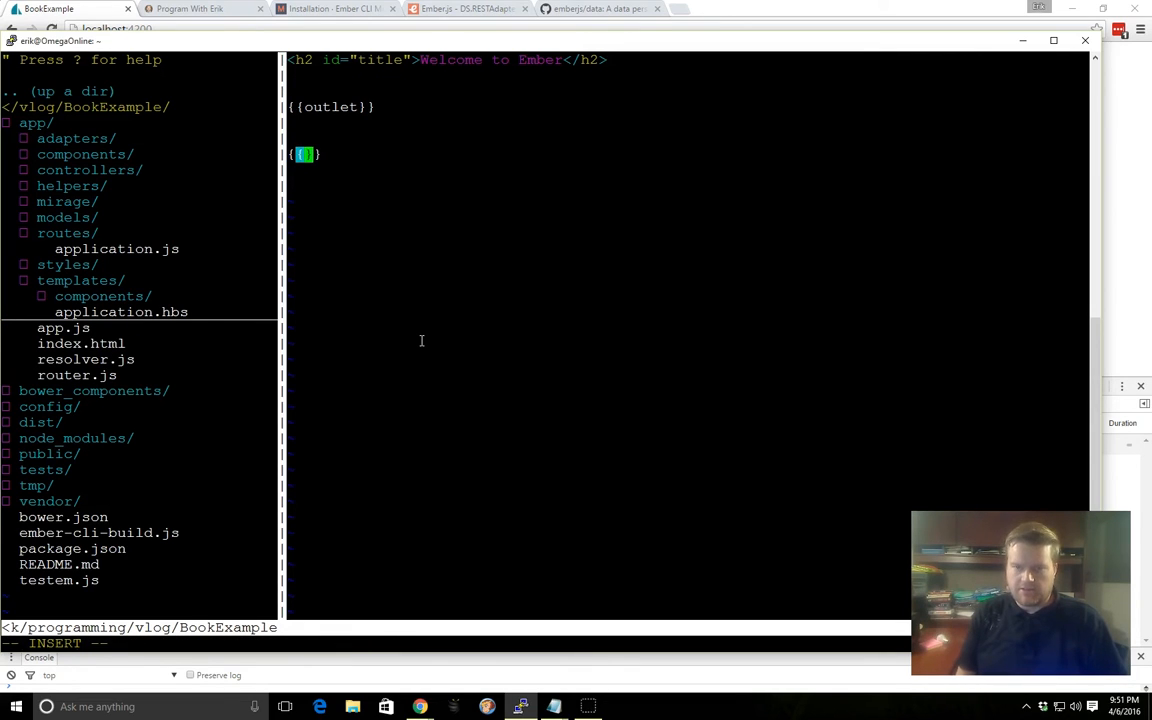
pyautogui.write('#each')
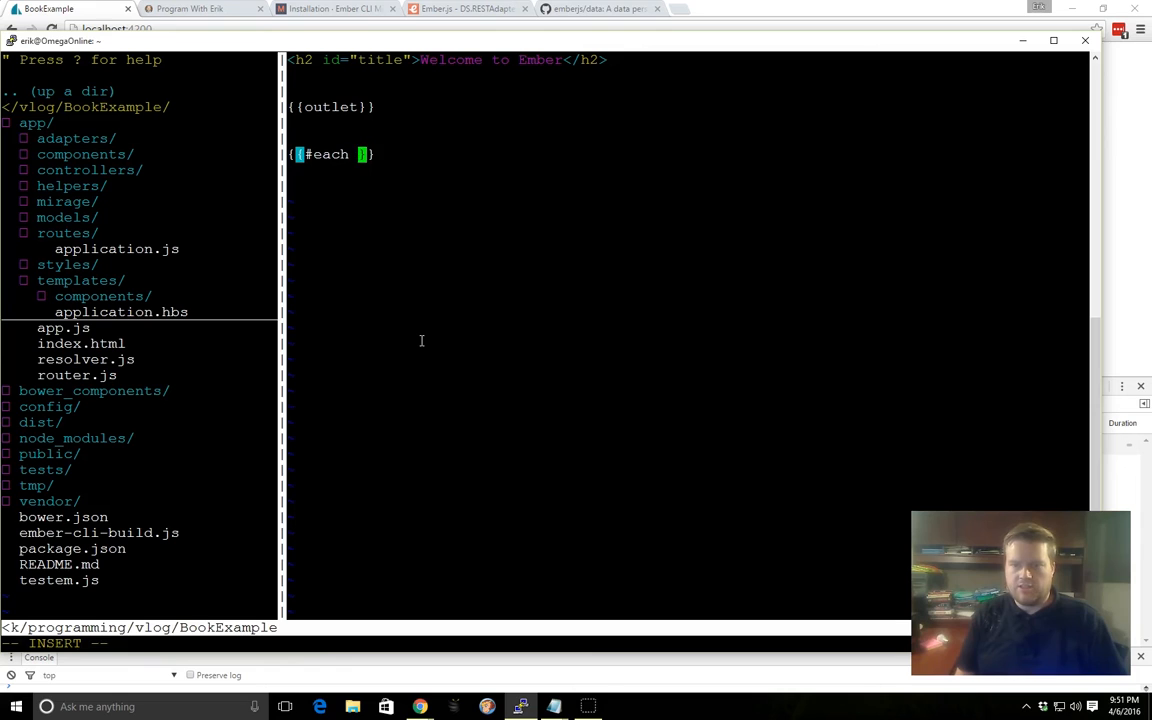
pyautogui.write('model as |')
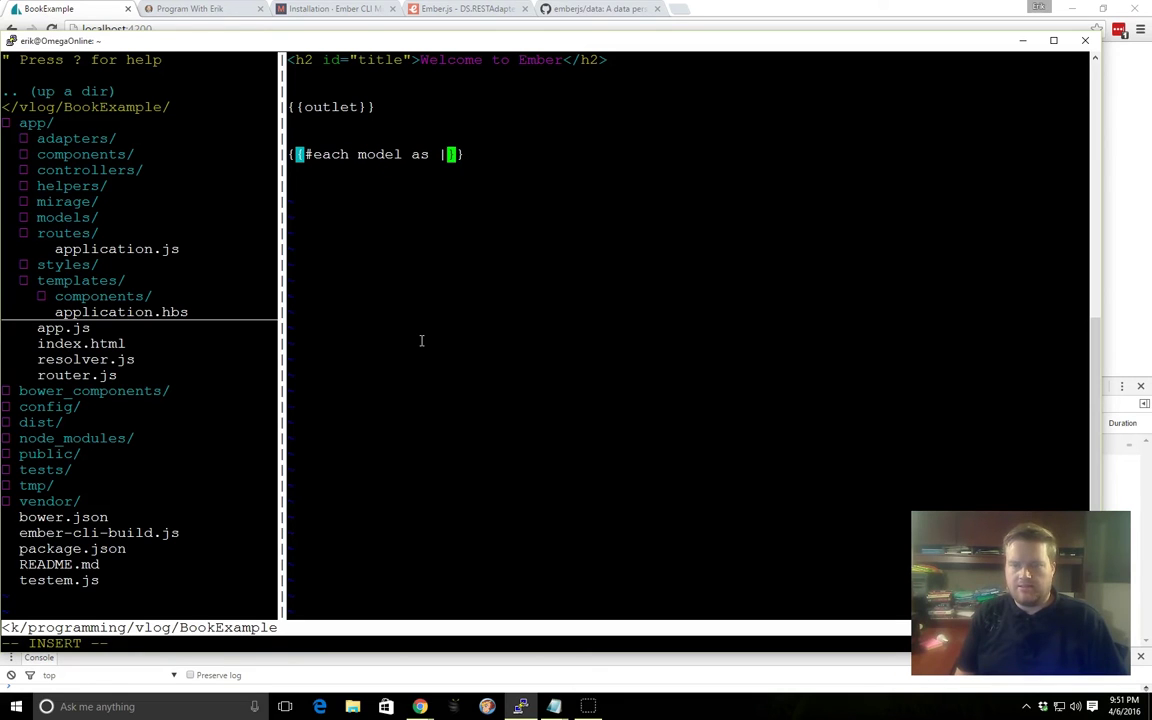
pyautogui.write('mo')
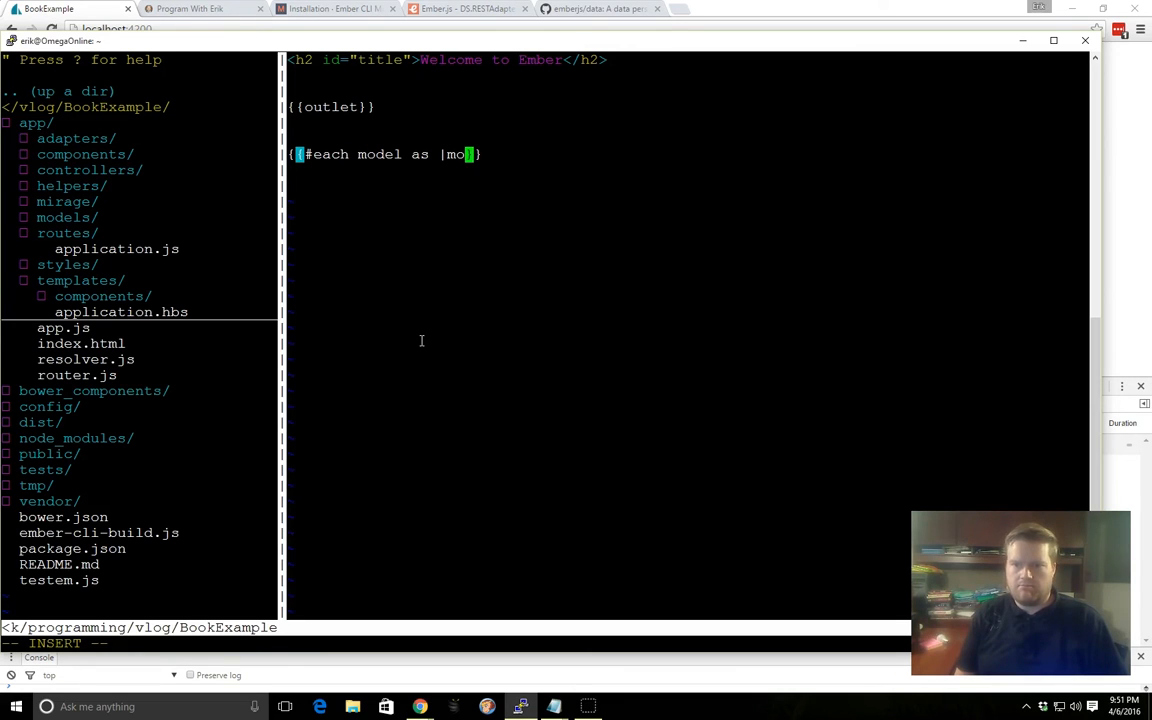
pyautogui.write('}}')
pyautogui.write('{{')
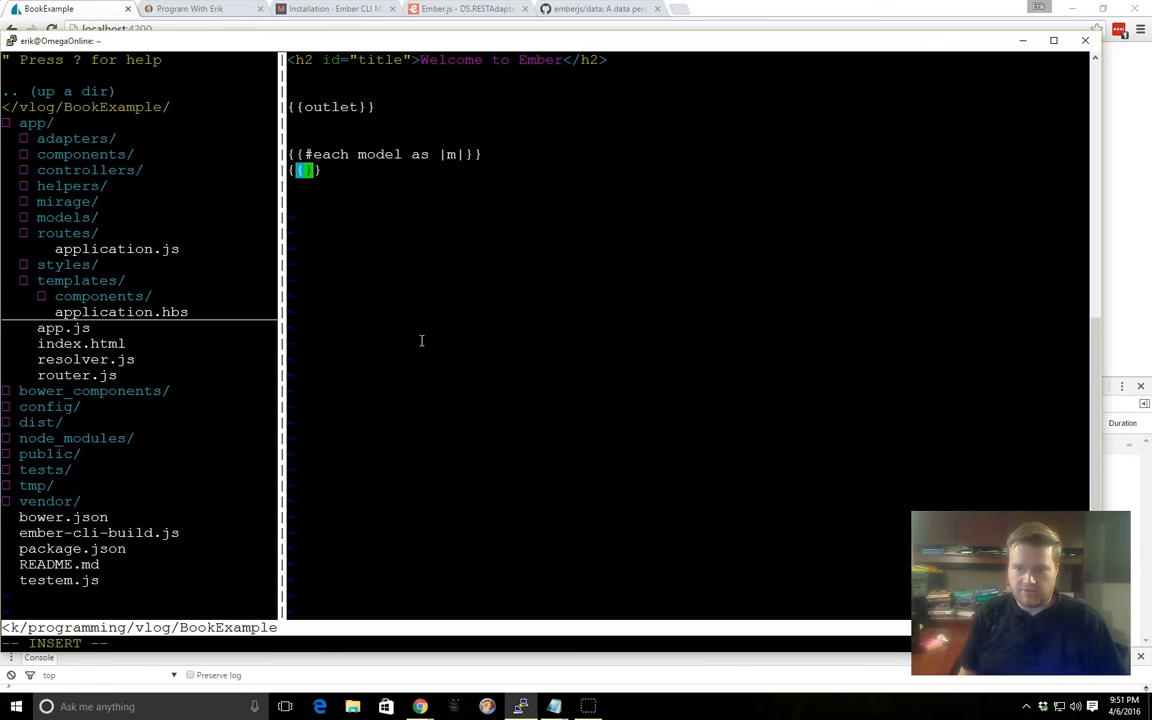
pyautogui.write('/each')
pyautogui.click(455, 643)
pyautogui.write(':w')
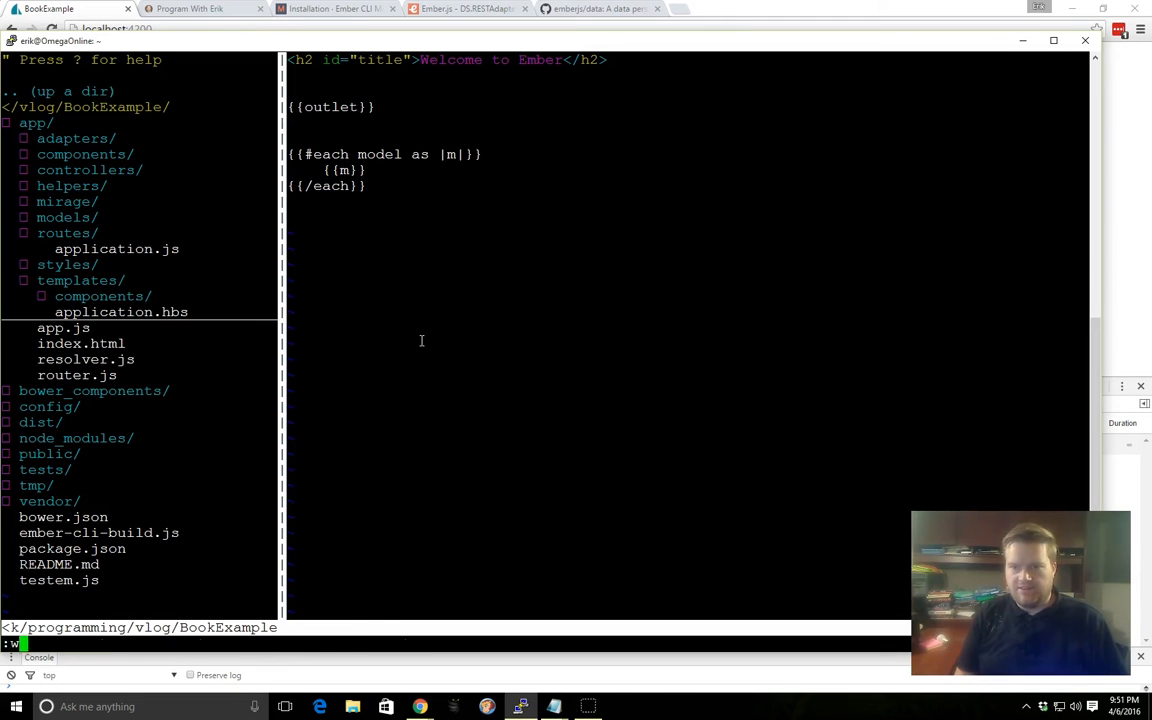
pyautogui.press('Return')
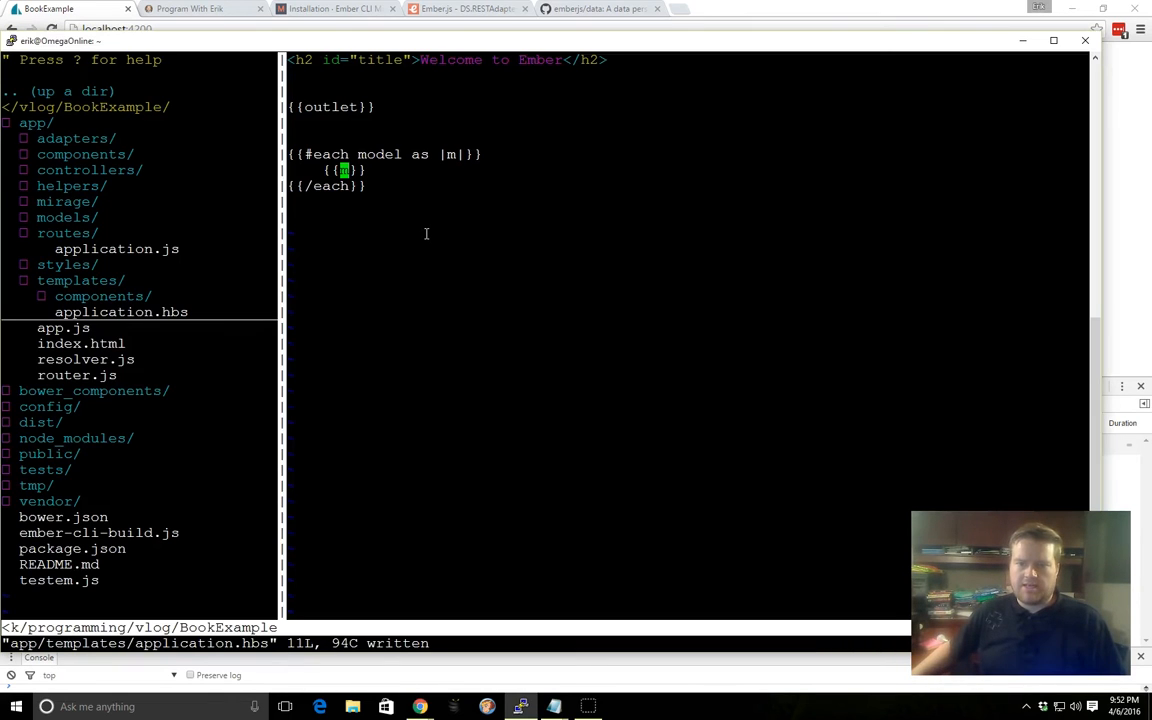
pyautogui.moveTo(412, 266)
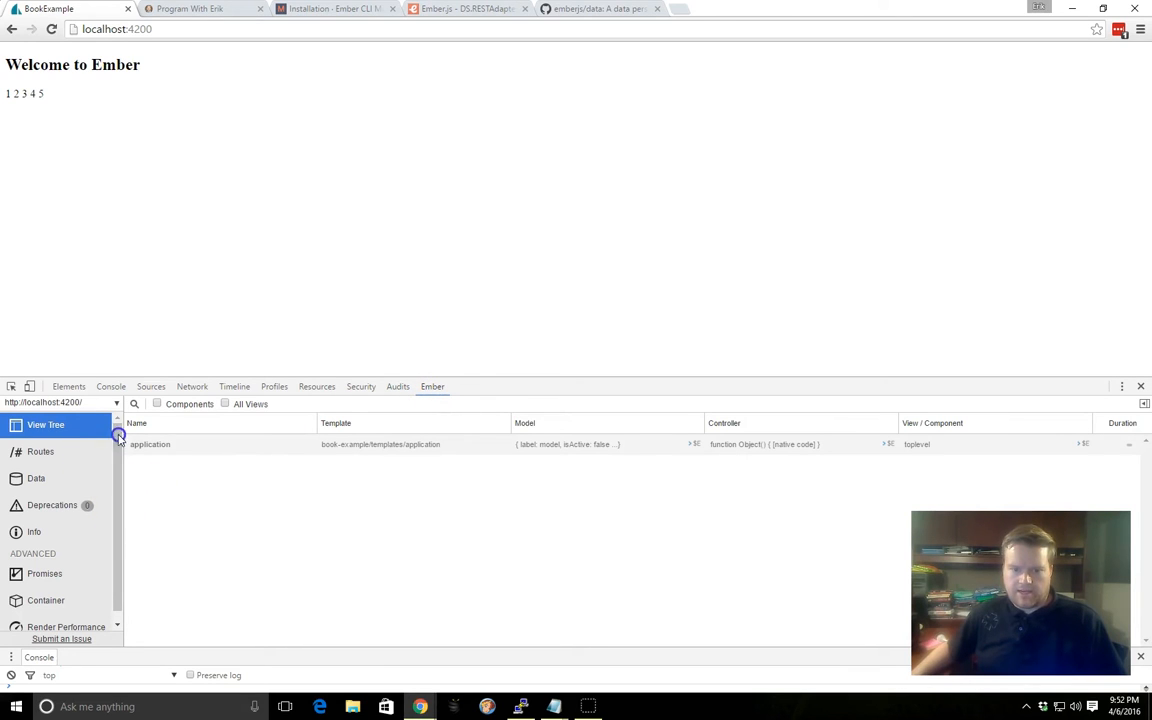
# Step: Enable All Views in the View Tree and review the application and index routes
pyautogui.click(150, 444)
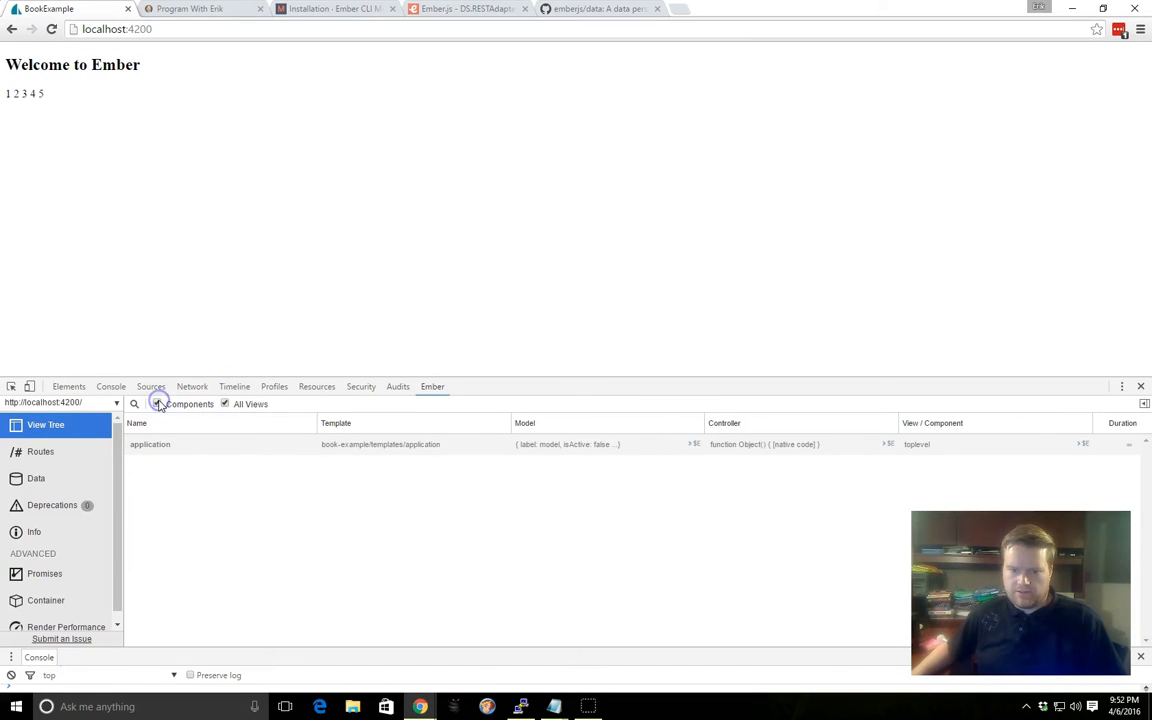
pyautogui.click(44, 451)
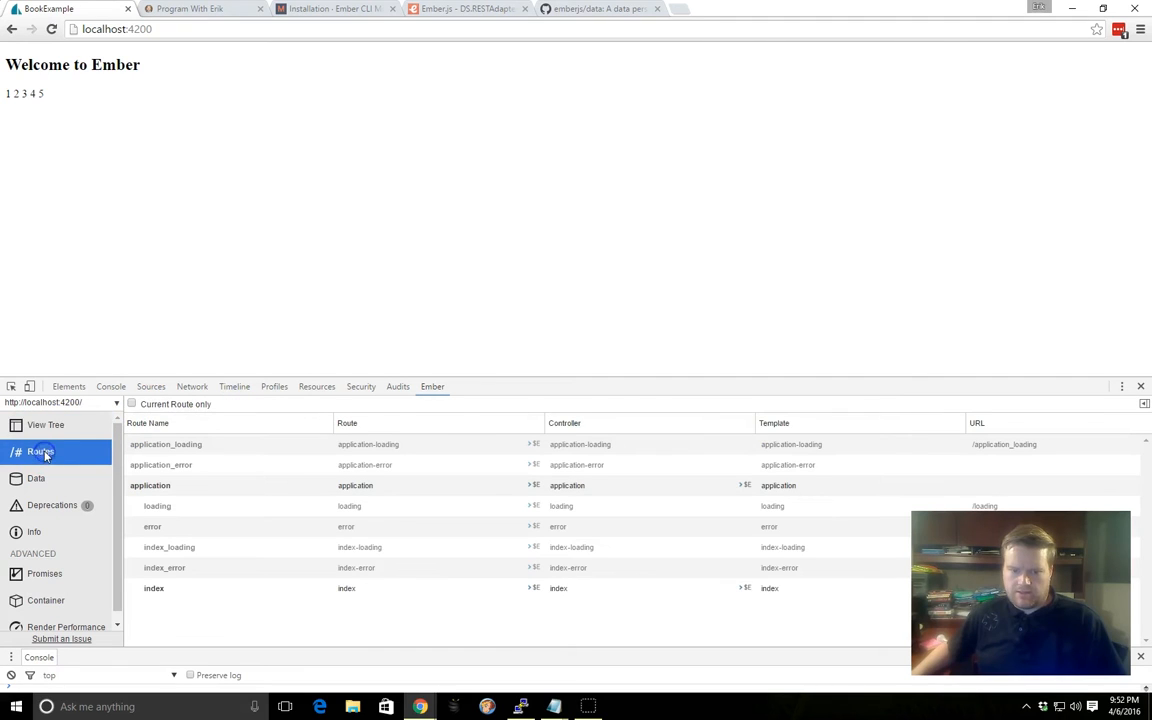
pyautogui.click(46, 425)
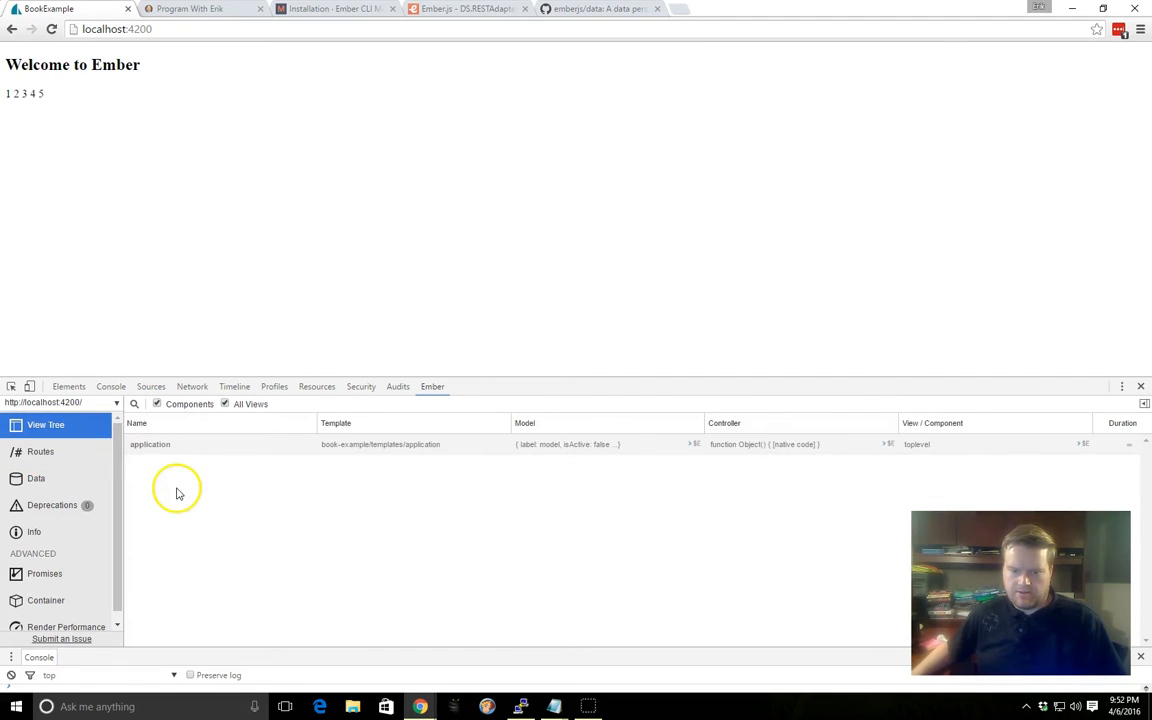
pyautogui.moveTo(145, 490)
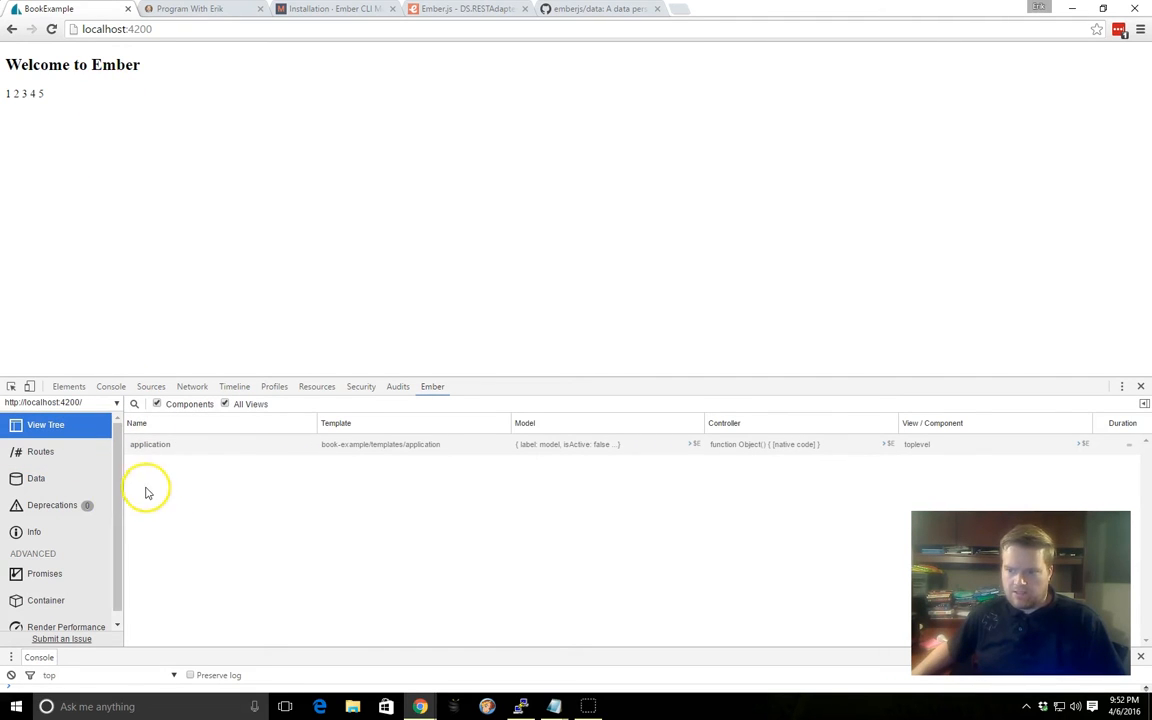
pyautogui.click(44, 451)
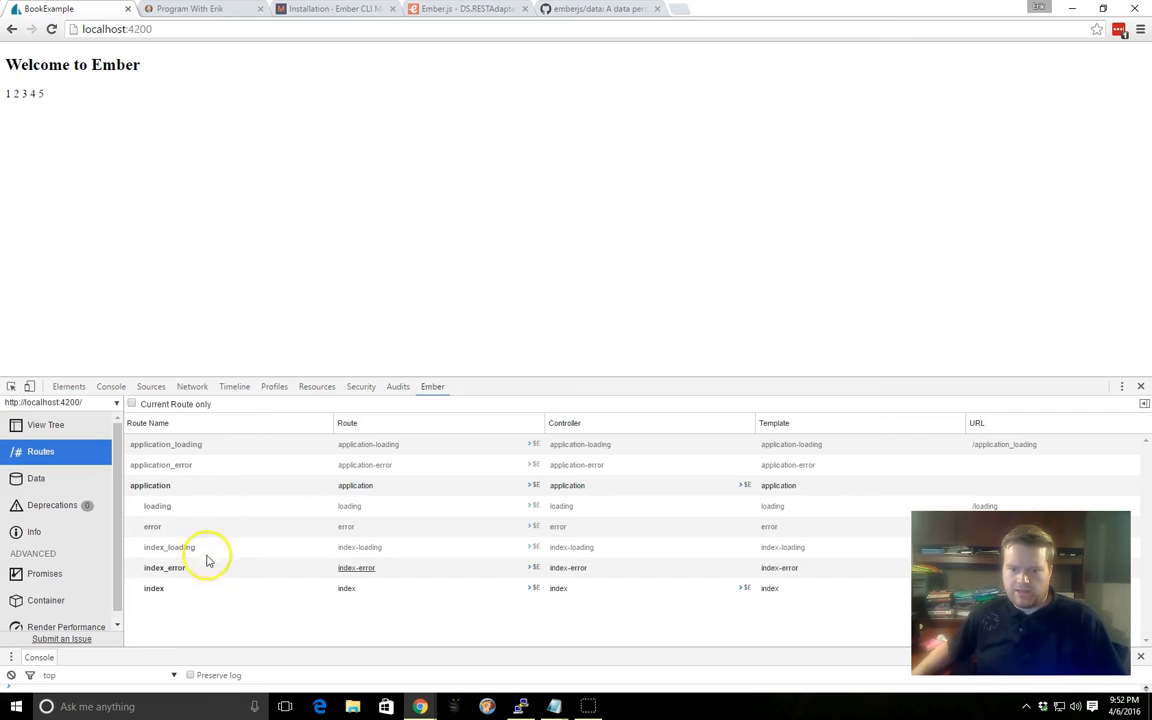
pyautogui.moveTo(175, 490)
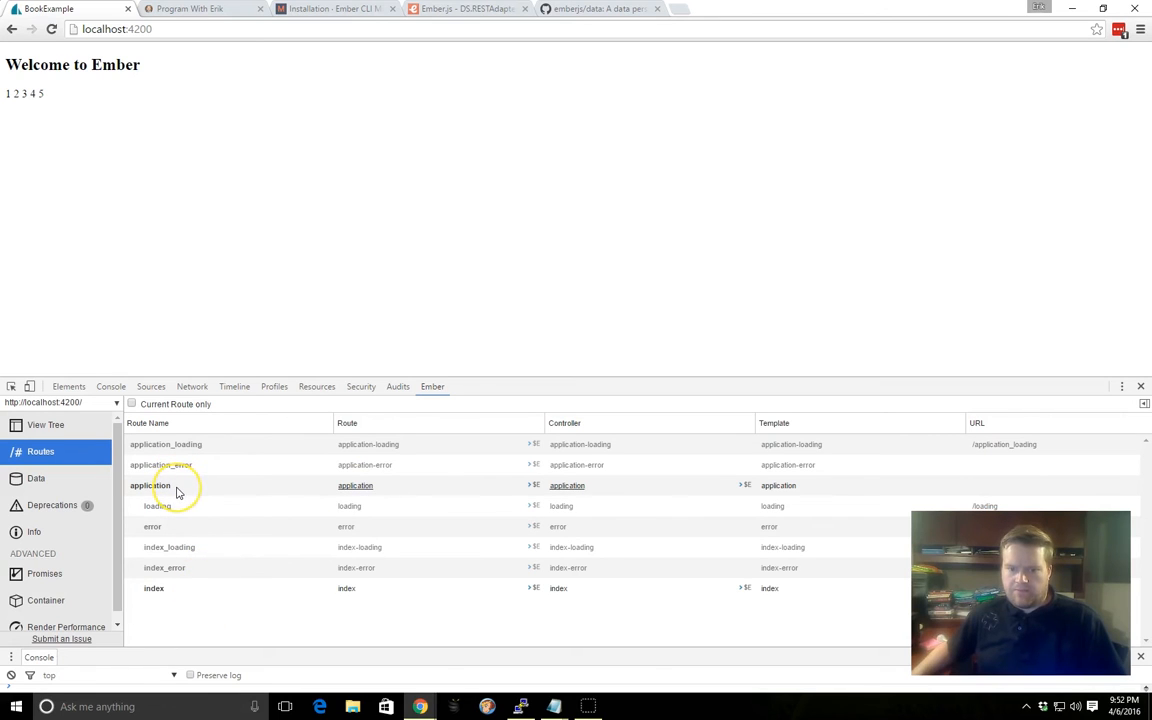
pyautogui.moveTo(364, 430)
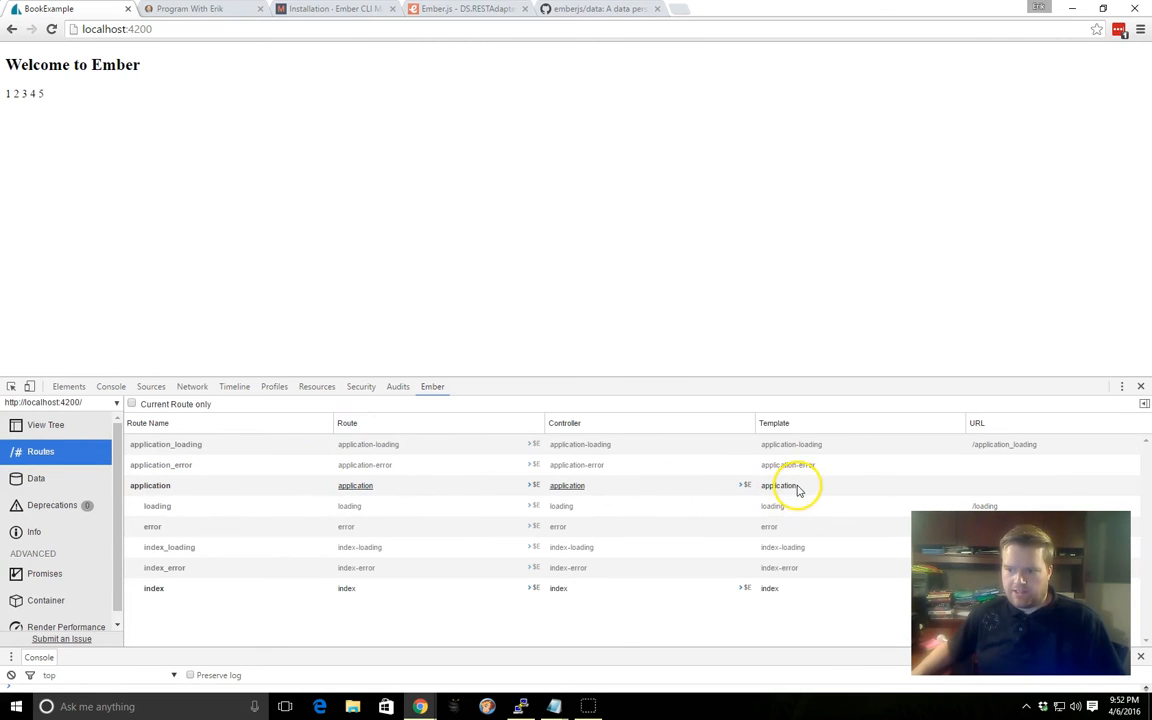
pyautogui.click(517, 705)
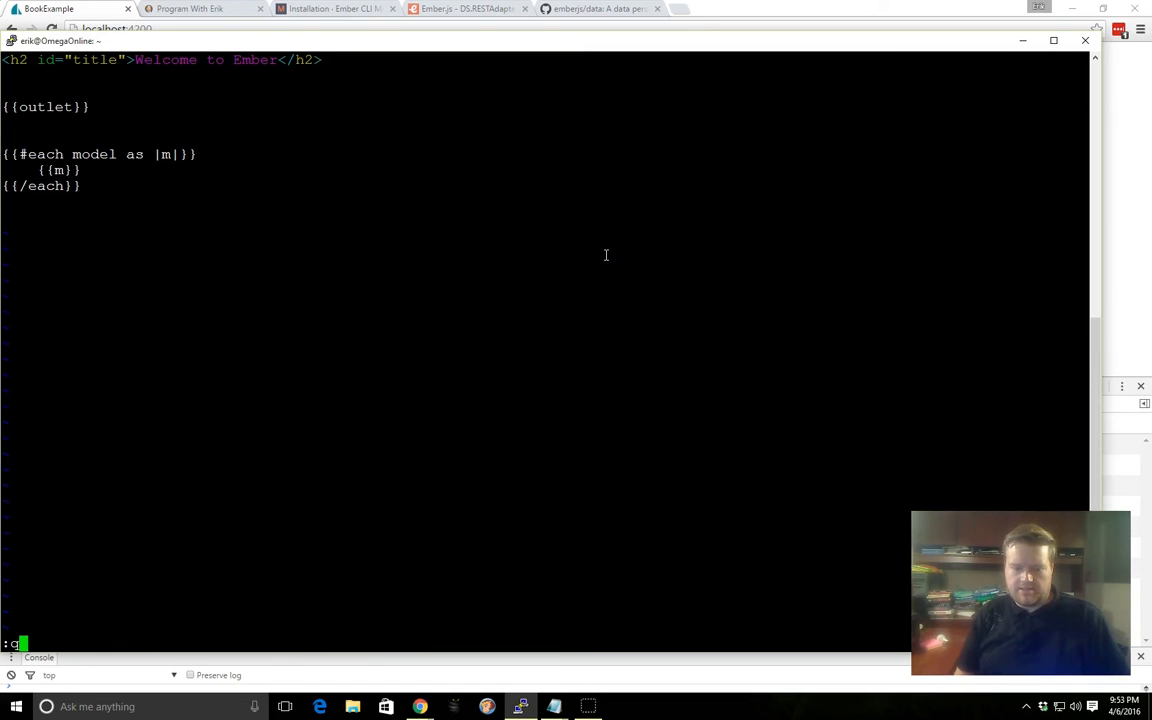
# Step: Generate app/mirage/factories/book.js with ember g factory book and show NERDTree
pyautogui.write('ember')
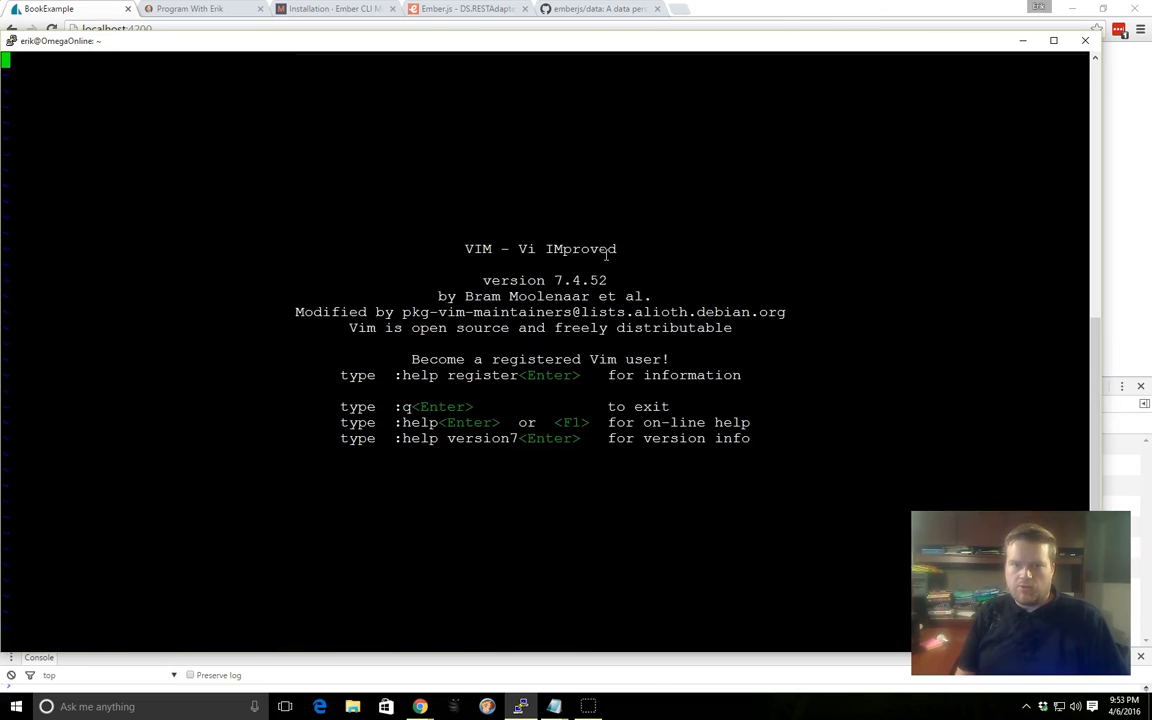
pyautogui.write(':NERDTreeToggle')
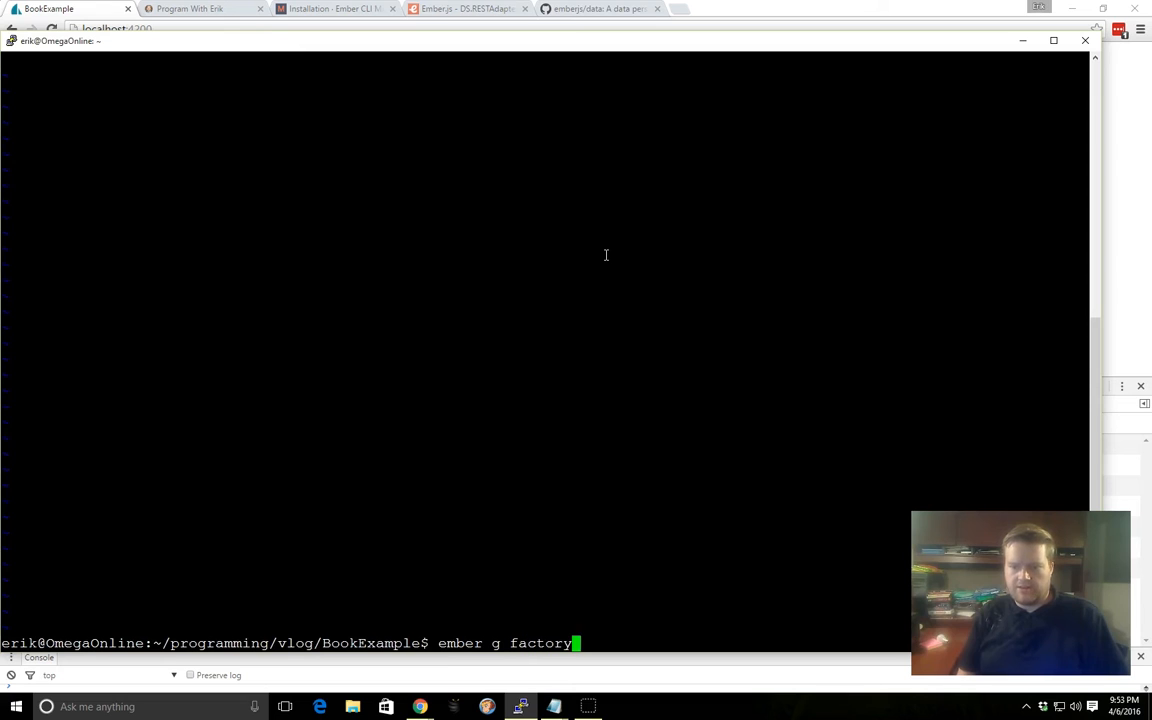
pyautogui.write('book')
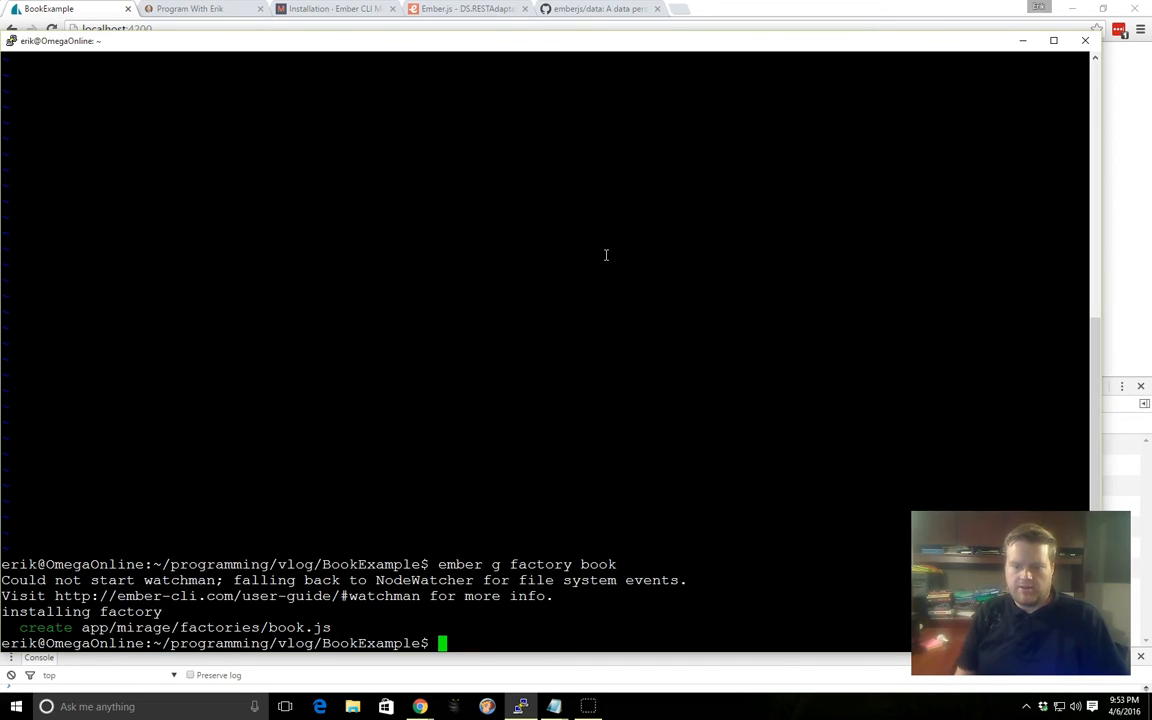
pyautogui.write(':NERDTreeToggle')
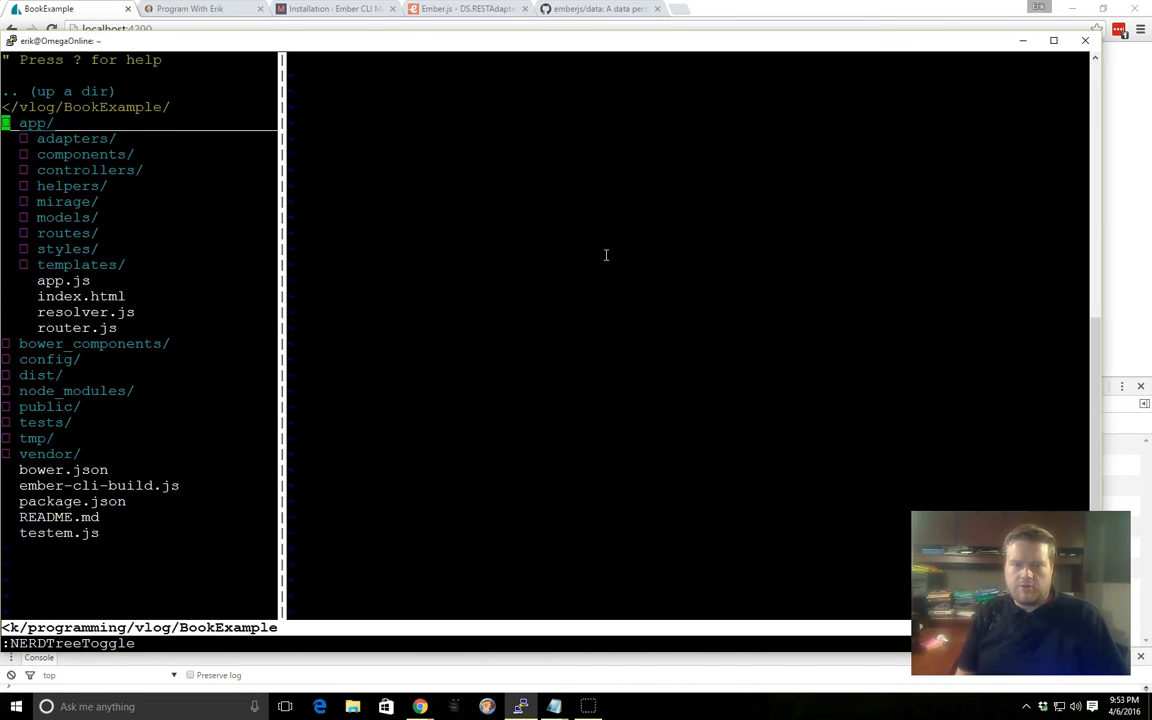
# Step: Open the book factory and give each book a faker.lorem.sentence title
pyautogui.press('j')
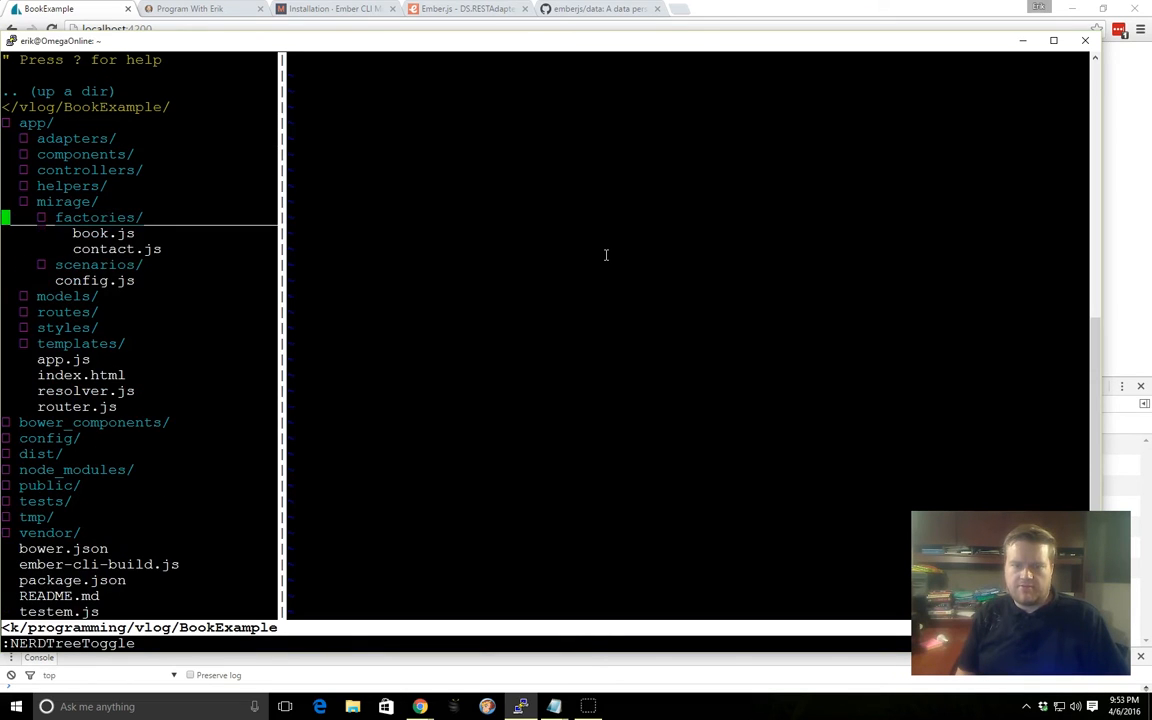
pyautogui.click(102, 233)
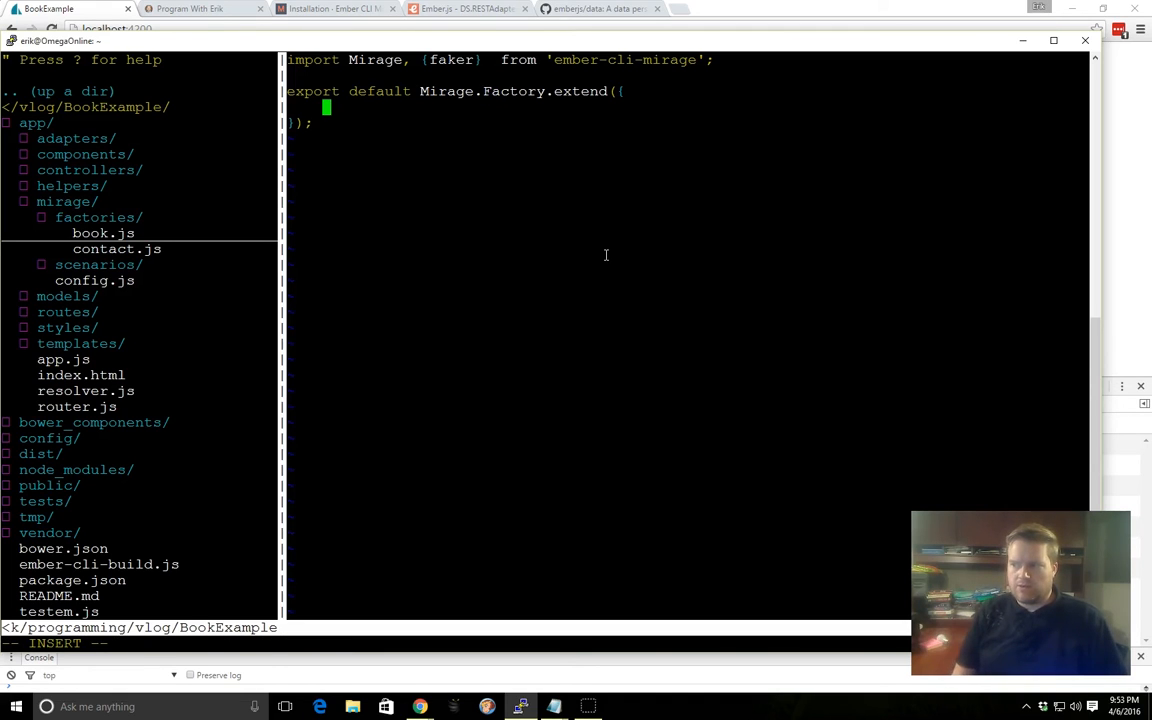
pyautogui.write('title:')
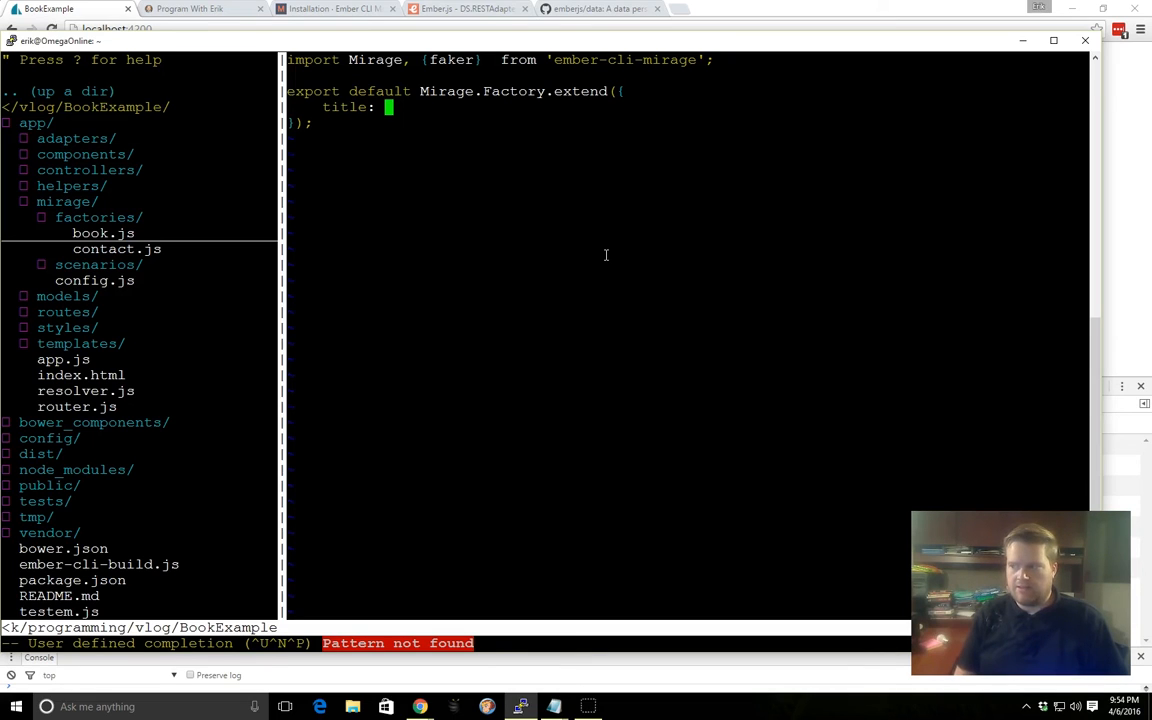
pyautogui.write('faker.lorem')
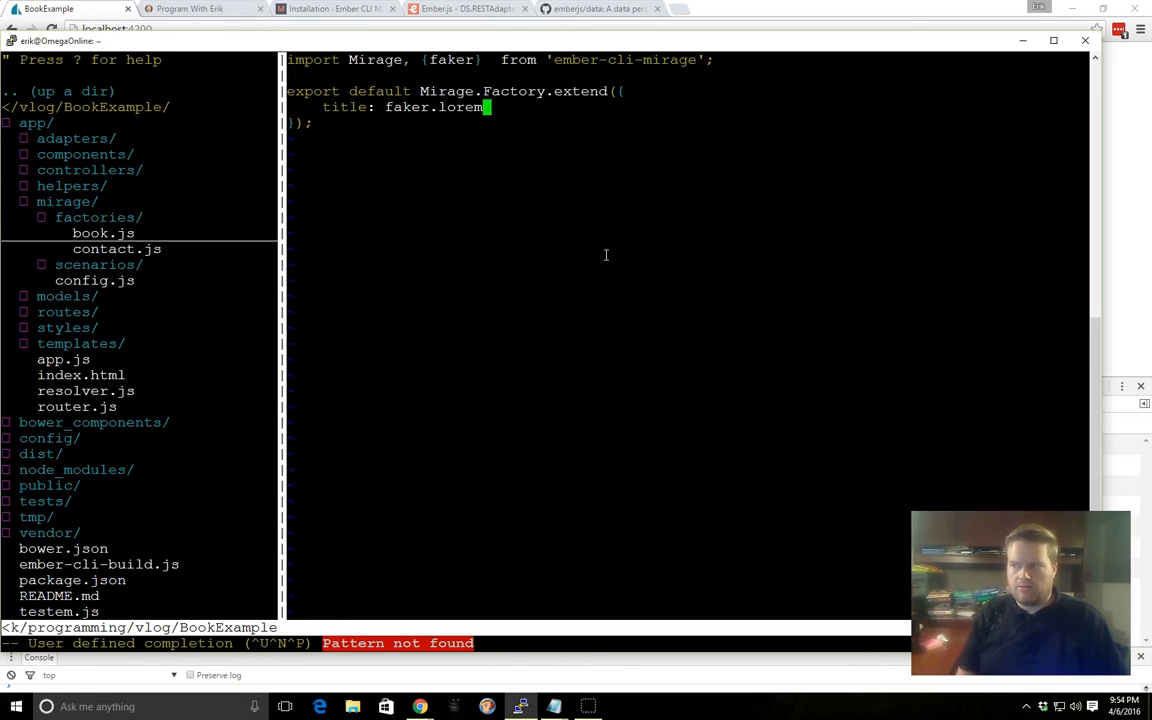
pyautogui.write('.sentence,')
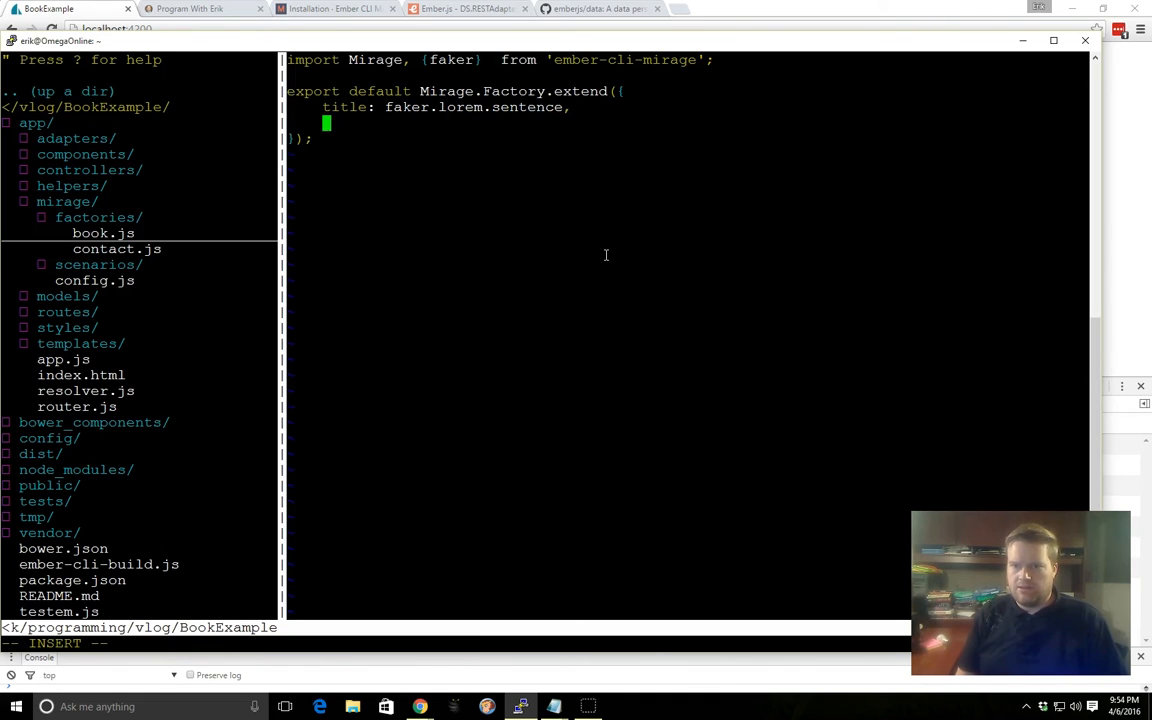
# Step: Add an author() returning faker.name.findName() and a faker.date-based year
pyautogui.write('author(')
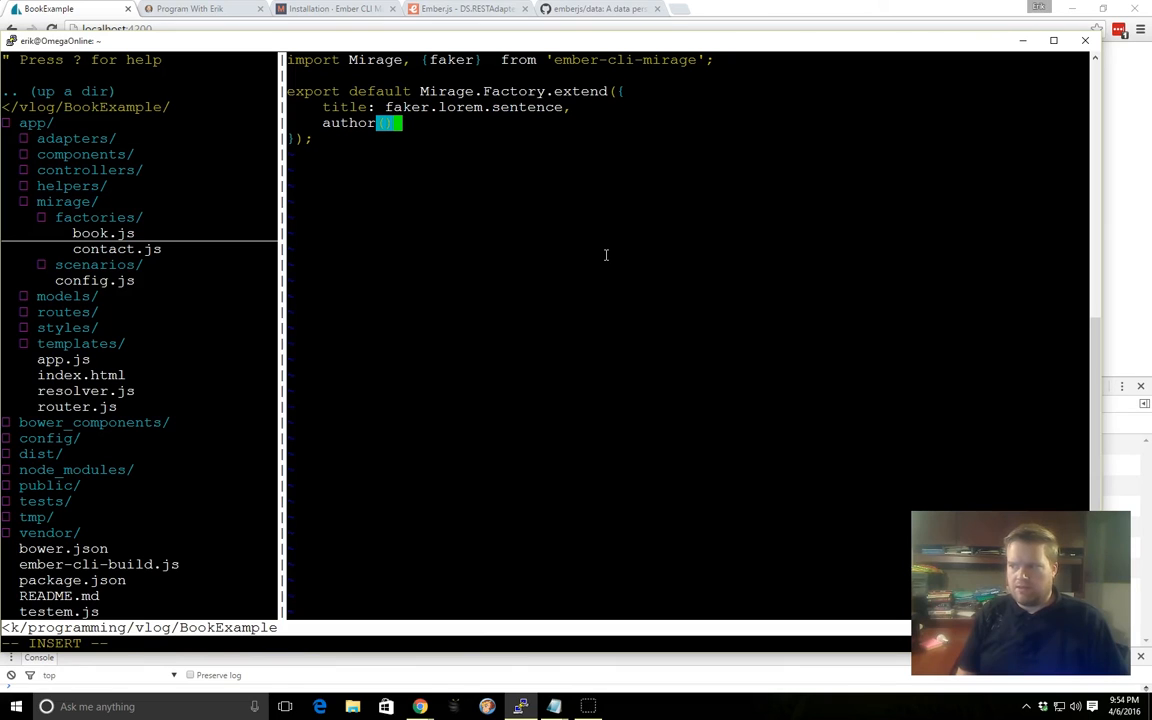
pyautogui.write('return }')
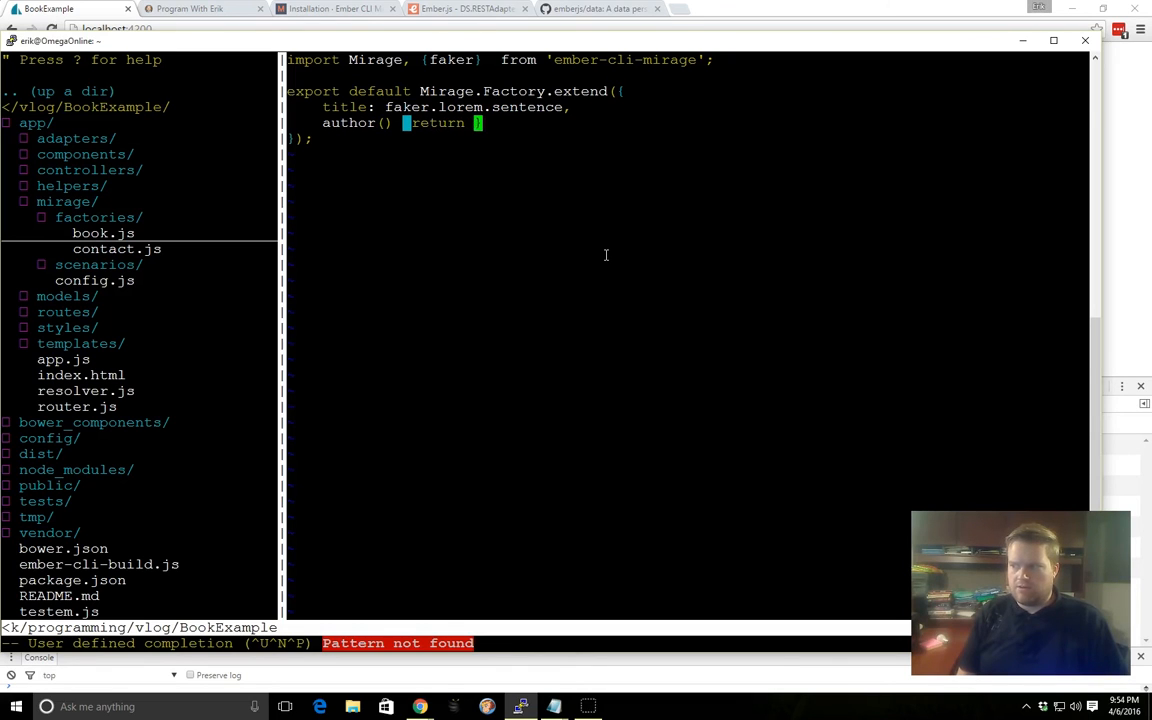
pyautogui.write('faker.')
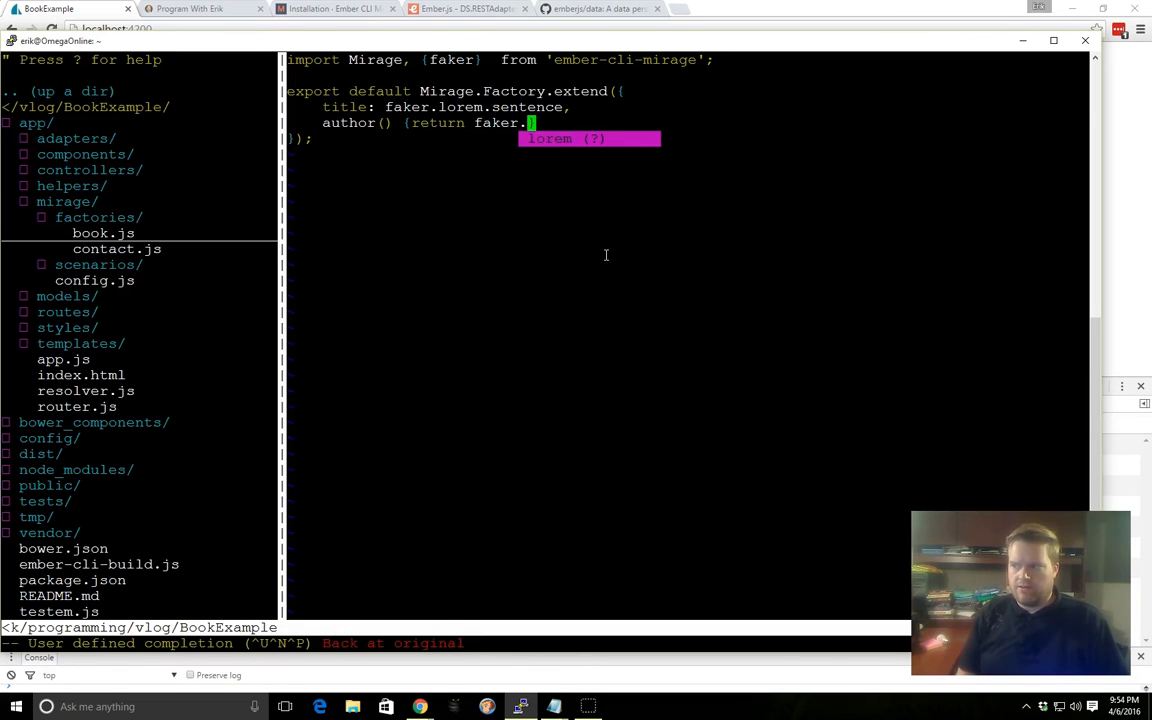
pyautogui.write('name.findName(); },')
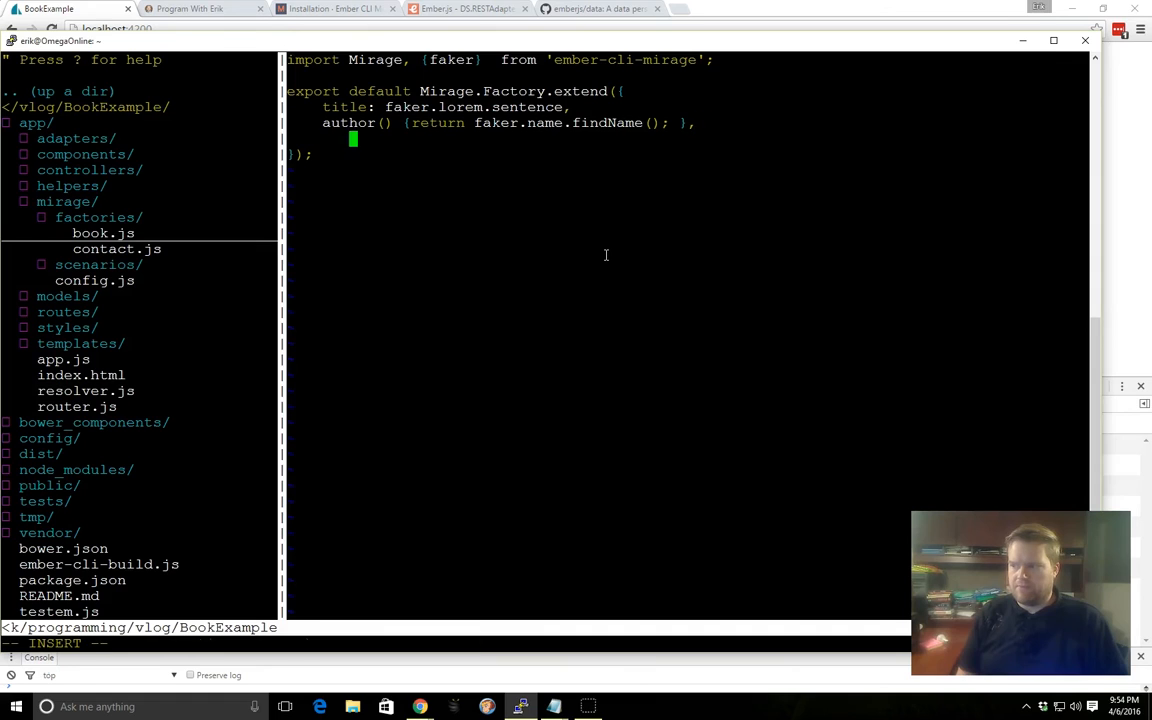
pyautogui.write('year:')
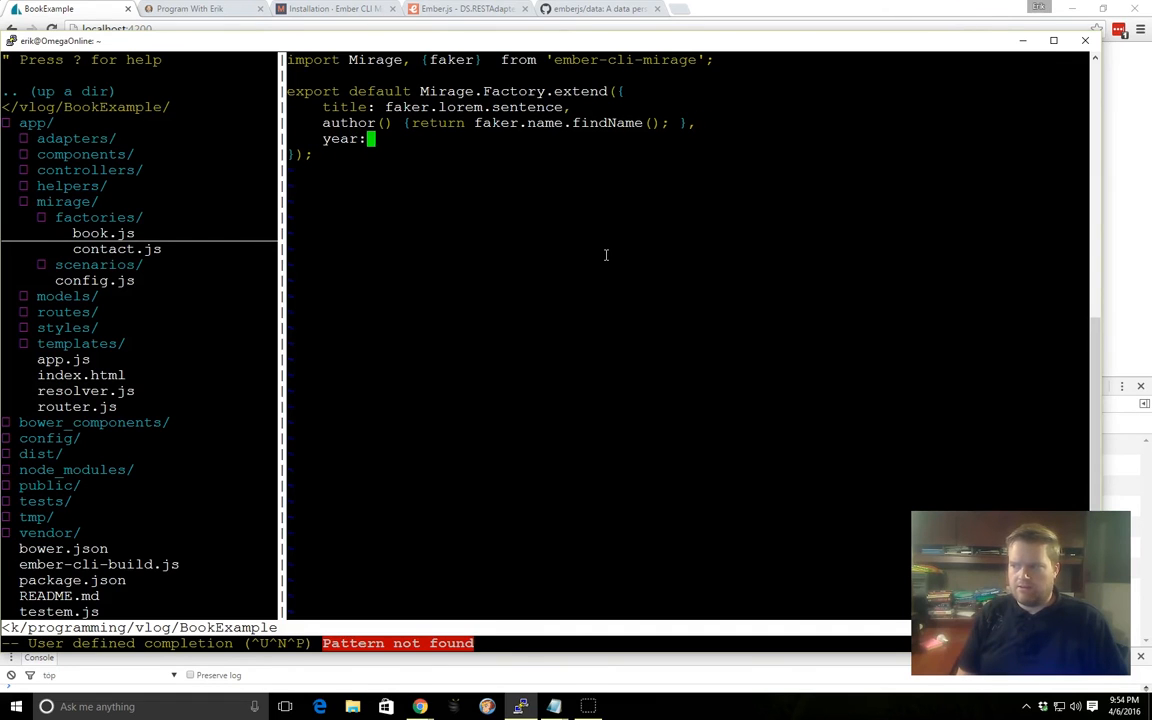
pyautogui.write('faker.date.pa')
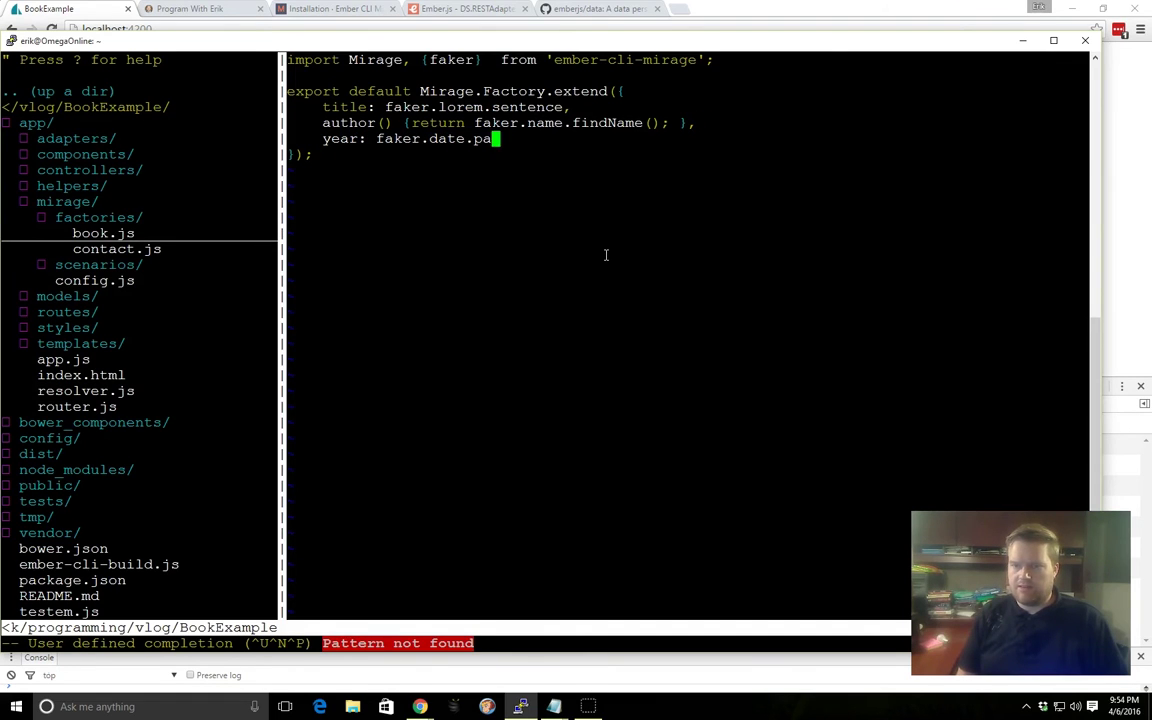
pyautogui.write('s')
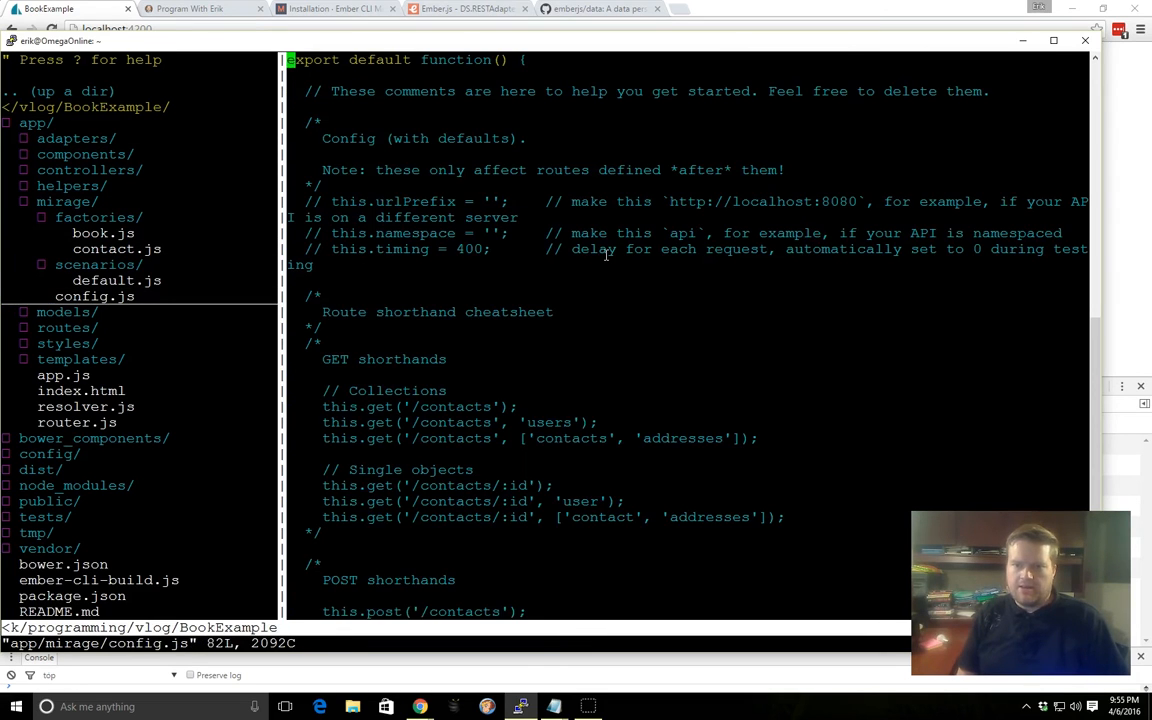
# Step: Add this.get('/books') below the GET shorthands comment in config.js and save
pyautogui.scroll(-3)
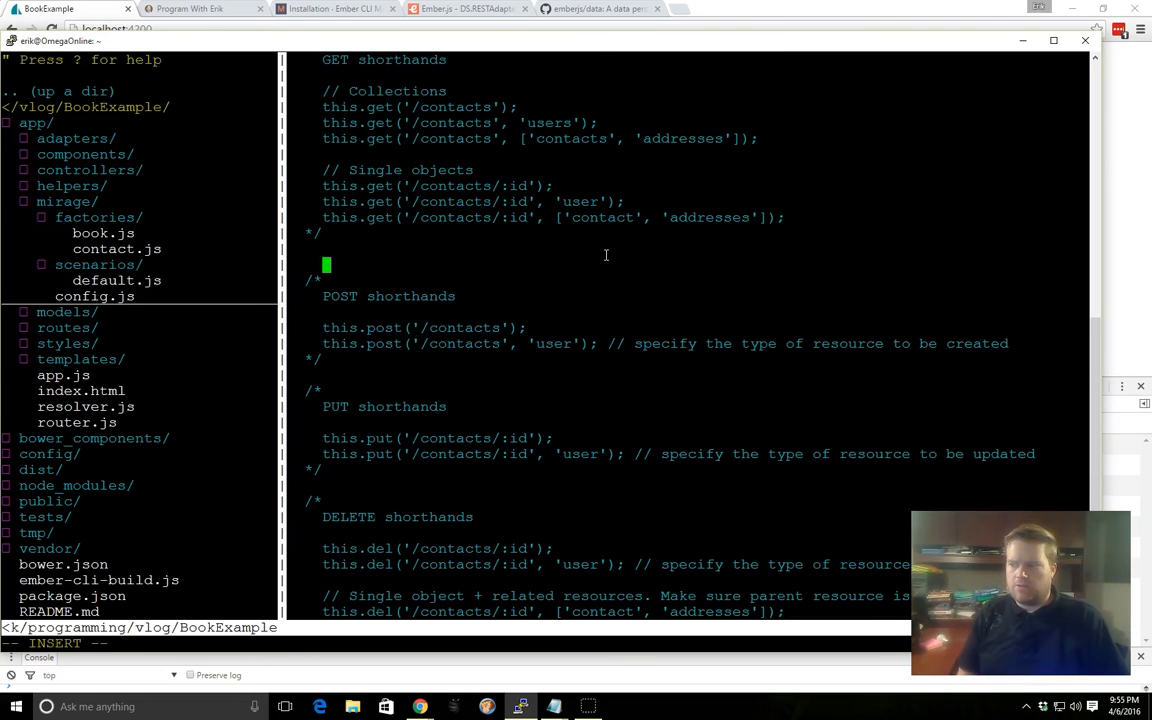
pyautogui.write('this.get')
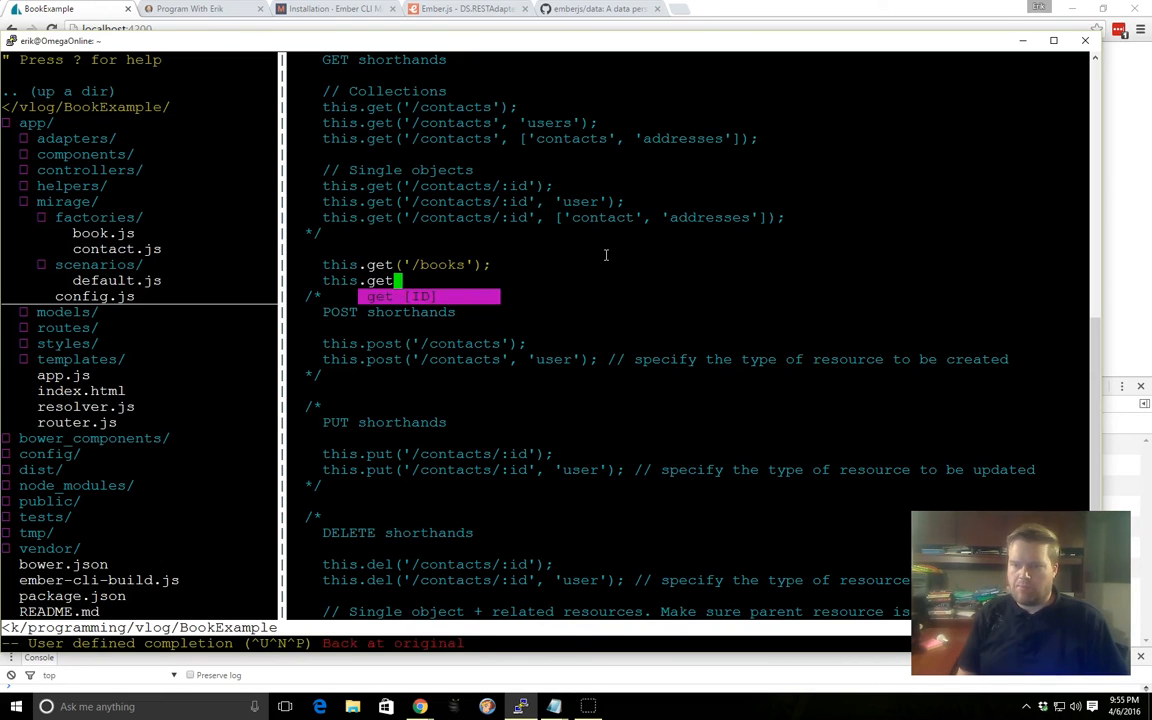
pyautogui.write('/')
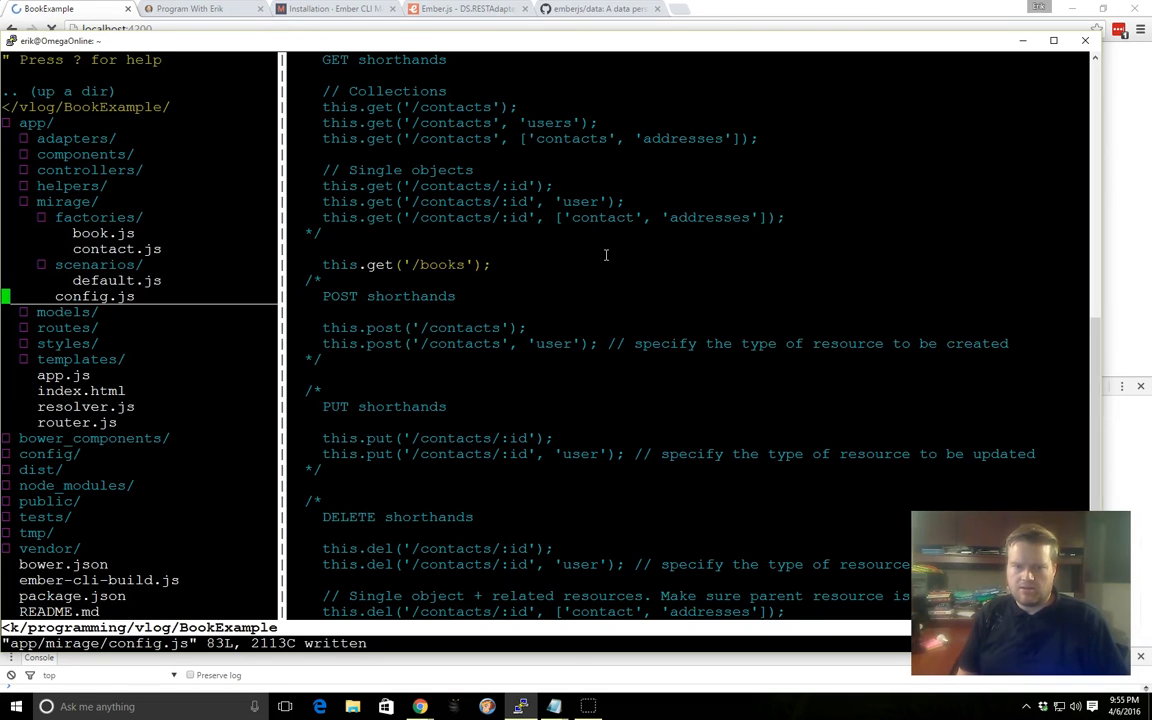
# Step: Open the default scenario file, then quit Vim without saving with :q!
pyautogui.click(117, 280)
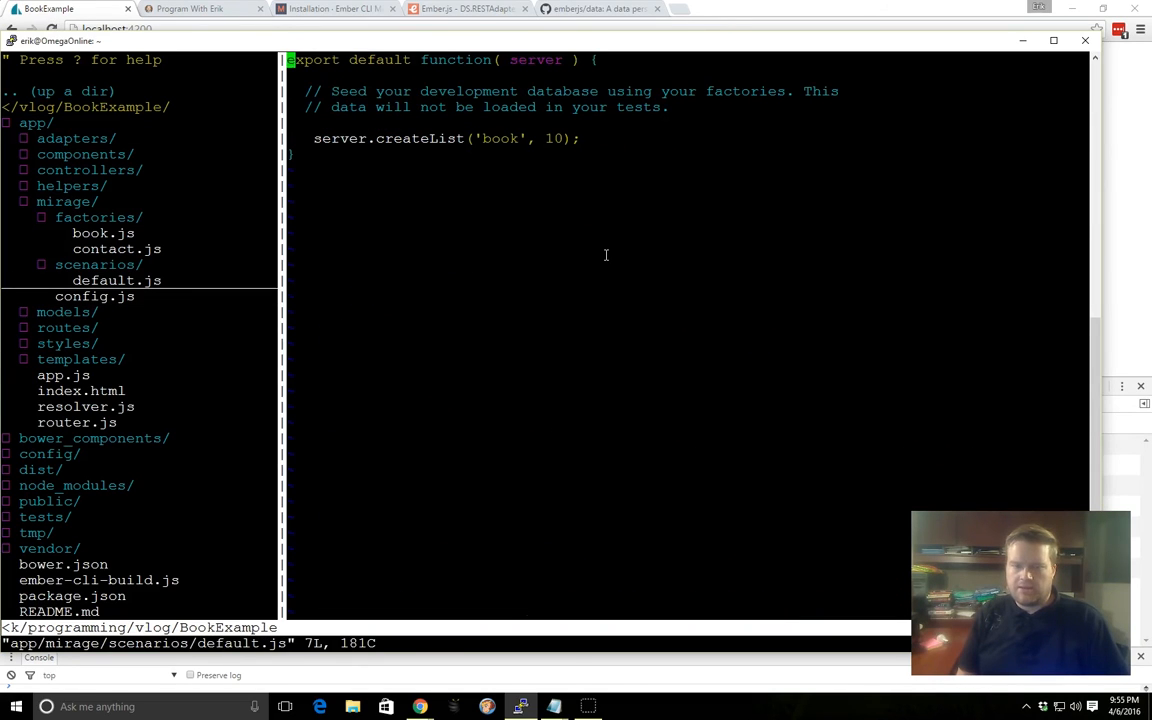
pyautogui.write(':q!')
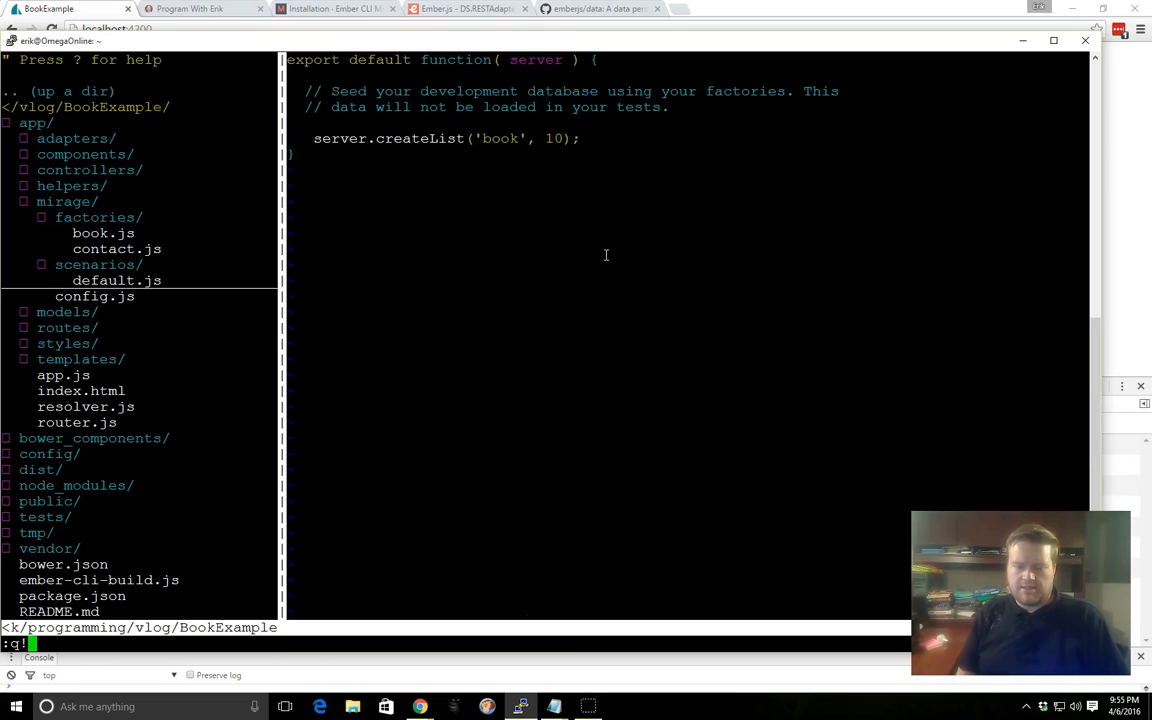
pyautogui.write('emb')
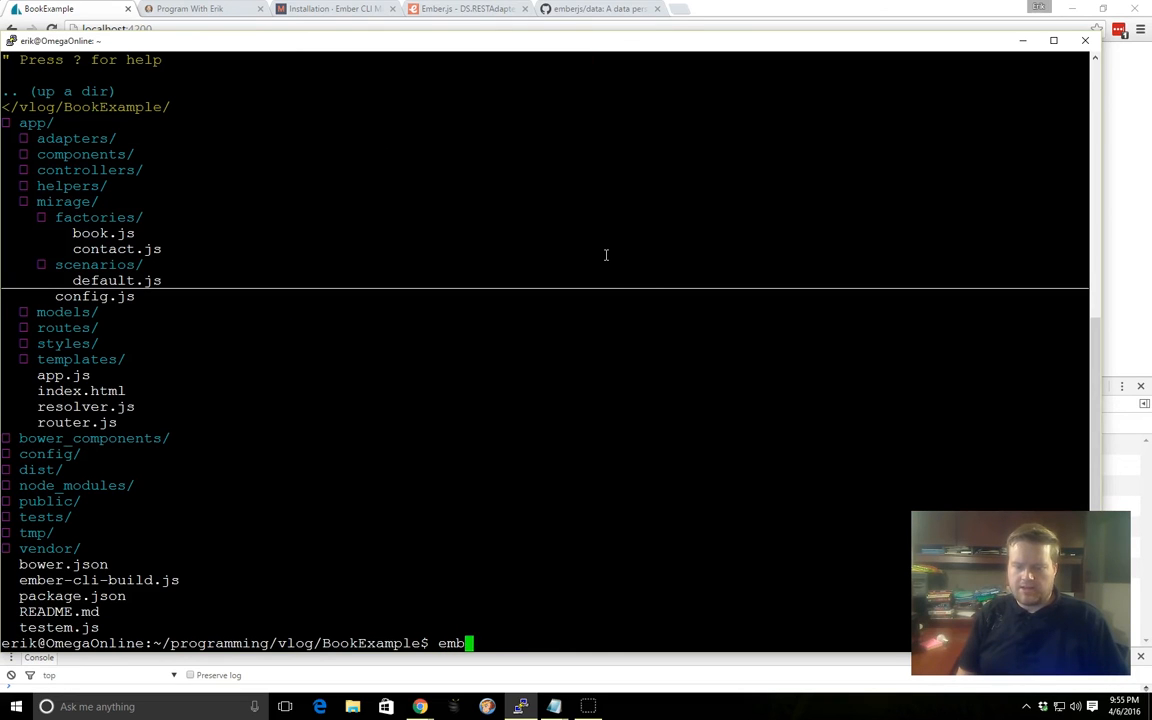
pyautogui.press('Backspace')
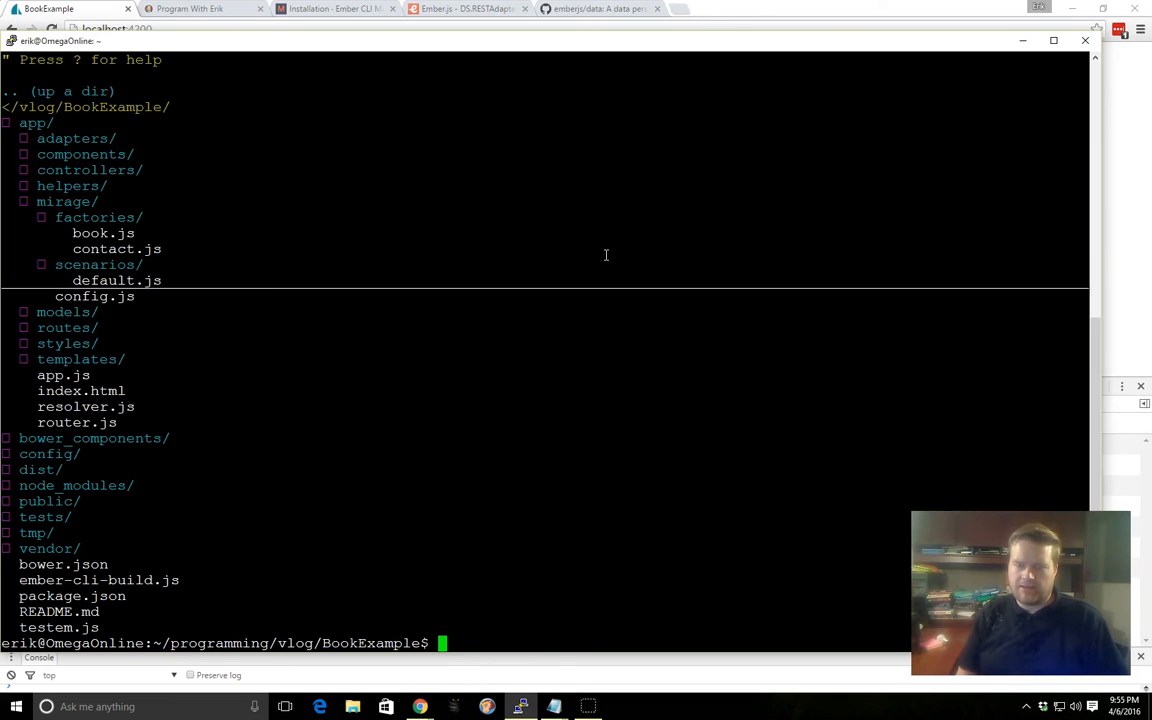
# Step: Run ember g to generate the book model with title, author and year attributes
pyautogui.write('ember')
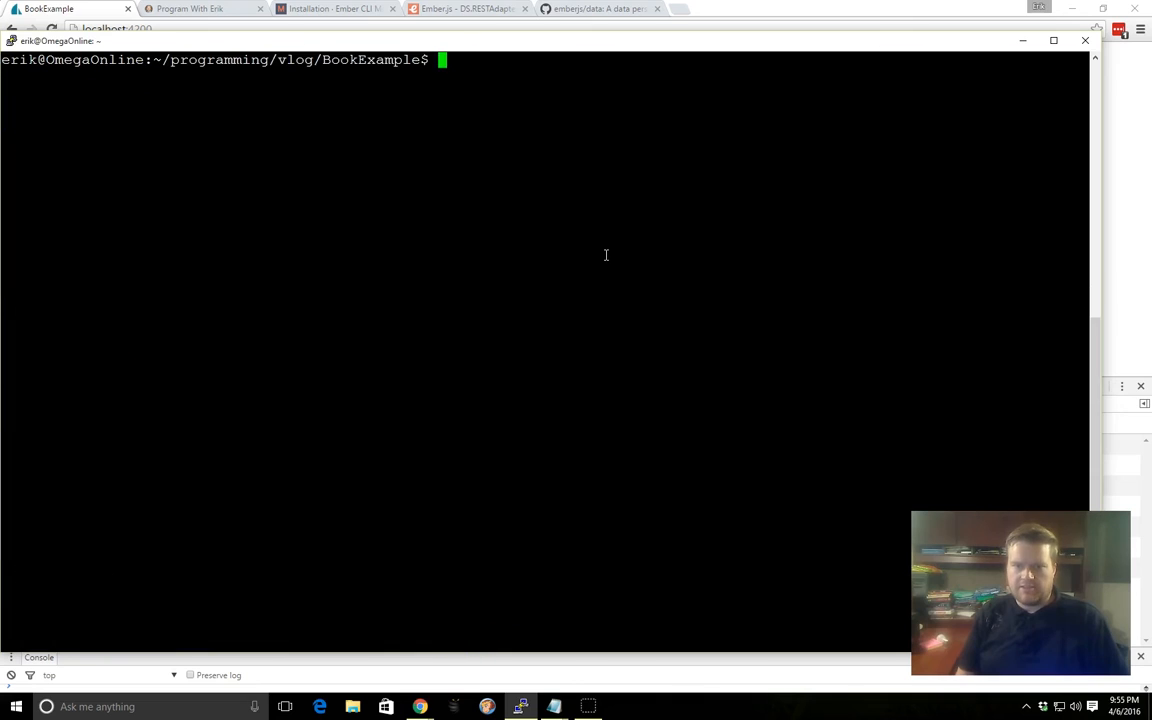
pyautogui.write('ember')
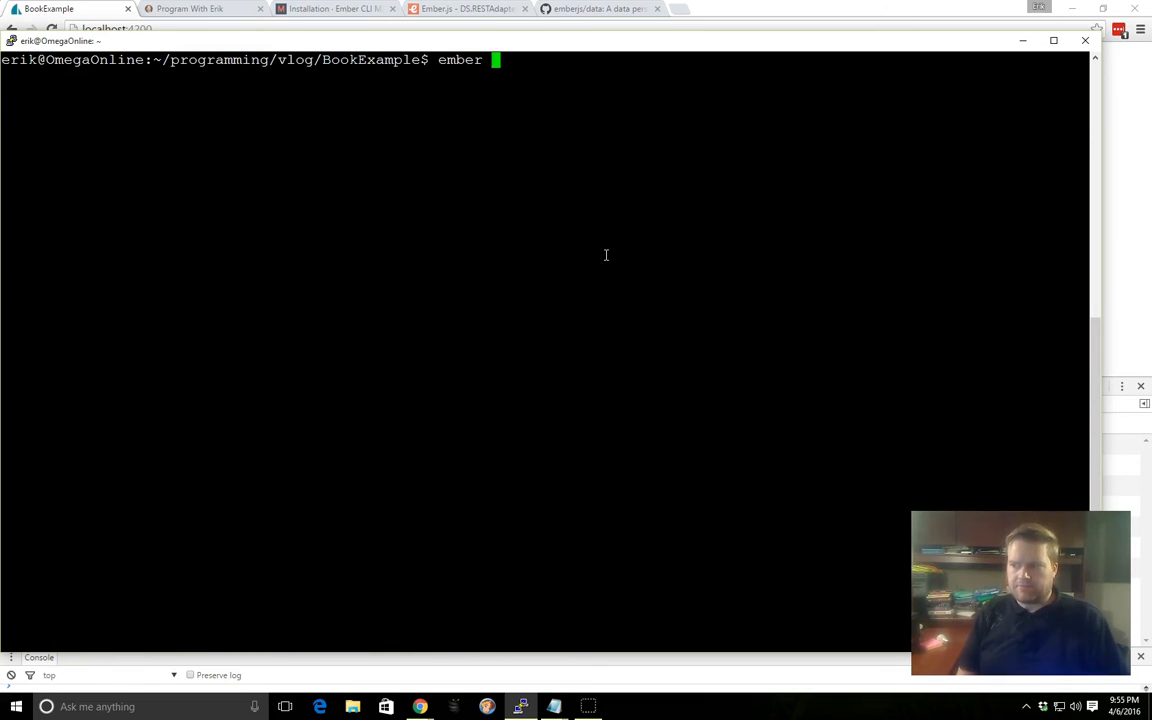
pyautogui.write('g')
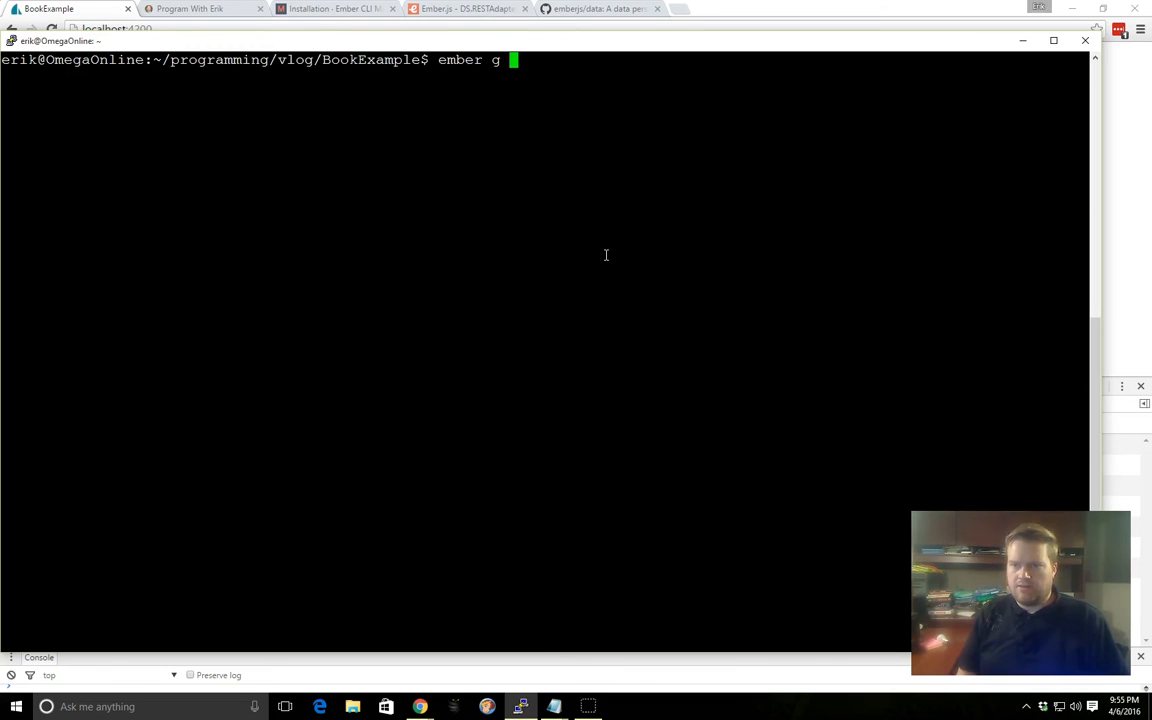
pyautogui.write('adapt')
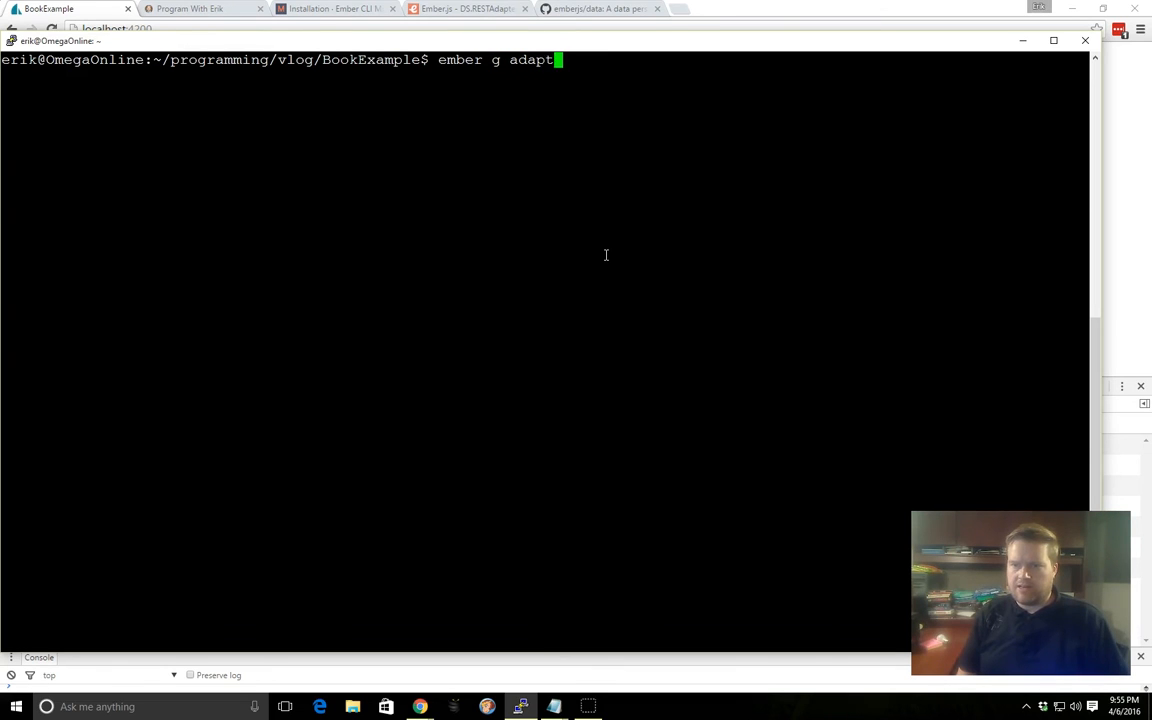
pyautogui.write('er application')
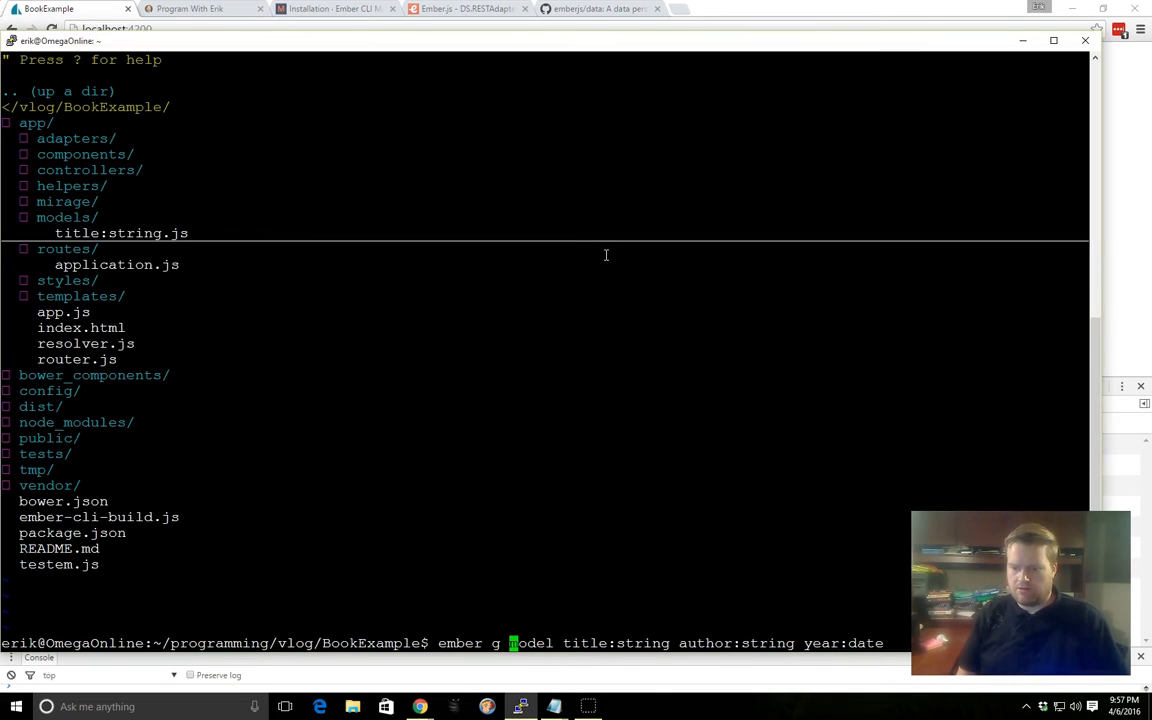
pyautogui.write('book')
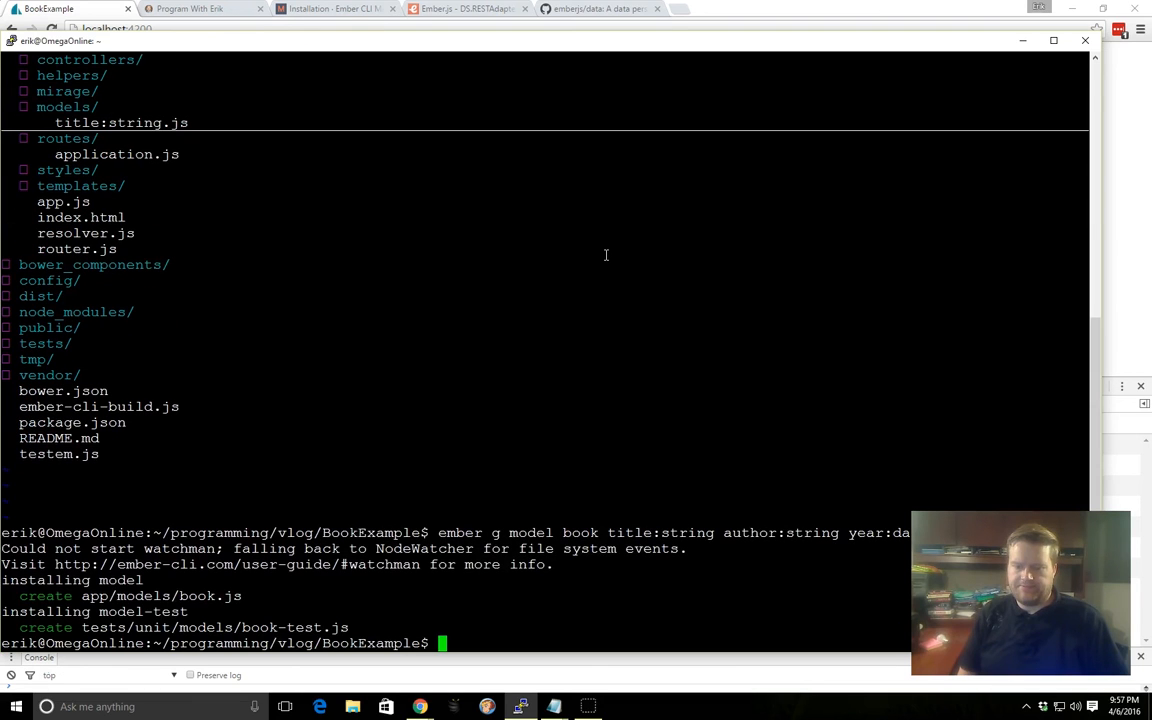
# Step: Show the NERDTree file tree and write return this.store.findAll('book'); in model()
pyautogui.write('vi')
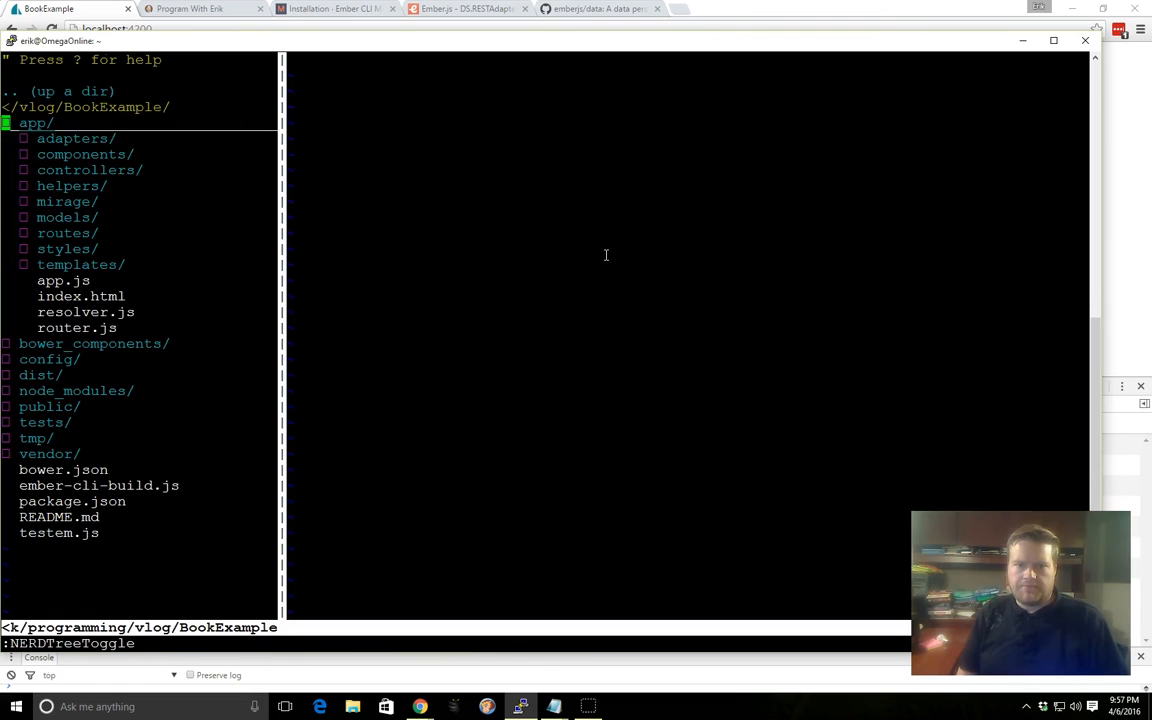
pyautogui.press('j')
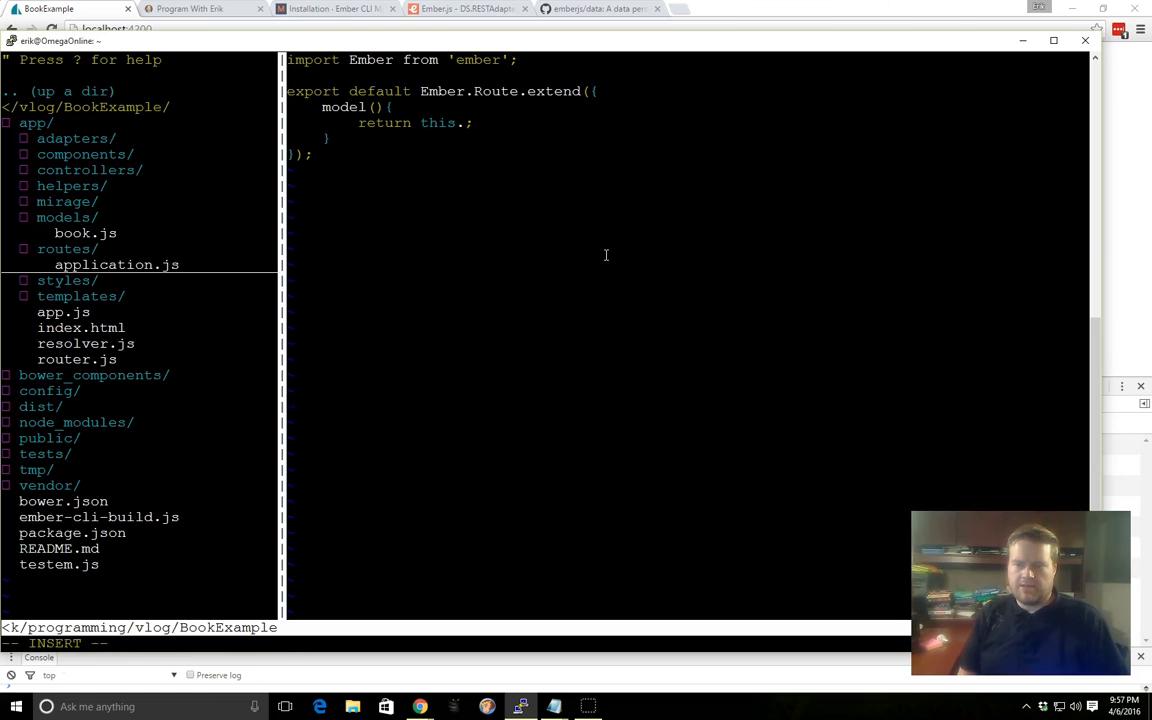
pyautogui.write('store.fi')
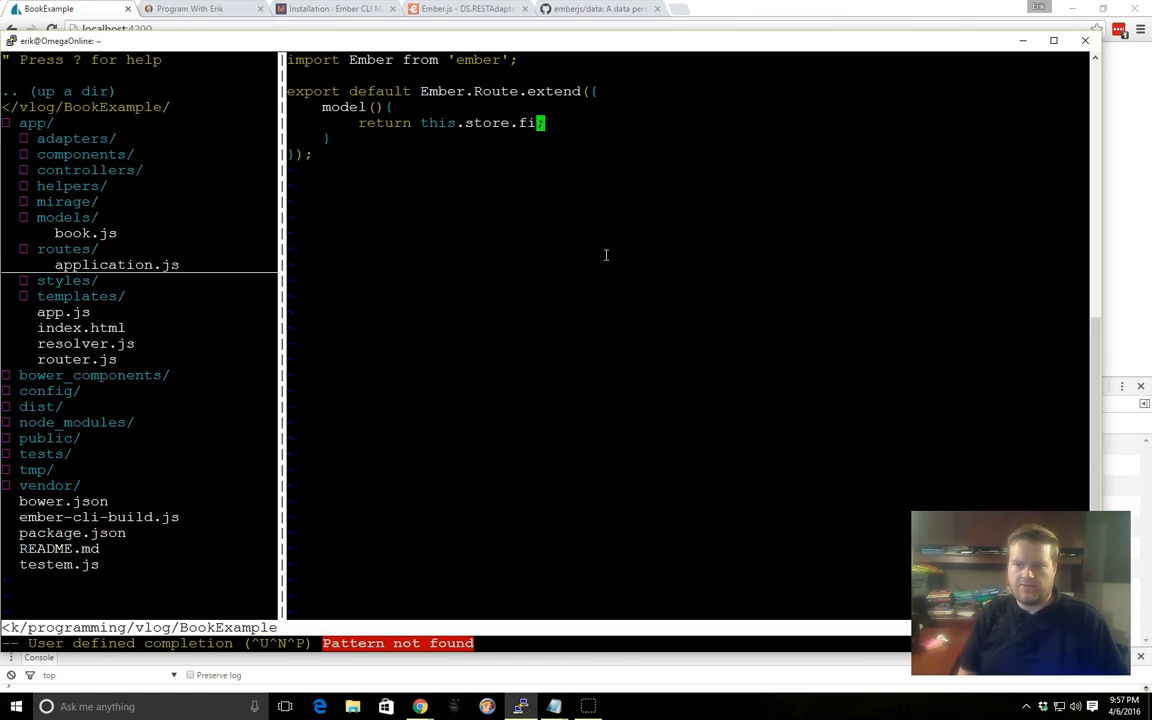
pyautogui.write('ndAll')
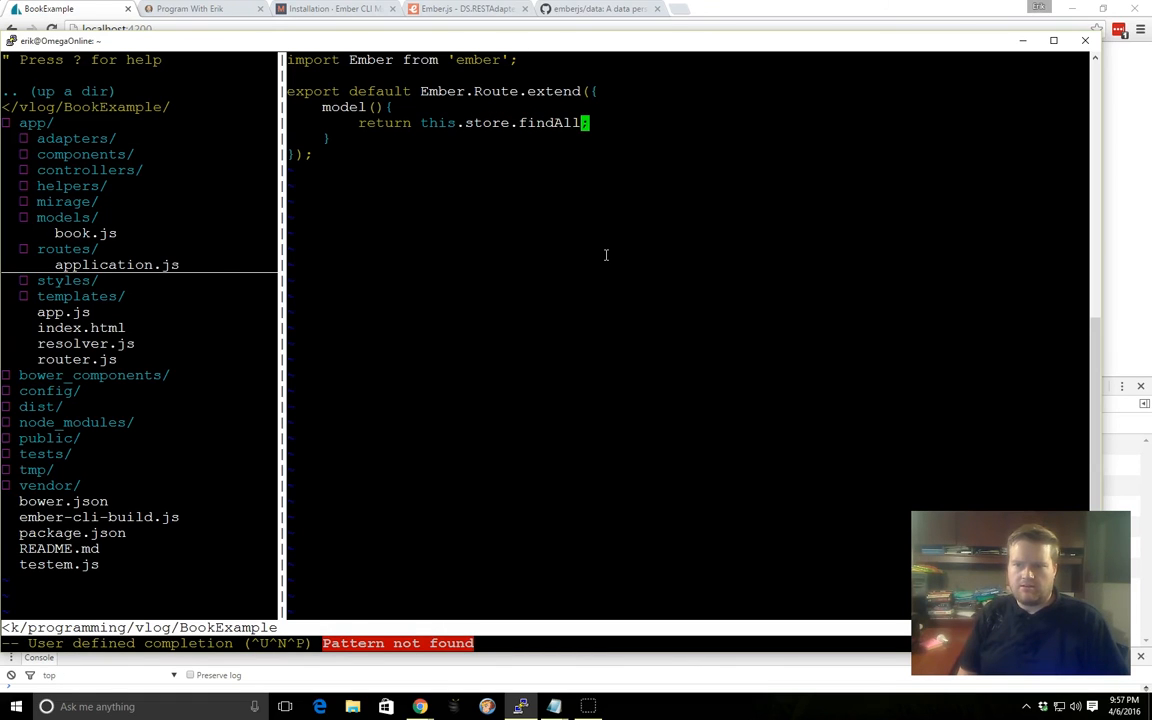
pyautogui.write("('book');")
pyautogui.write('{{')
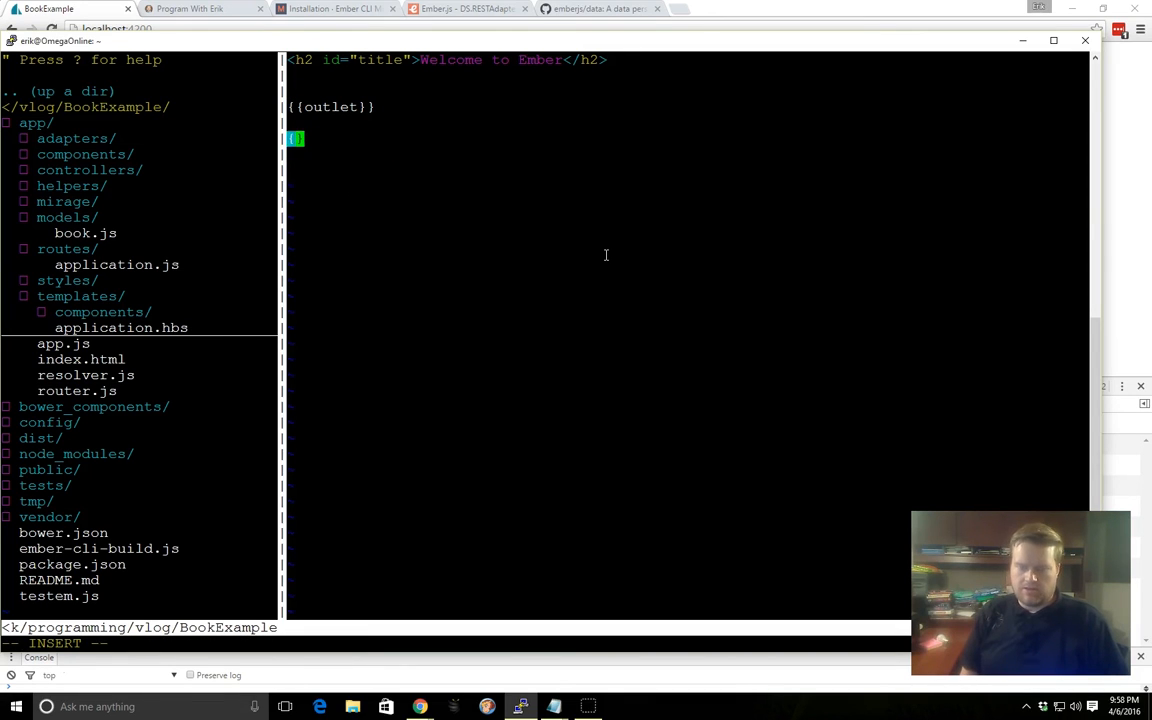
# Step: Write an {{#each model as |book|}} block with Title:, Author:, Date: lines and <br> tags
pyautogui.write('#each model as |b')
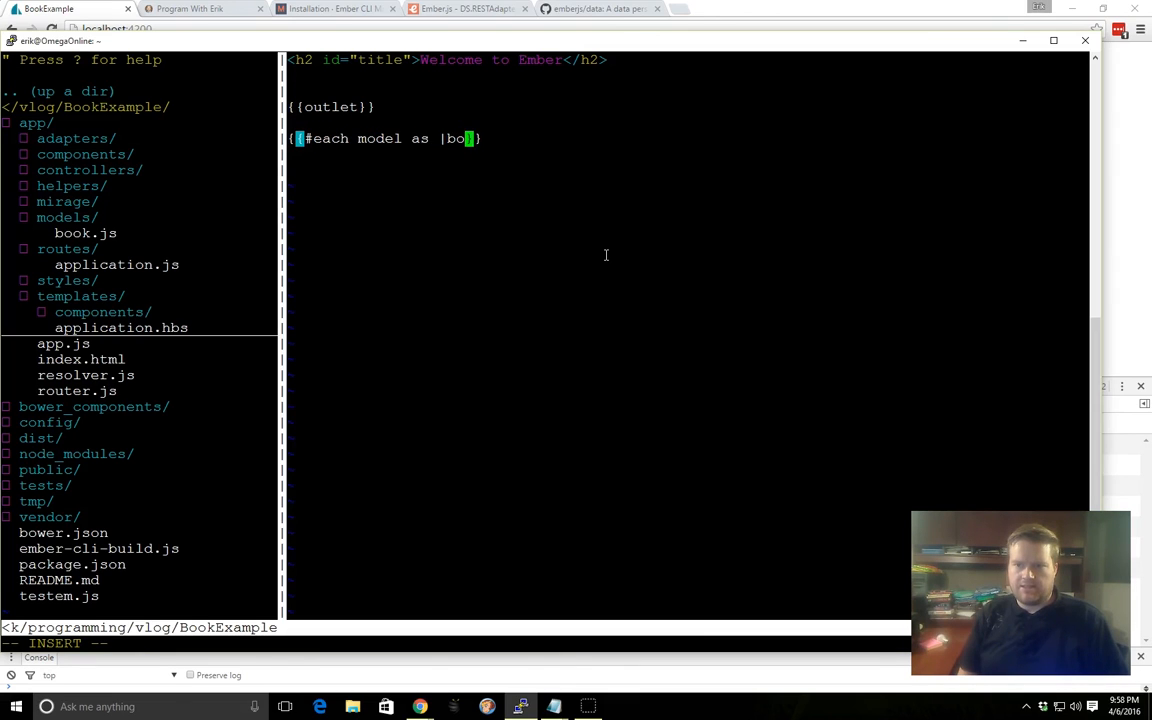
pyautogui.write('ok|}}')
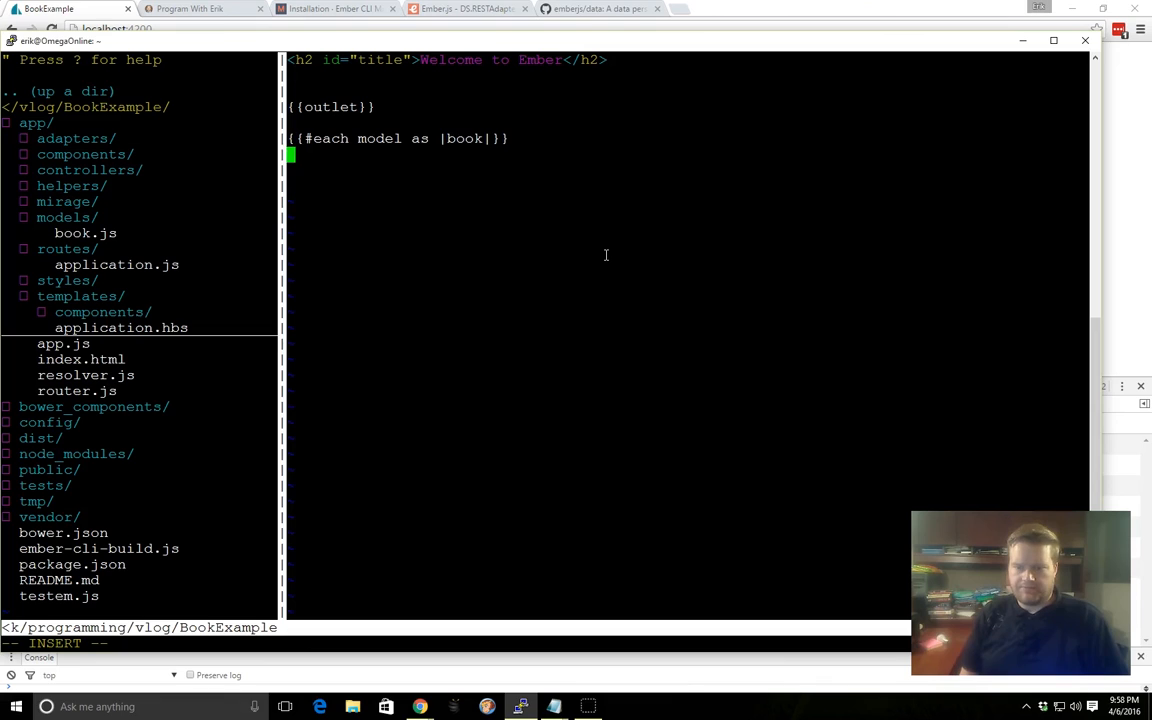
pyautogui.write('{{/book}}')
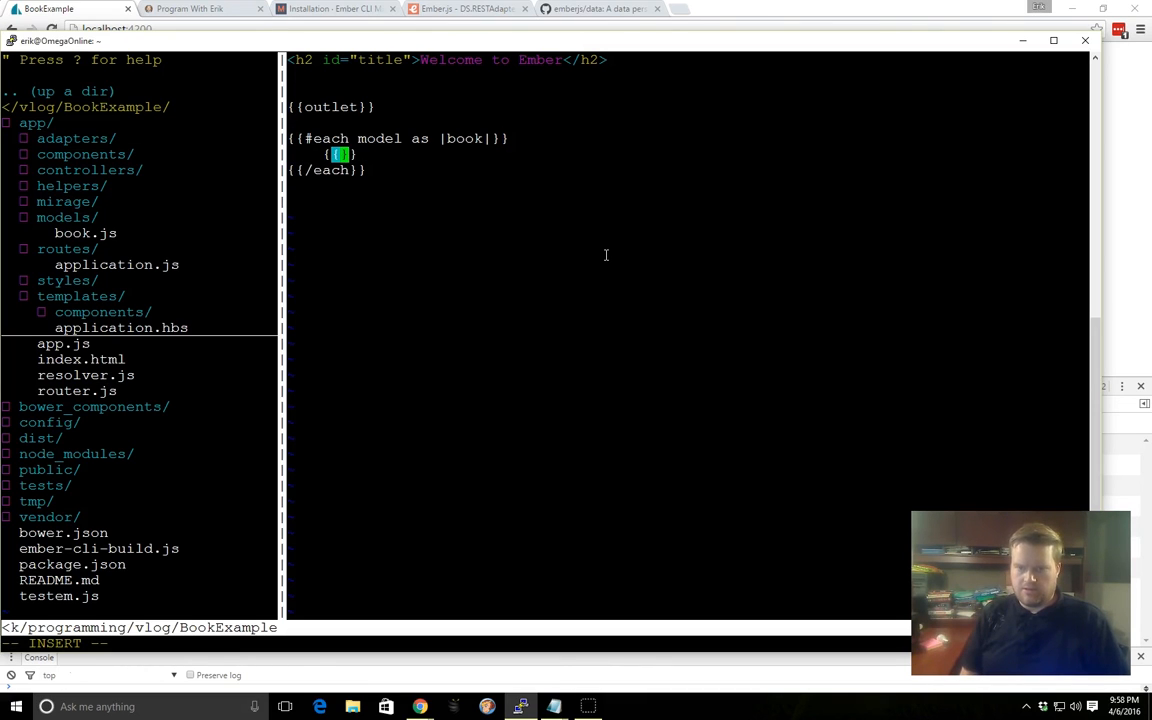
pyautogui.write('book.author}}')
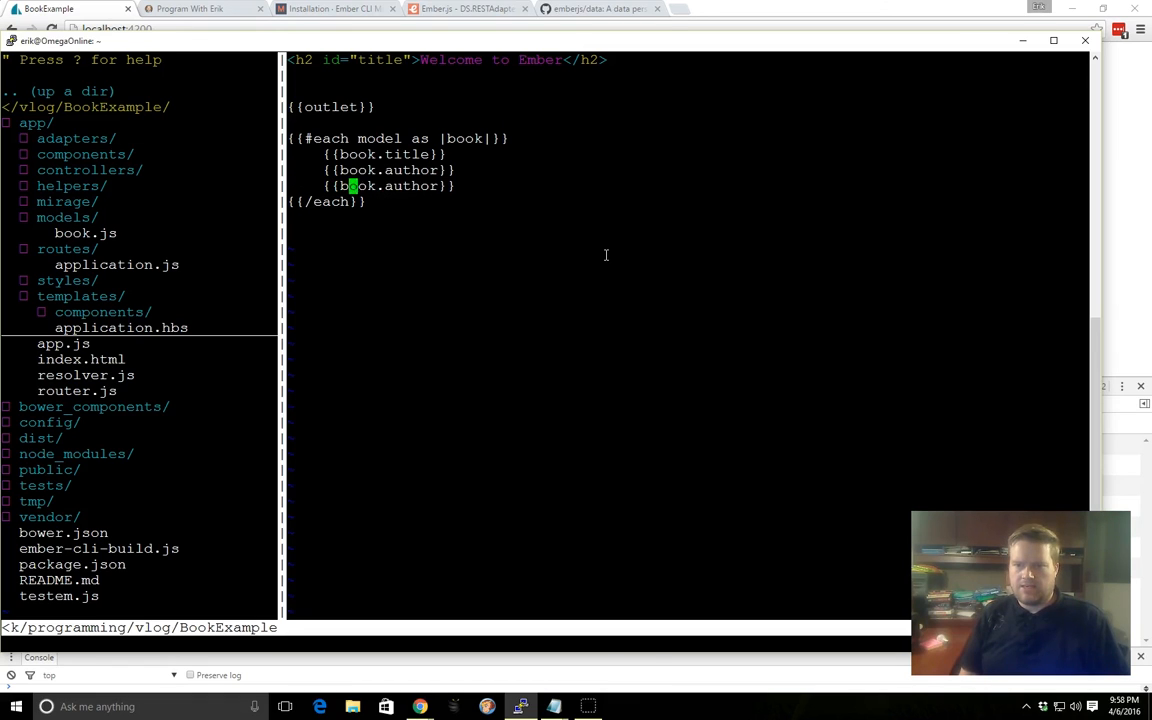
pyautogui.write('d')
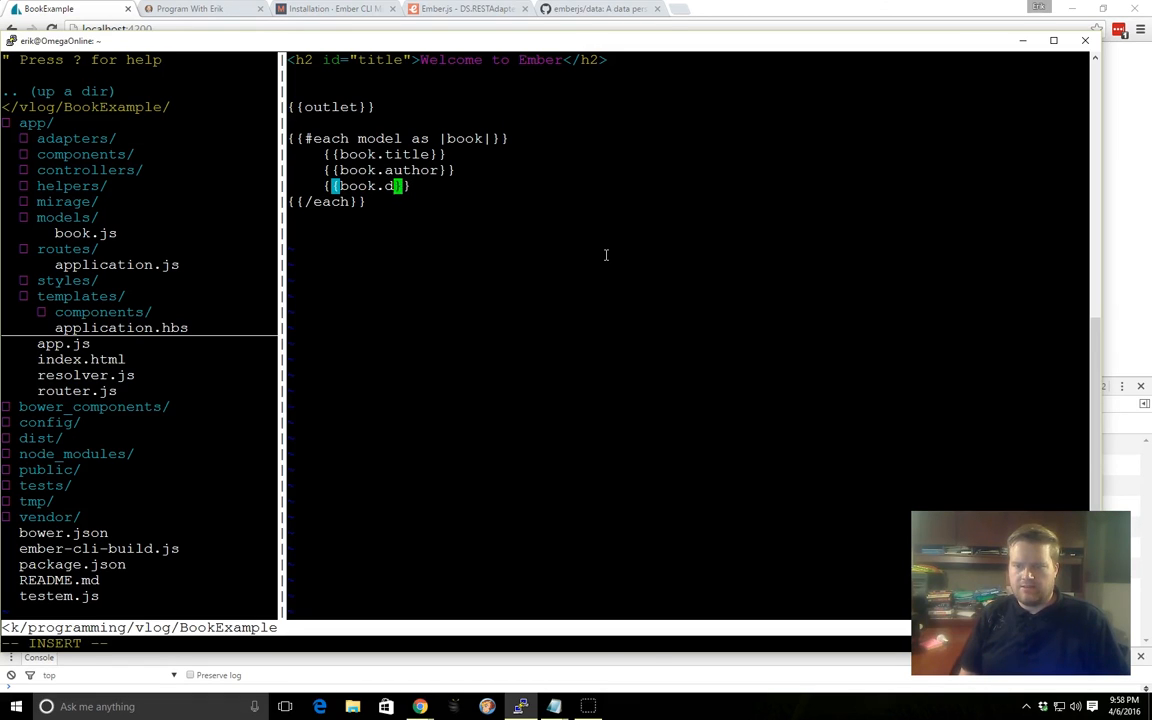
pyautogui.write('ate')
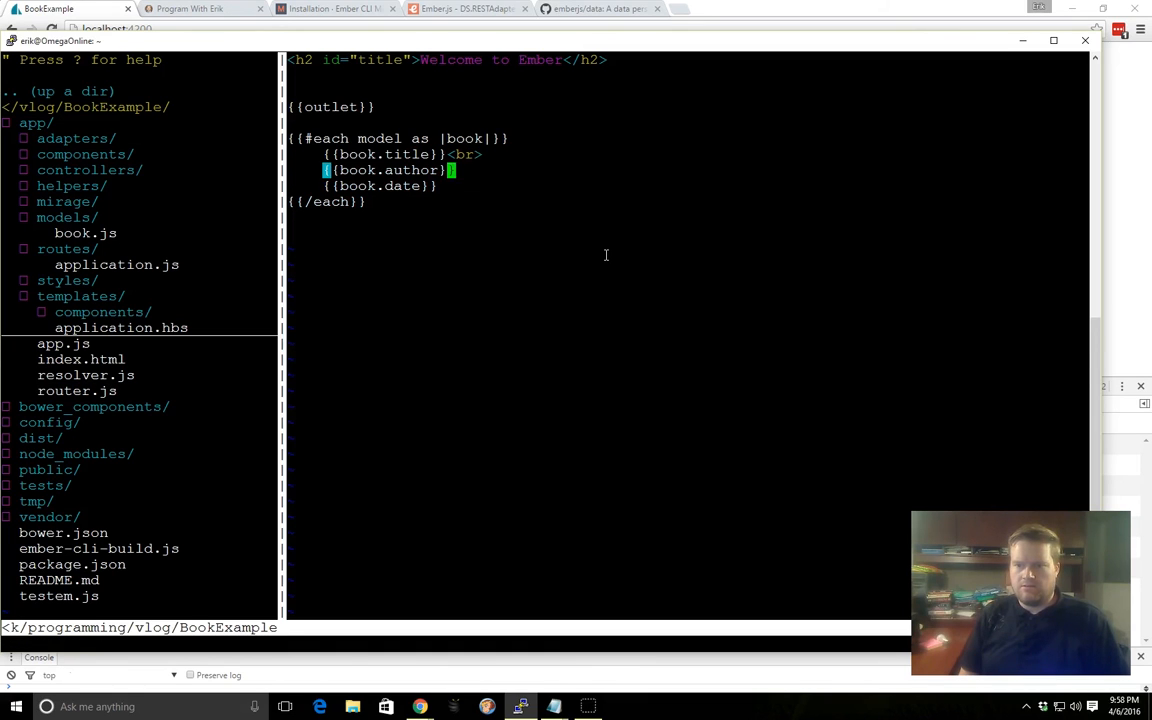
pyautogui.write('<br>')
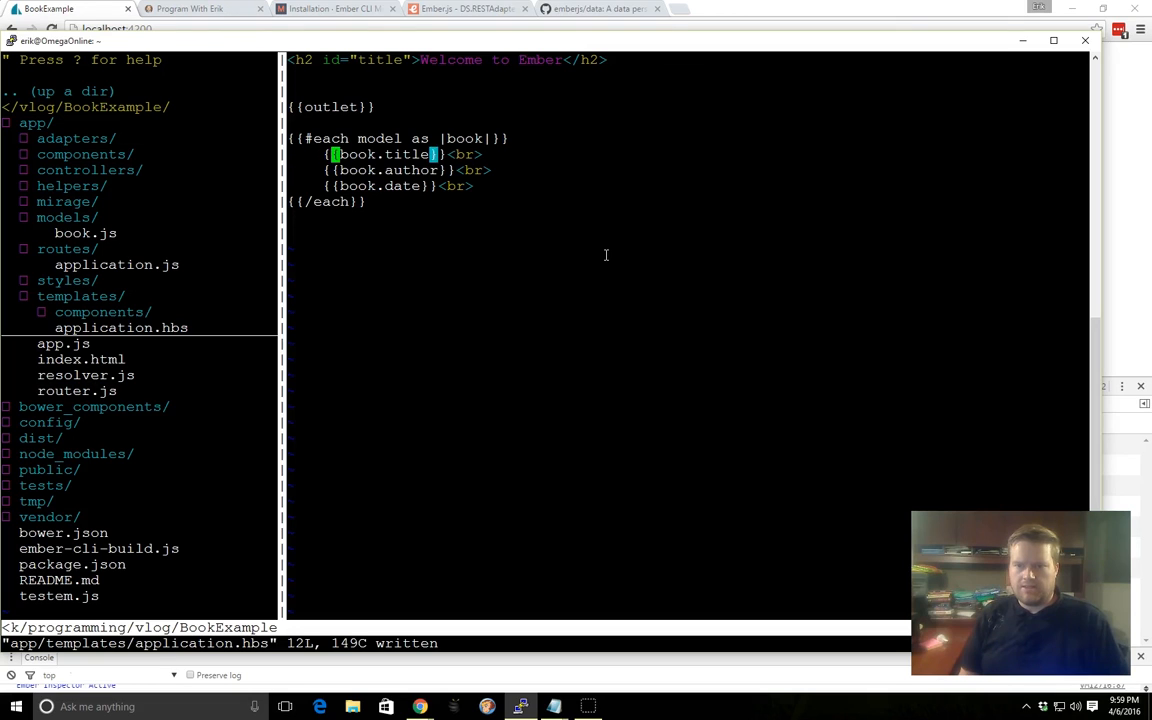
pyautogui.write('Title:')
pyautogui.click(688, 170)
pyautogui.write('Author: ')
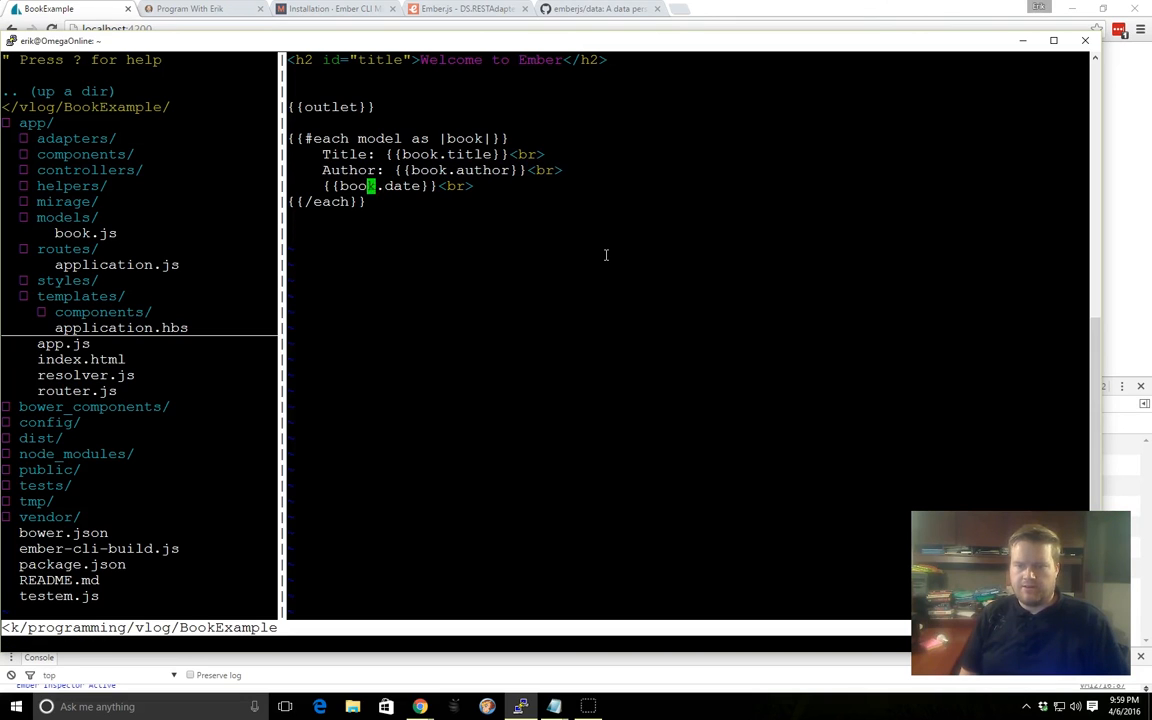
pyautogui.write('Date: {{book.date}}')
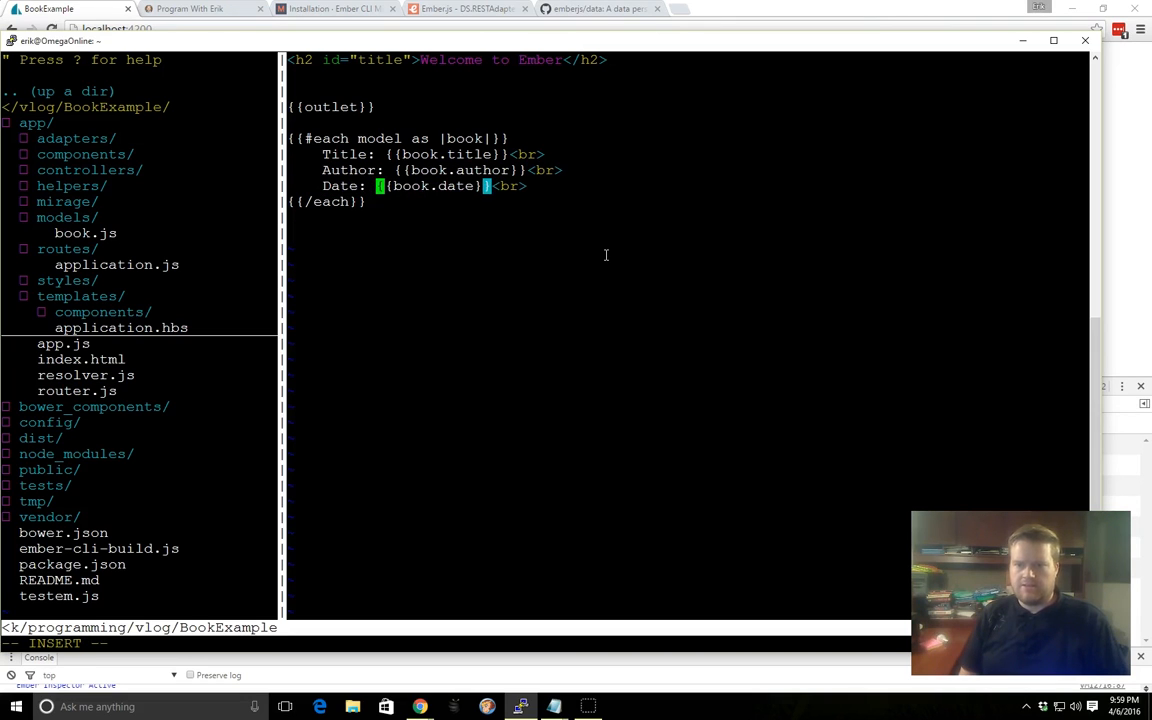
pyautogui.press('Escape')
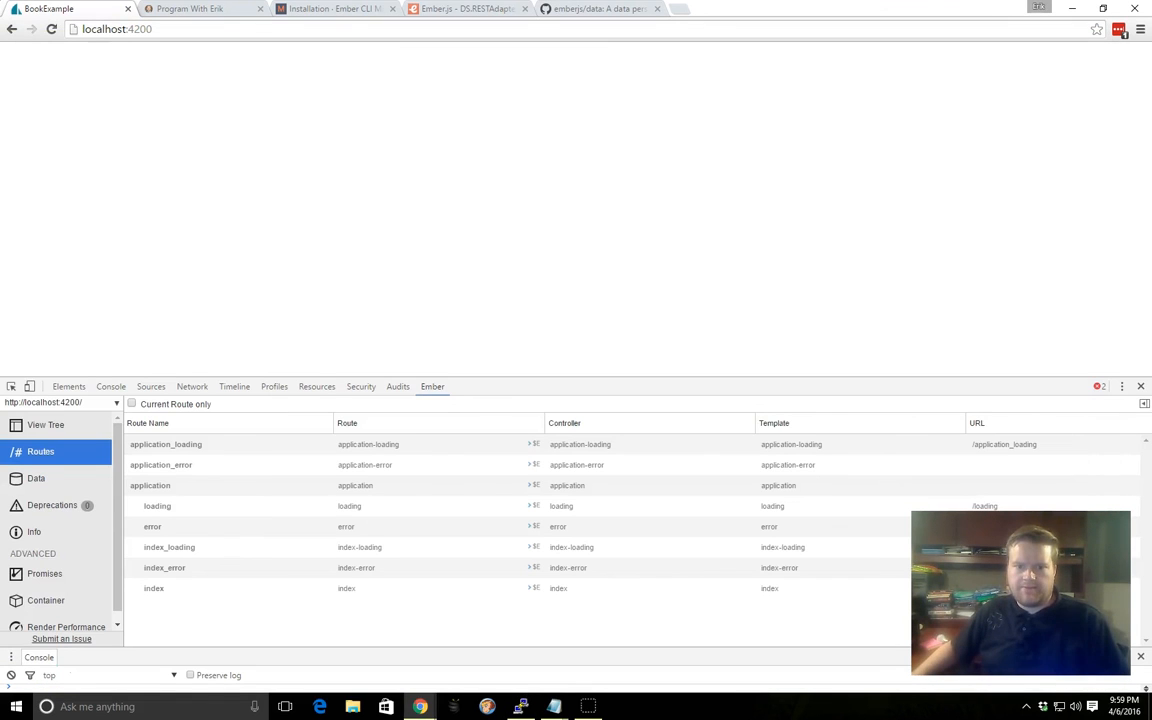
# Step: Switch to the DevTools Console tab to read the invalid JSON API document error
pyautogui.click(110, 386)
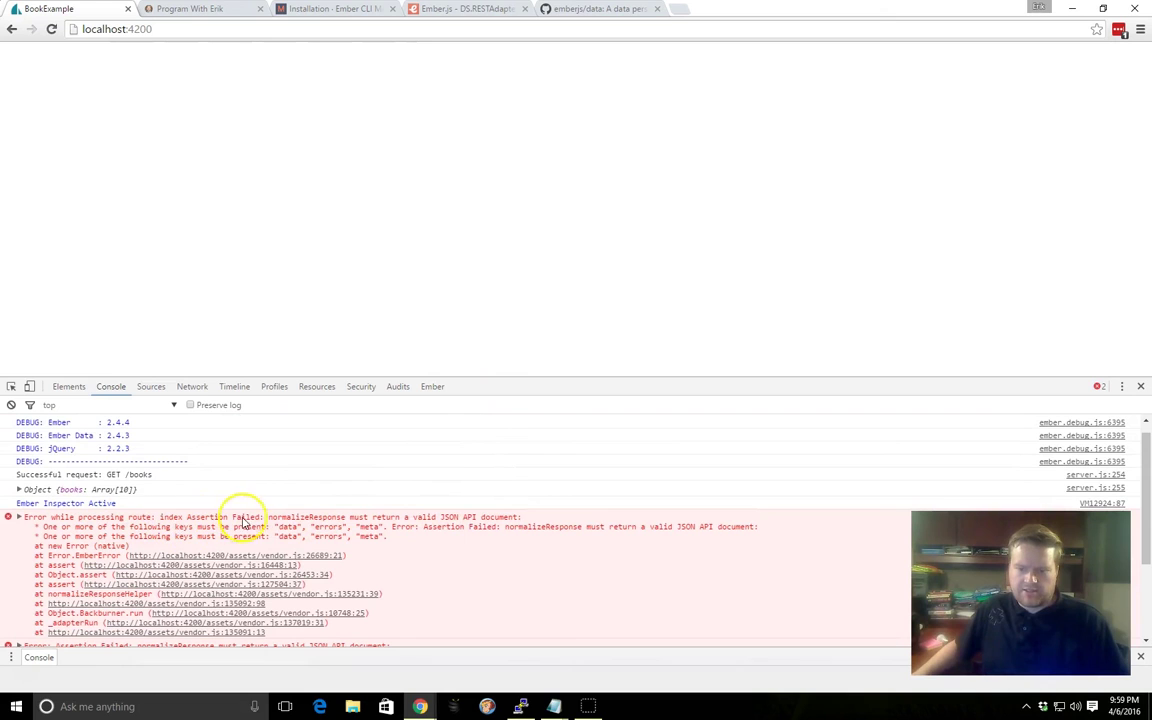
pyautogui.moveTo(449, 526)
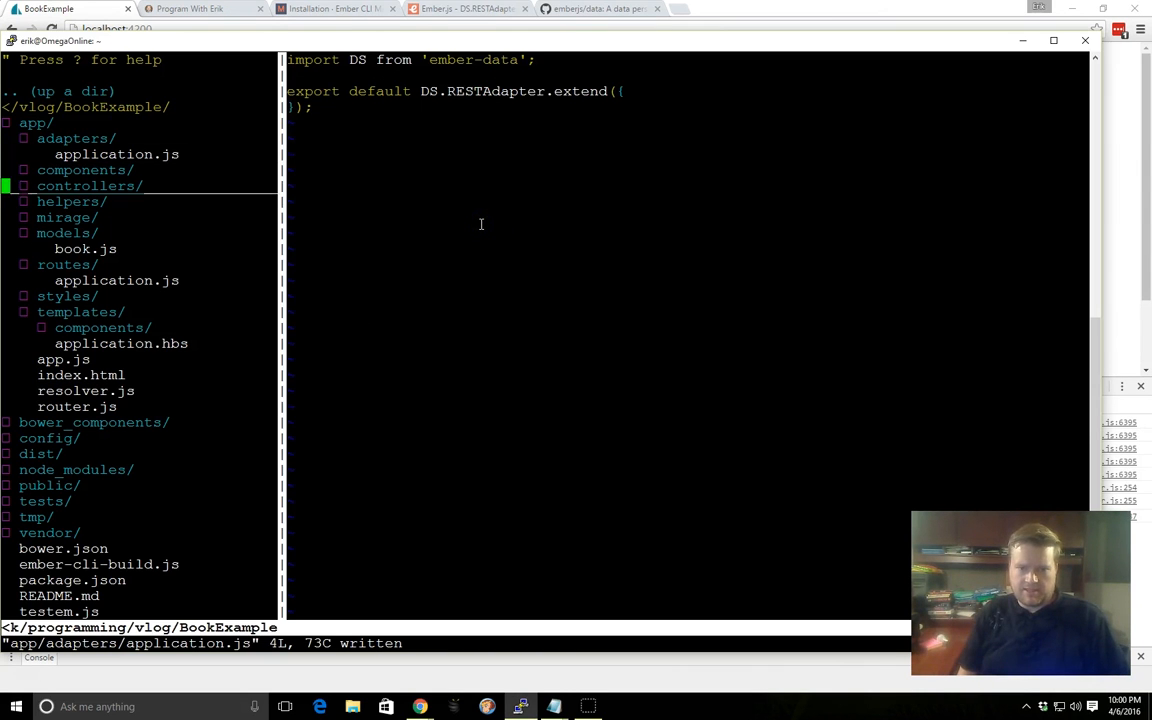
# Step: Open models/book.js from NERDTree to view its title, author and year attributes
pyautogui.click(84, 248)
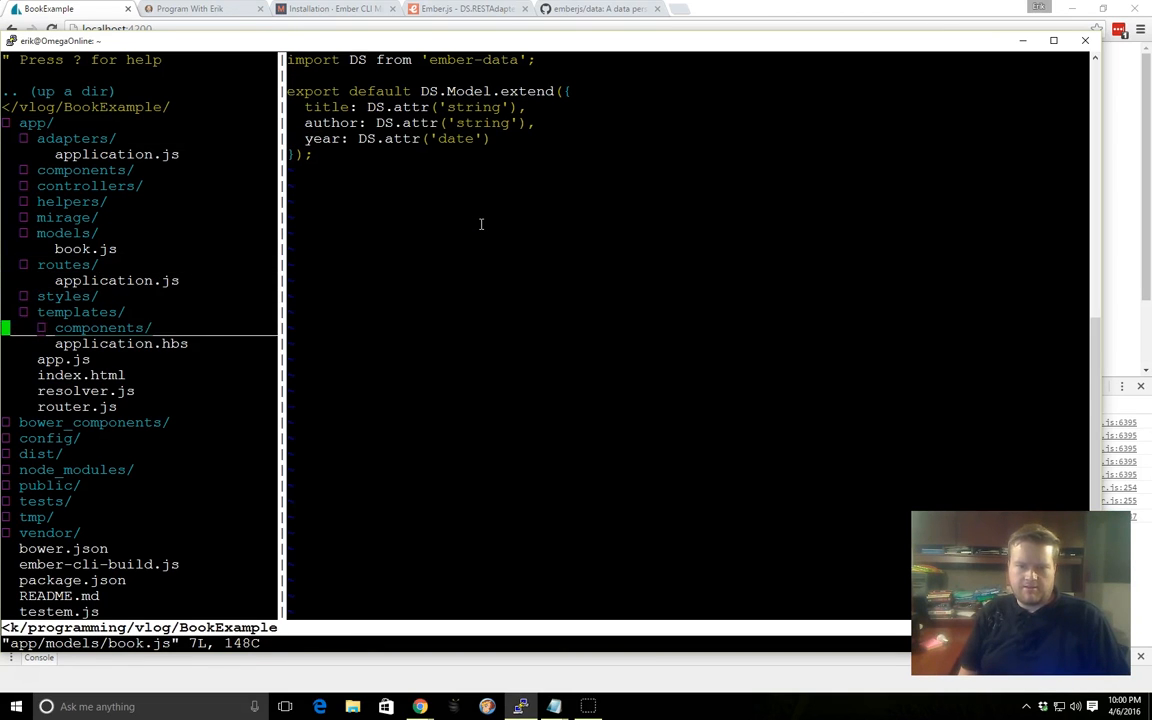
pyautogui.click(121, 343)
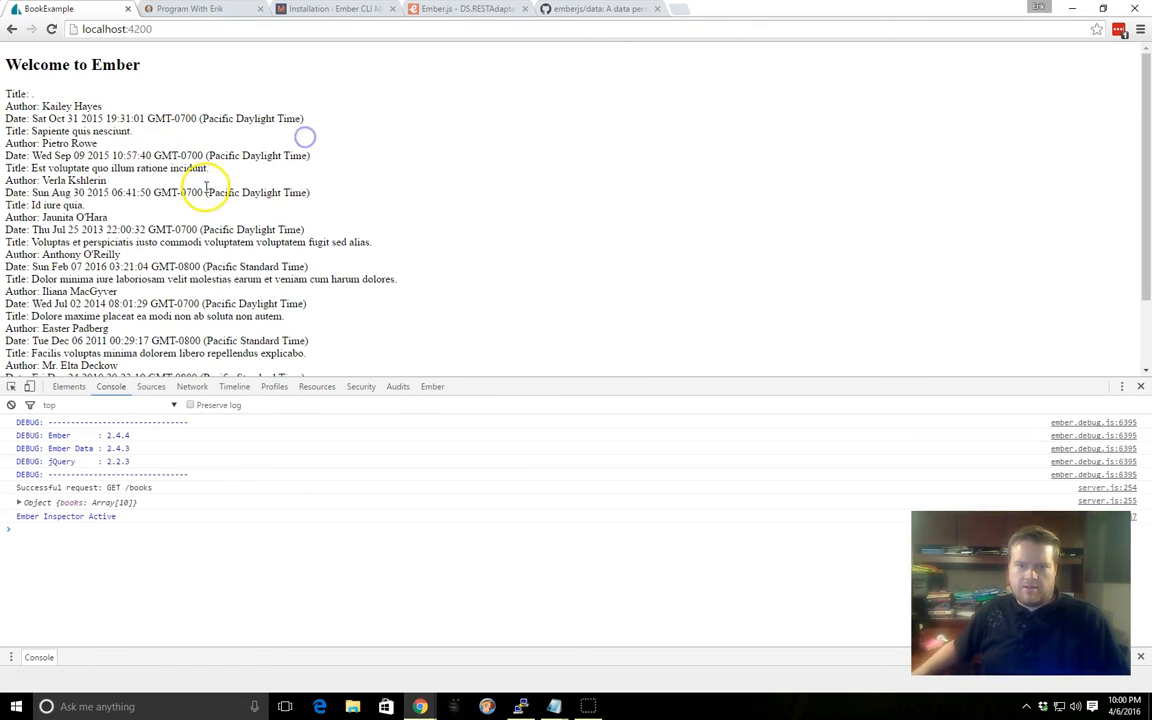
pyautogui.moveTo(82, 143)
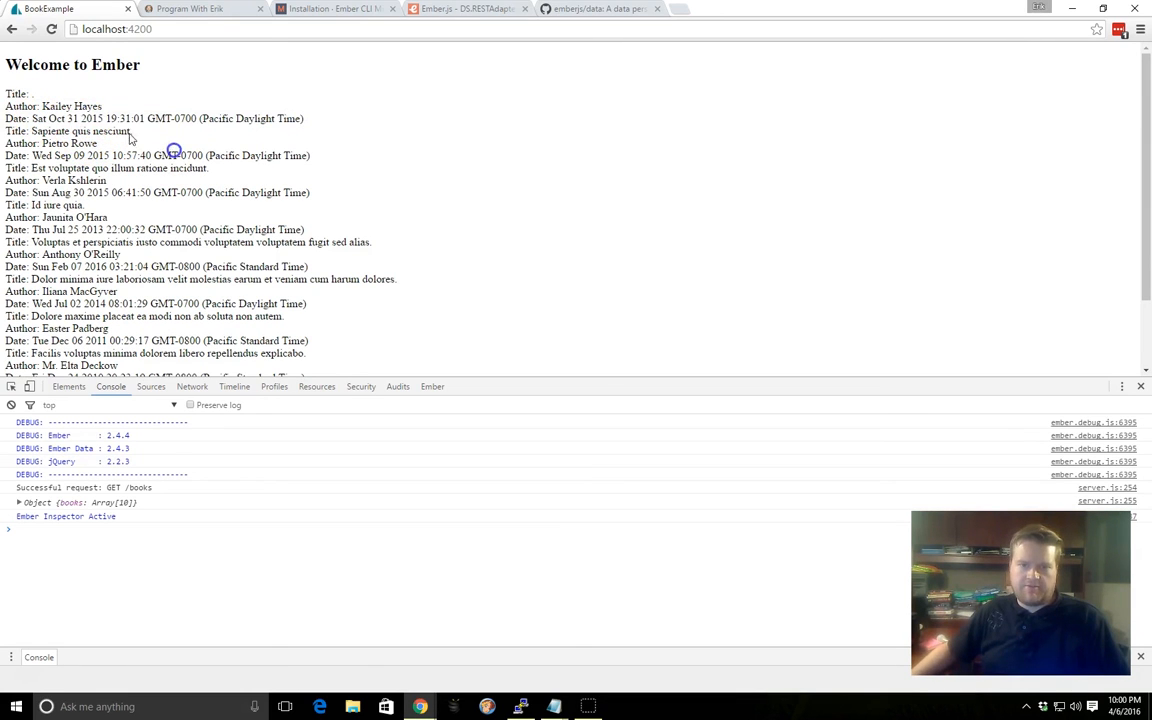
# Step: Scroll the rendered book list and highlight the title 'Sapiente quis nesciunt.'
pyautogui.scroll(-3)
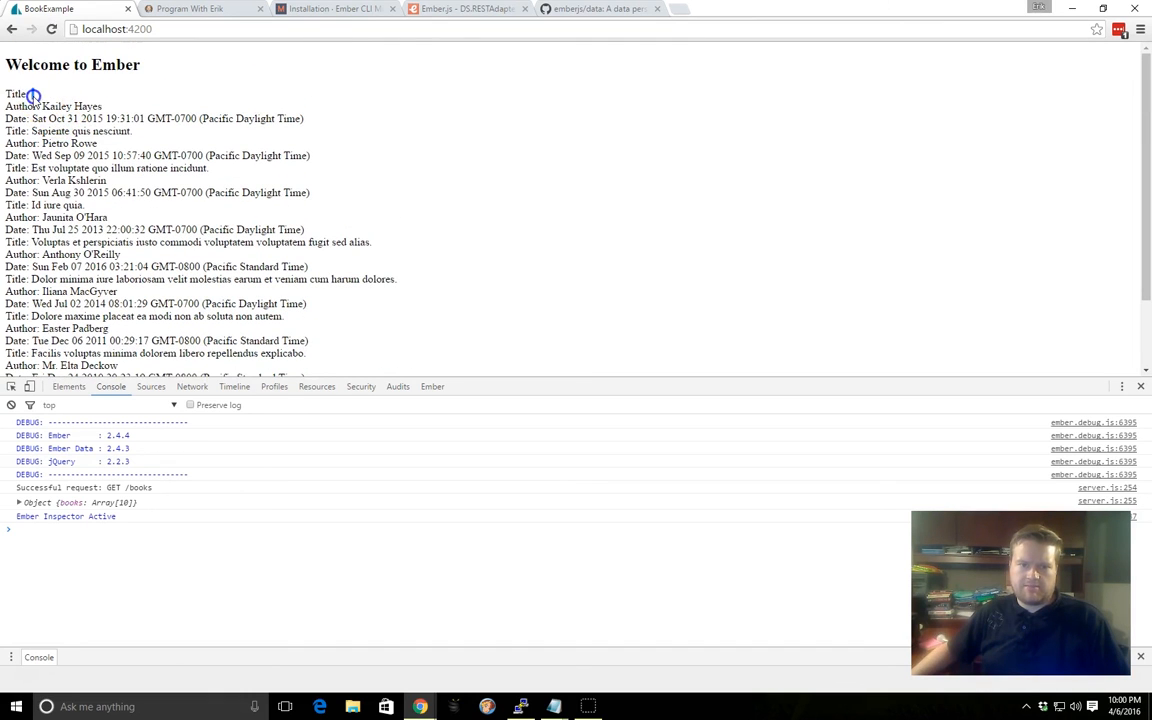
pyautogui.doubleClick(78, 131)
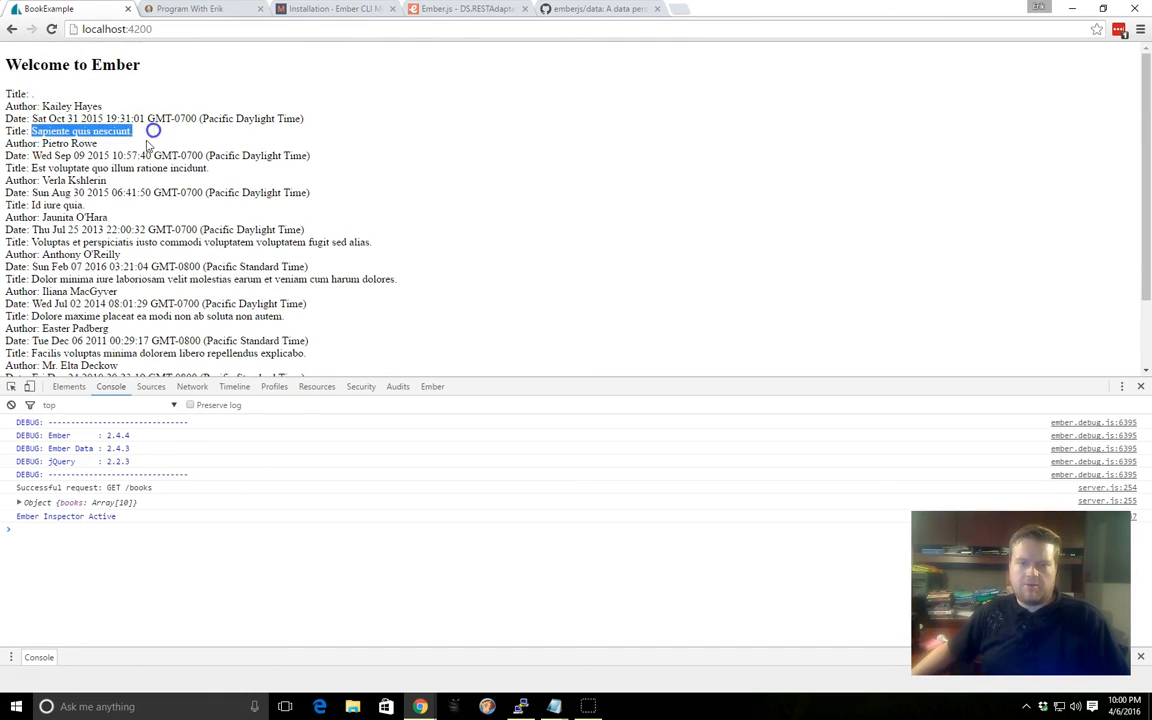
pyautogui.moveTo(155, 192)
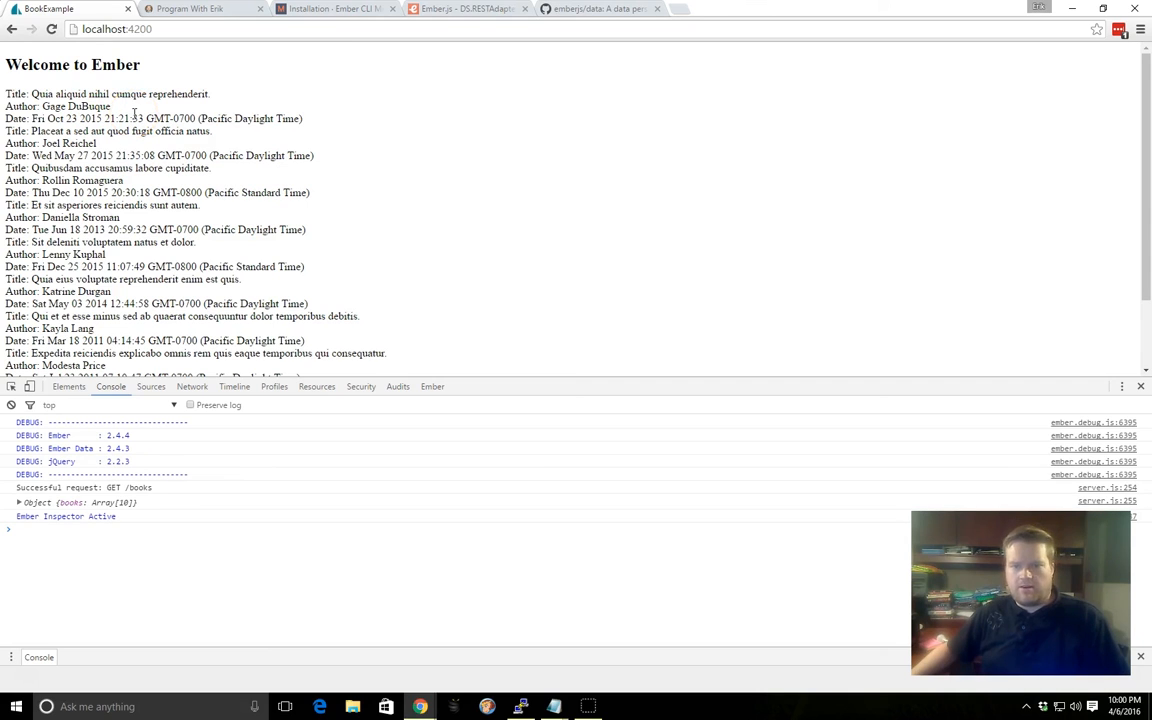
pyautogui.moveTo(322, 189)
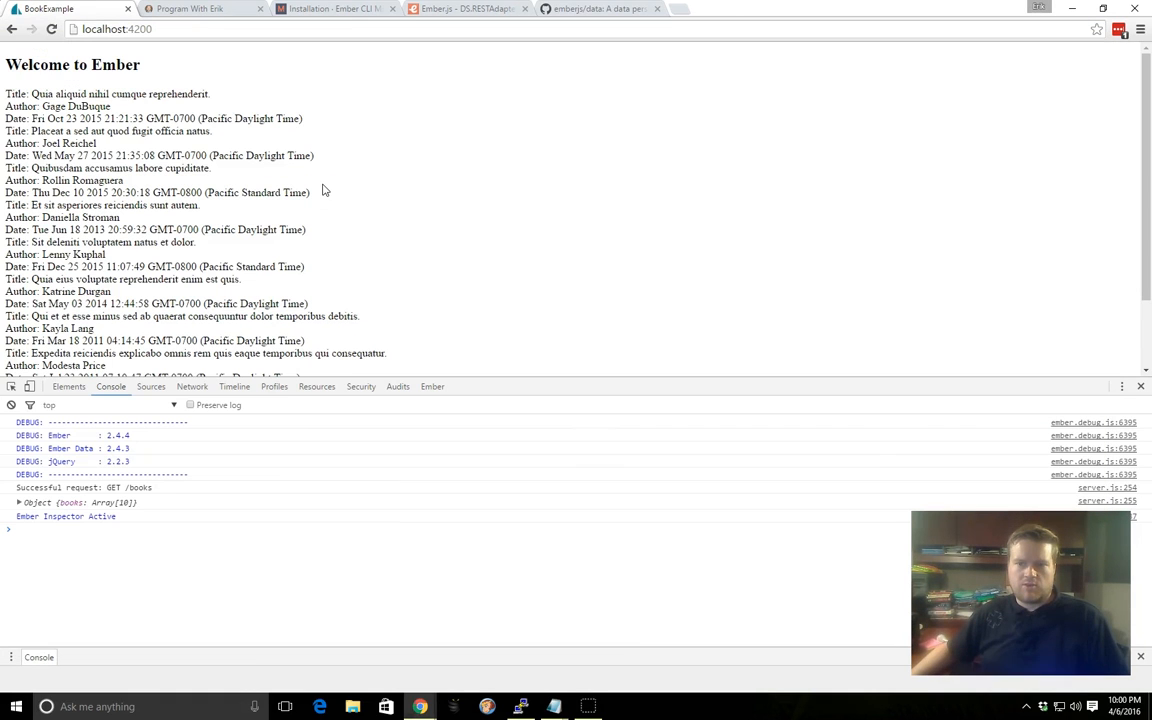
pyautogui.moveTo(410, 187)
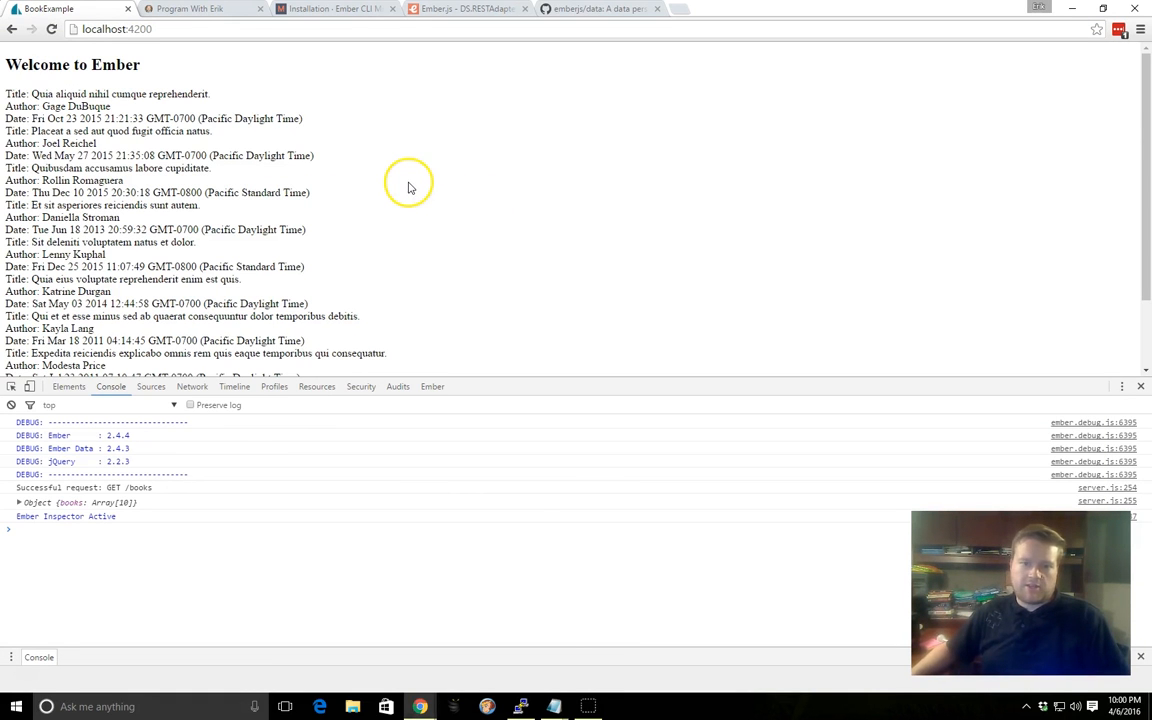